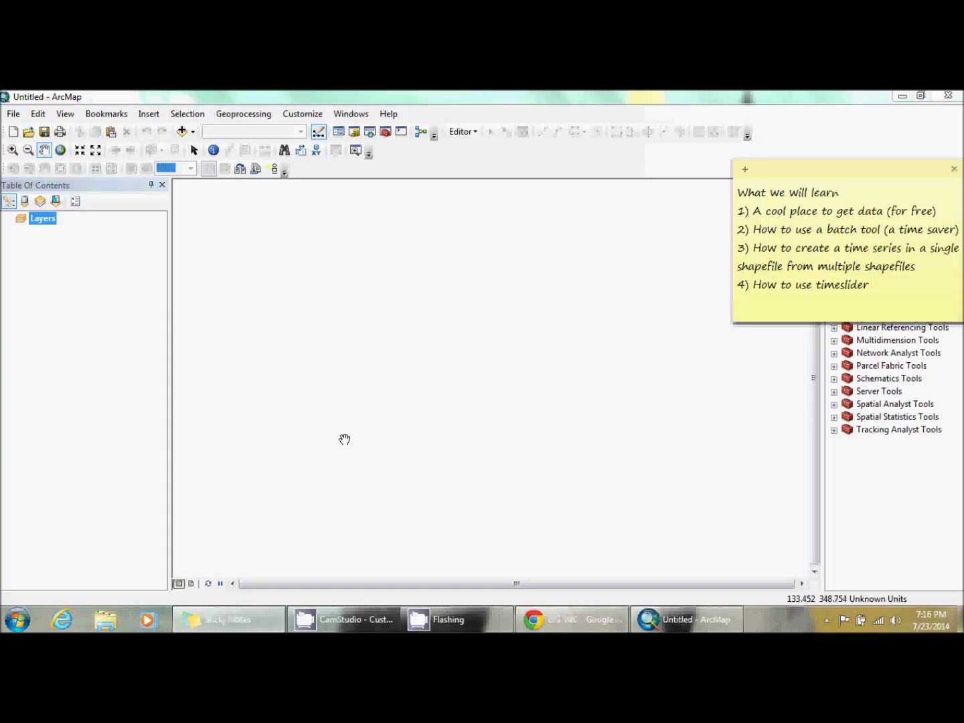
- Bring up the natice.noaa.gov site in Chrome and go to its Products page
left_click(743, 303)
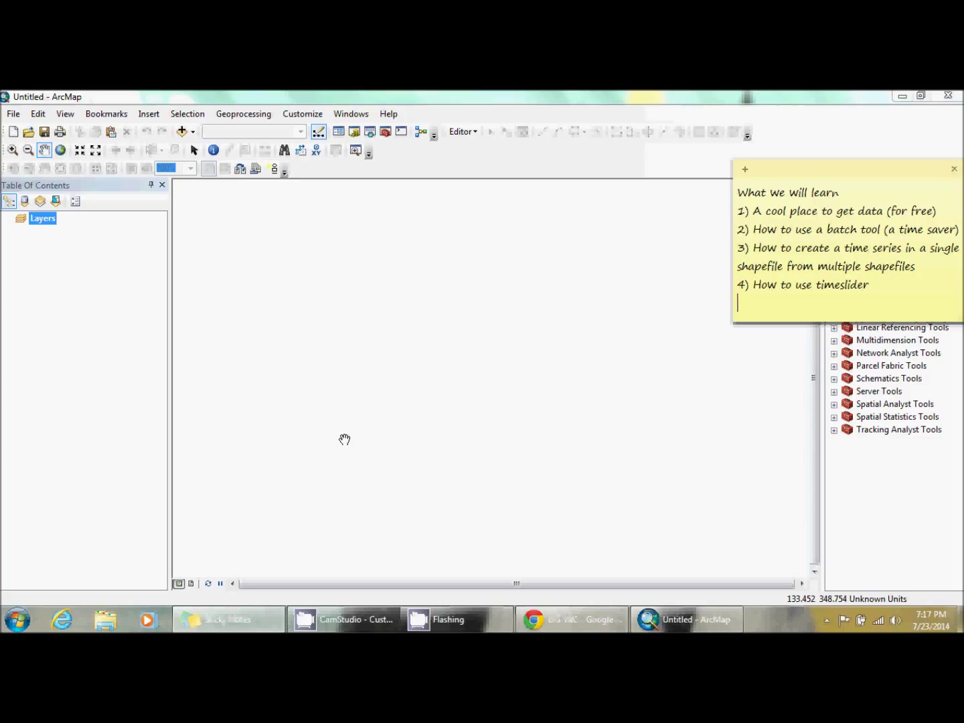
left_click(572, 619)
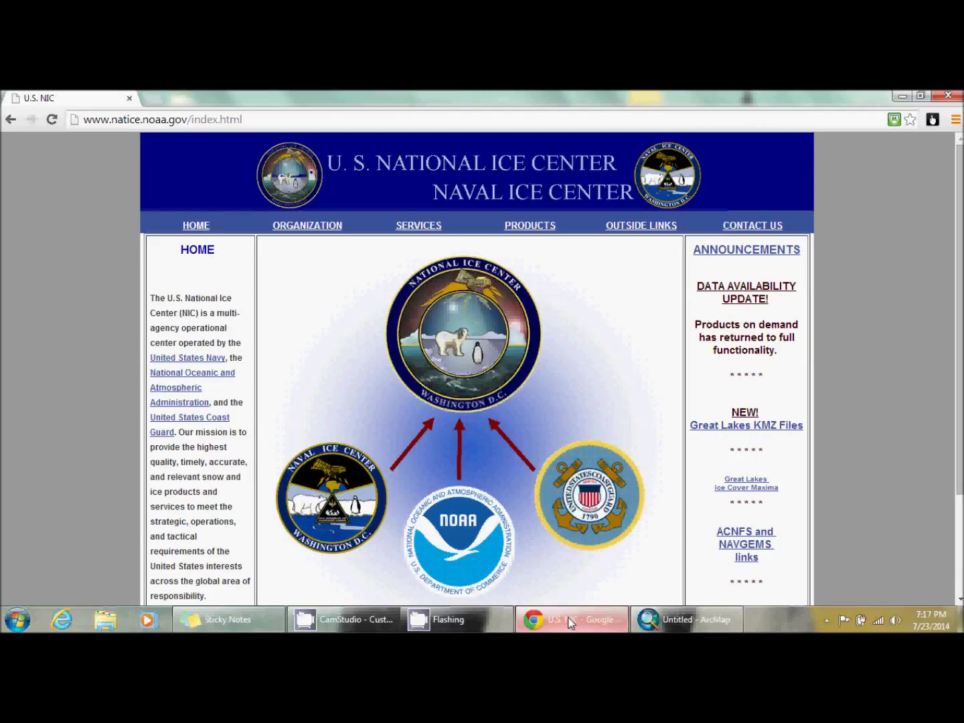
mouse_move(527, 207)
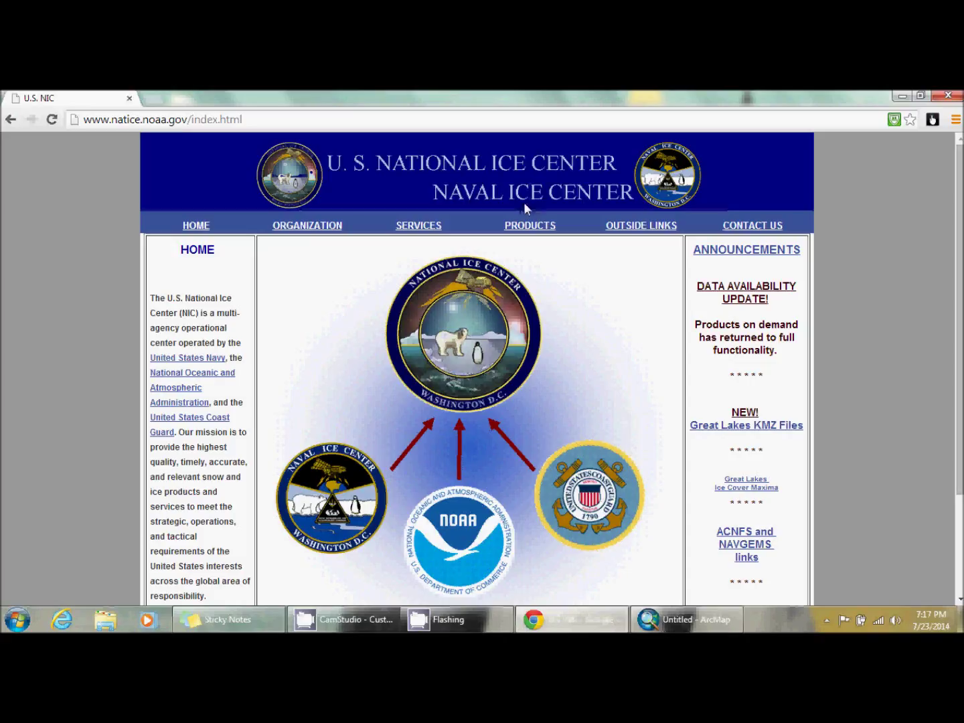
mouse_move(548, 211)
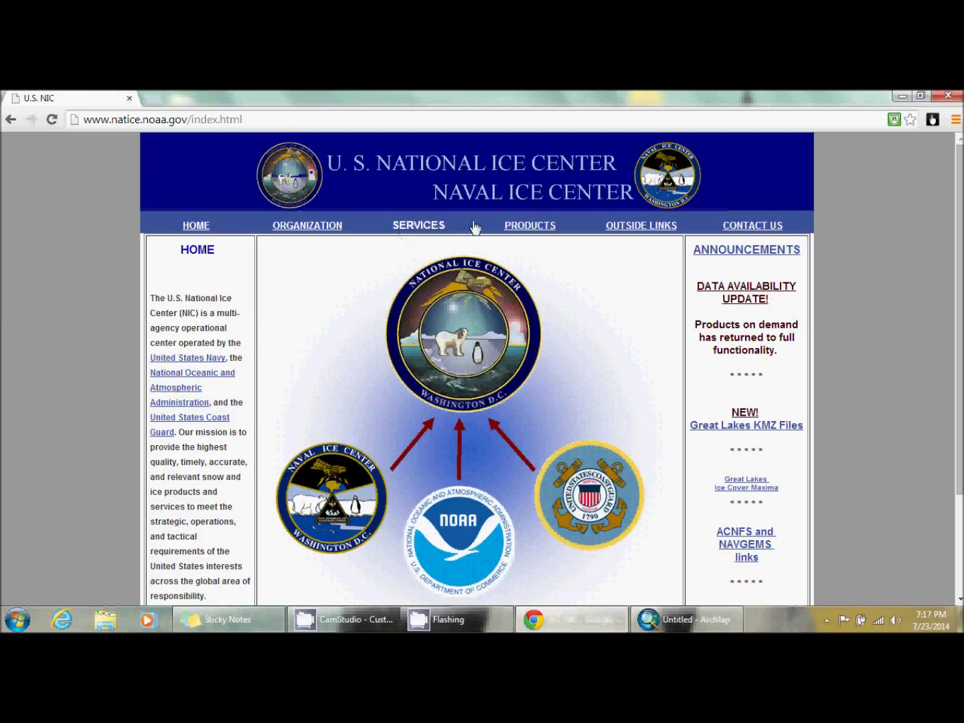
left_click(529, 225)
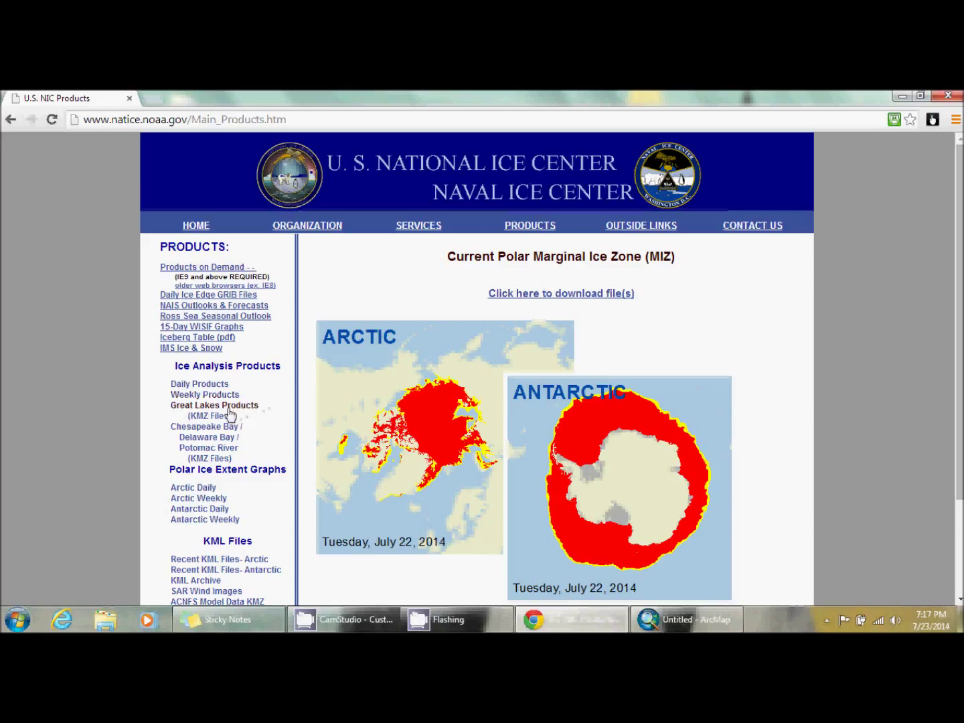
- Query Great Lakes Daily Ice Concentration shapefiles from Dec 01 2013 to May 31 2014
left_click(214, 405)
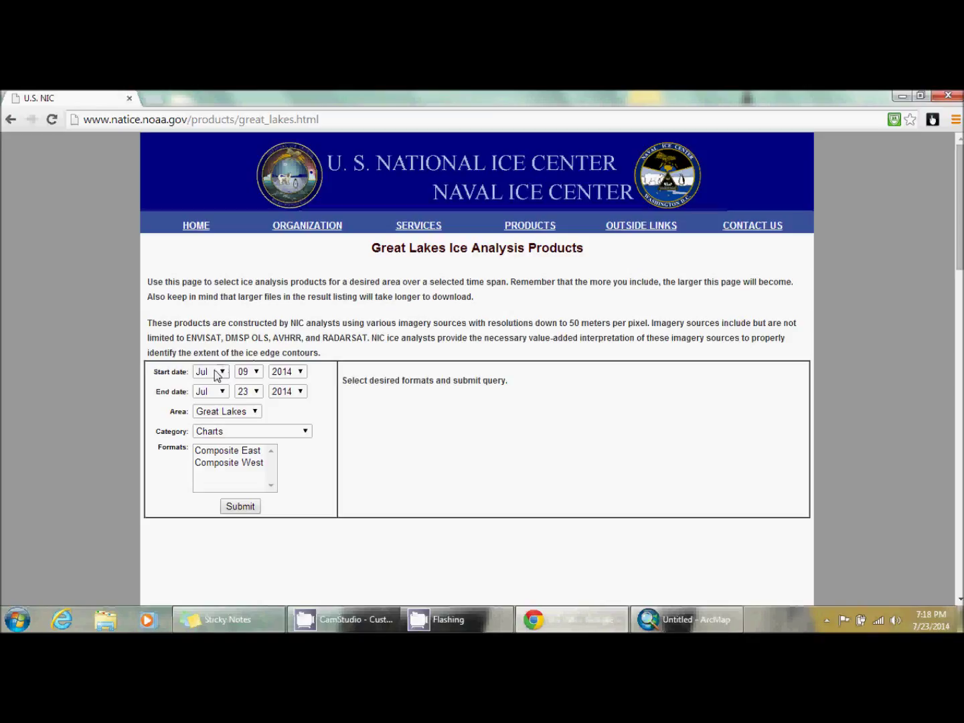
mouse_move(247, 328)
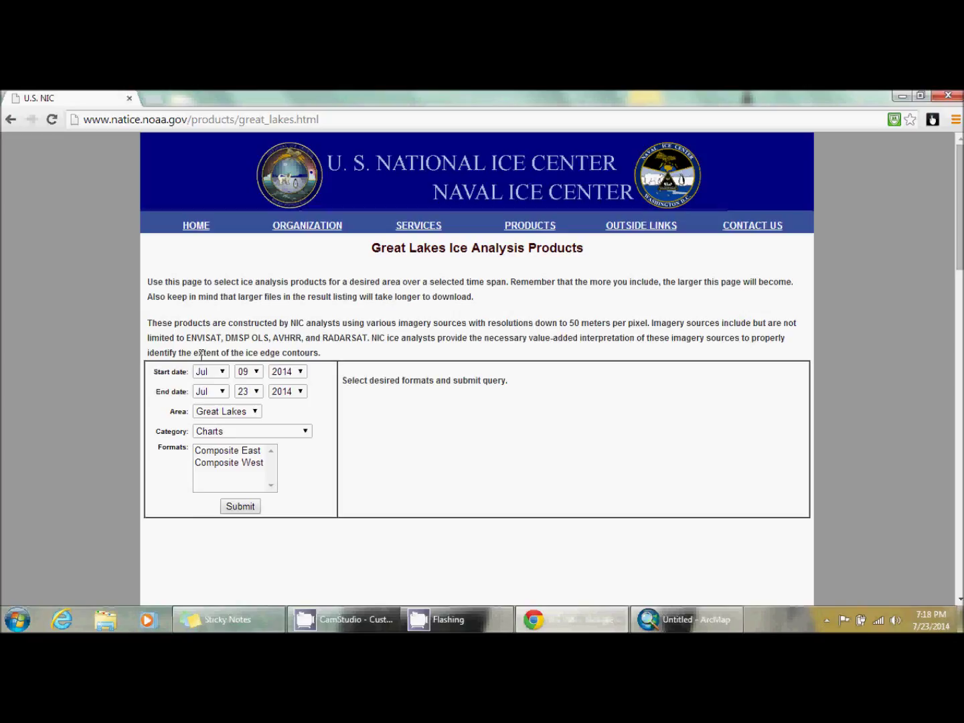
left_click(248, 371)
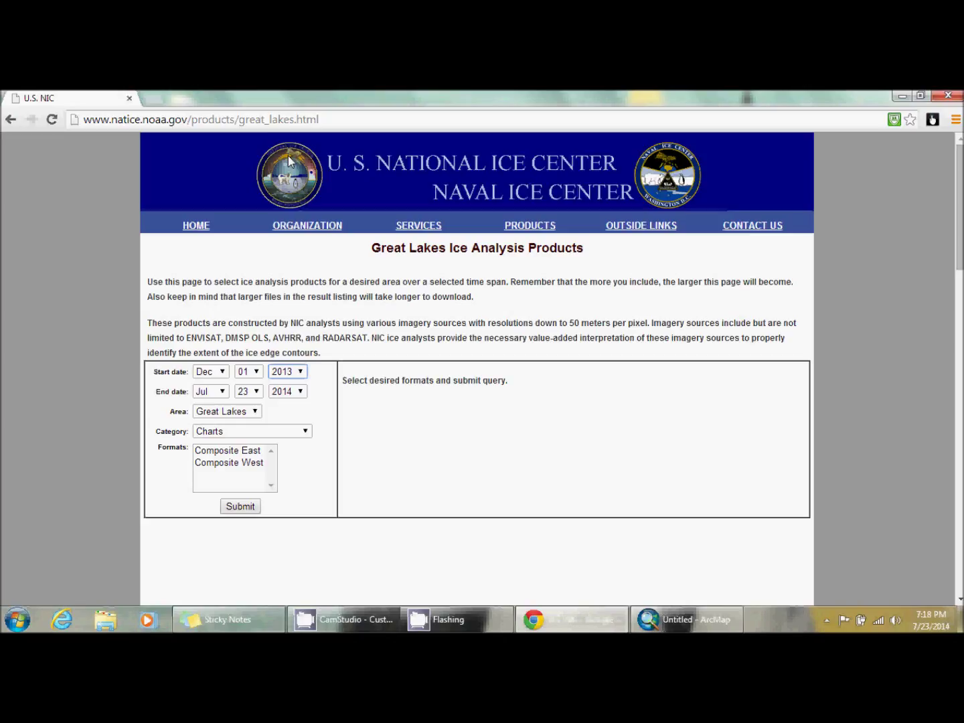
left_click(247, 391)
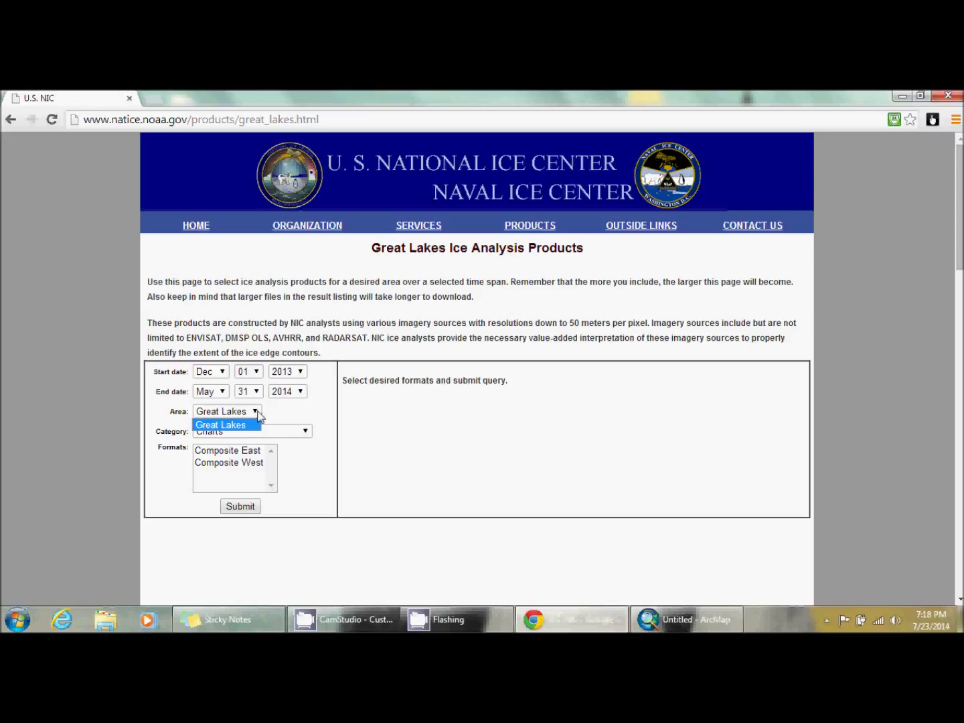
left_click(251, 430)
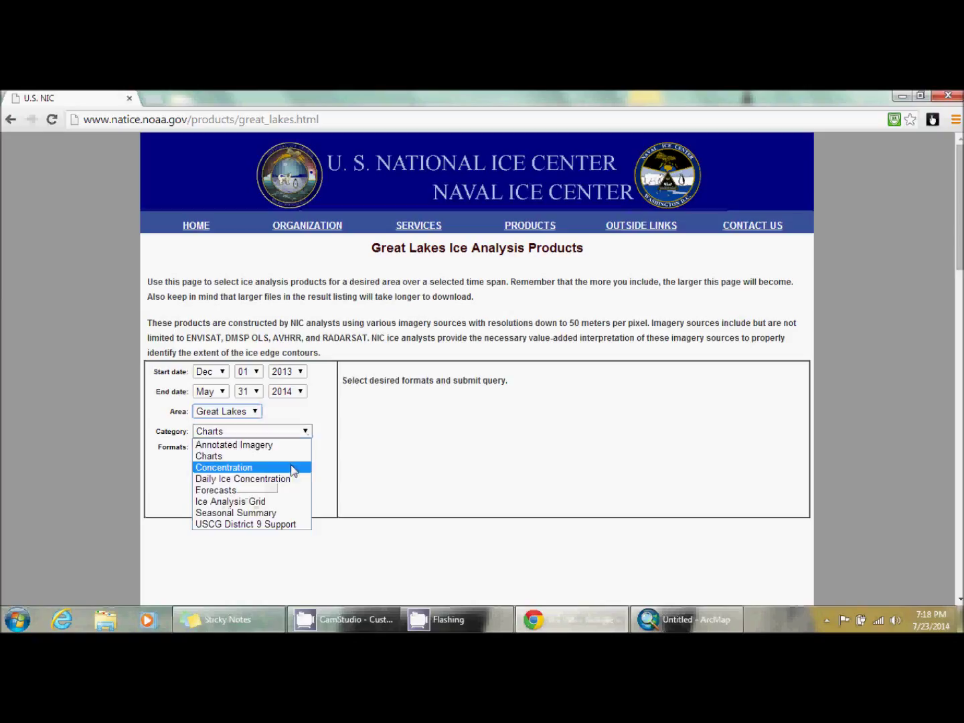
left_click(242, 479)
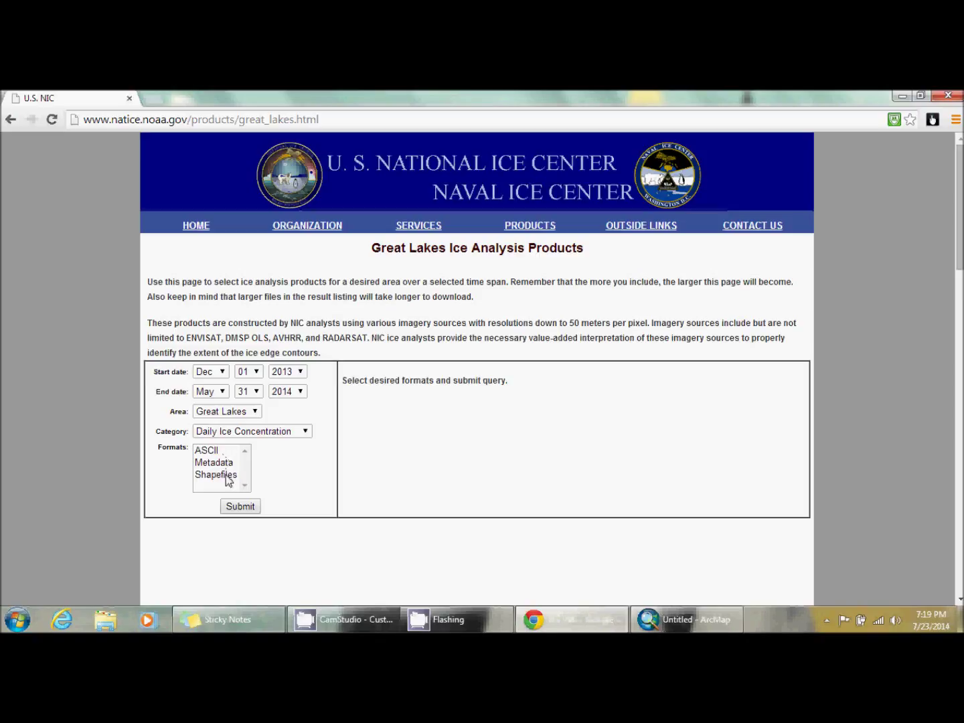
left_click(215, 462)
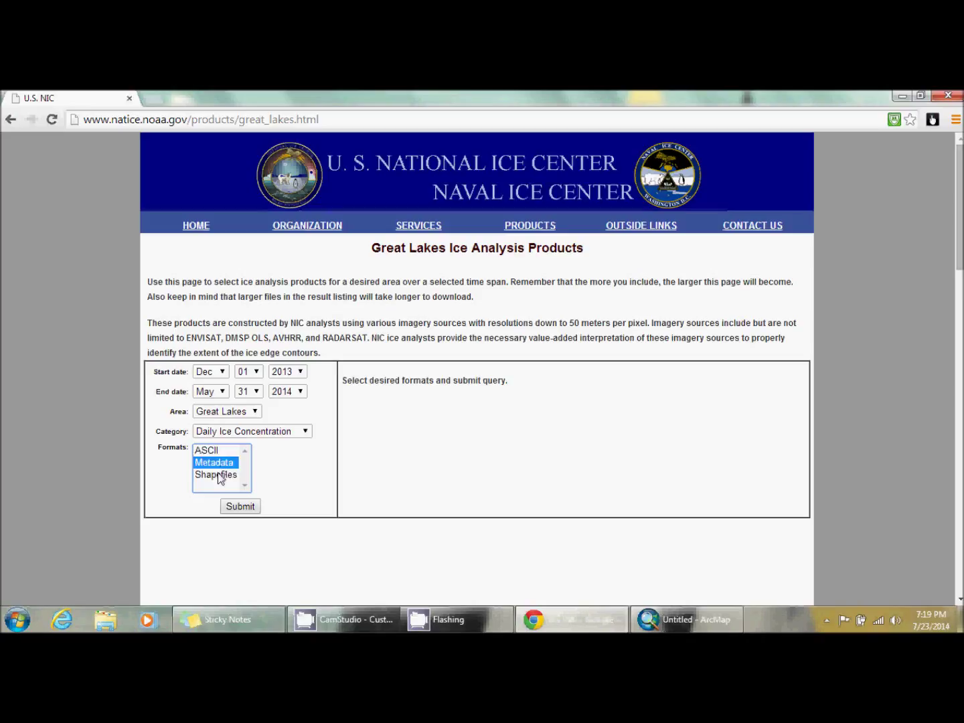
left_click(216, 474)
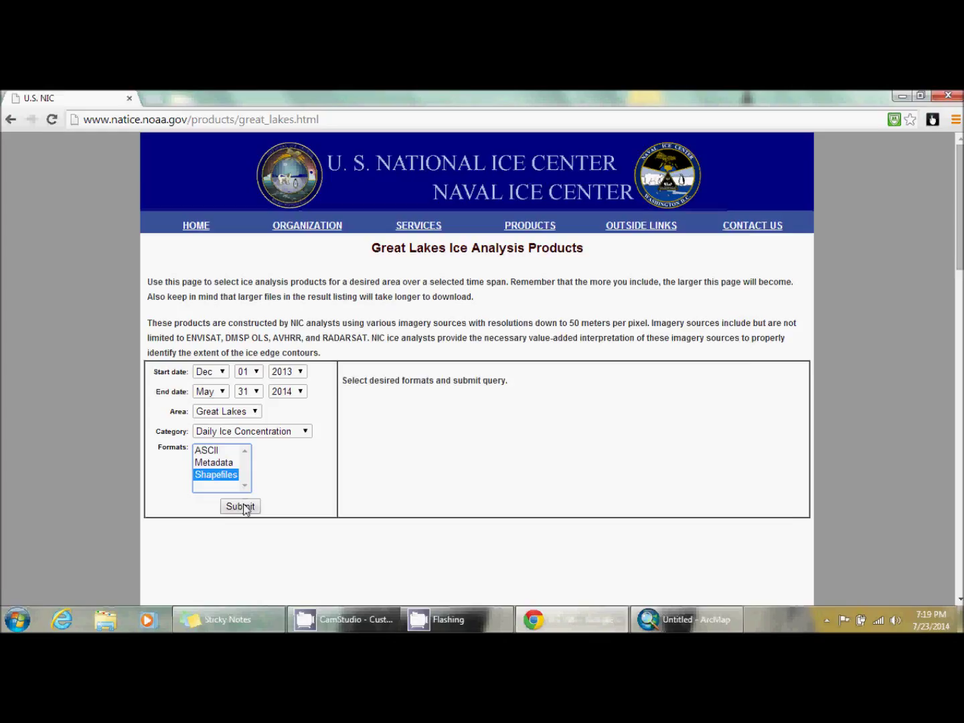
- Submit the query, dismiss the translate prompt, and browse the daily shapefile zip results
left_click(240, 506)
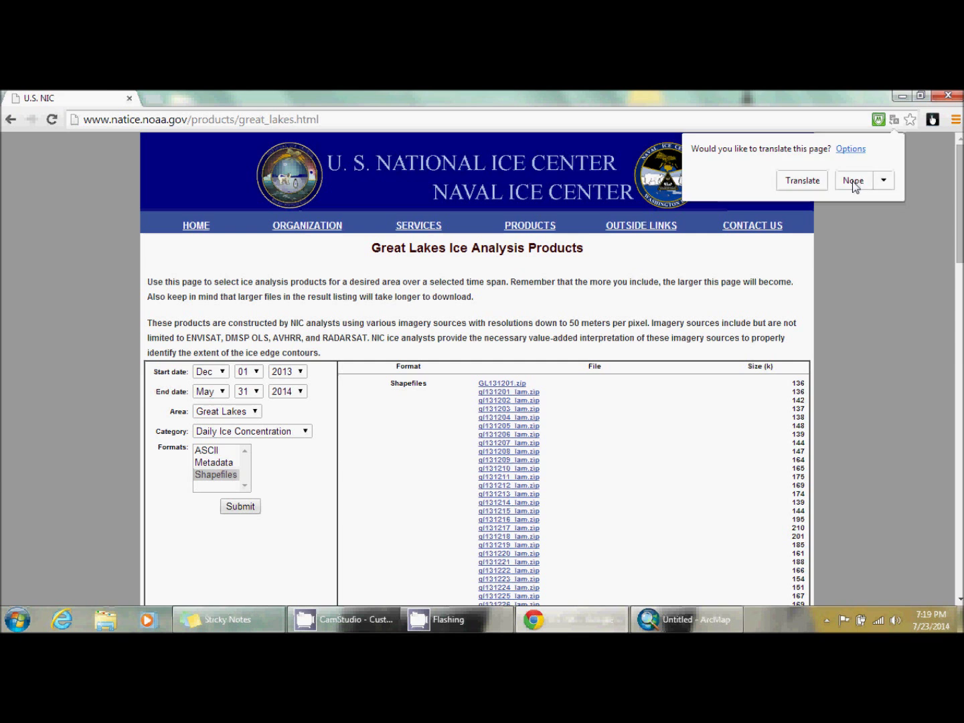
scroll("down", 3)
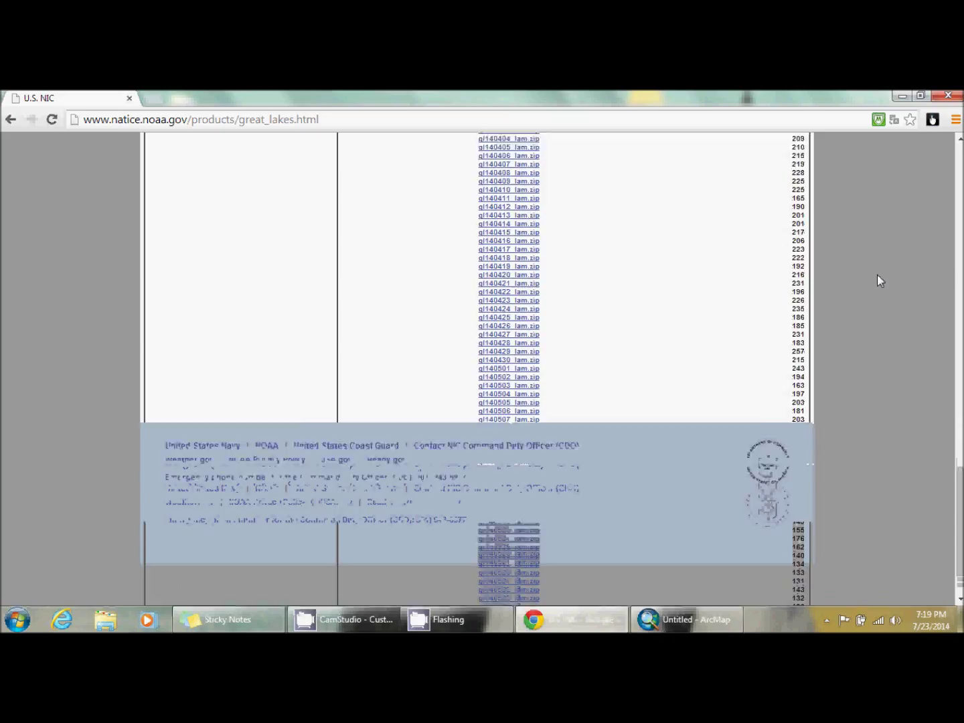
scroll("up", 3)
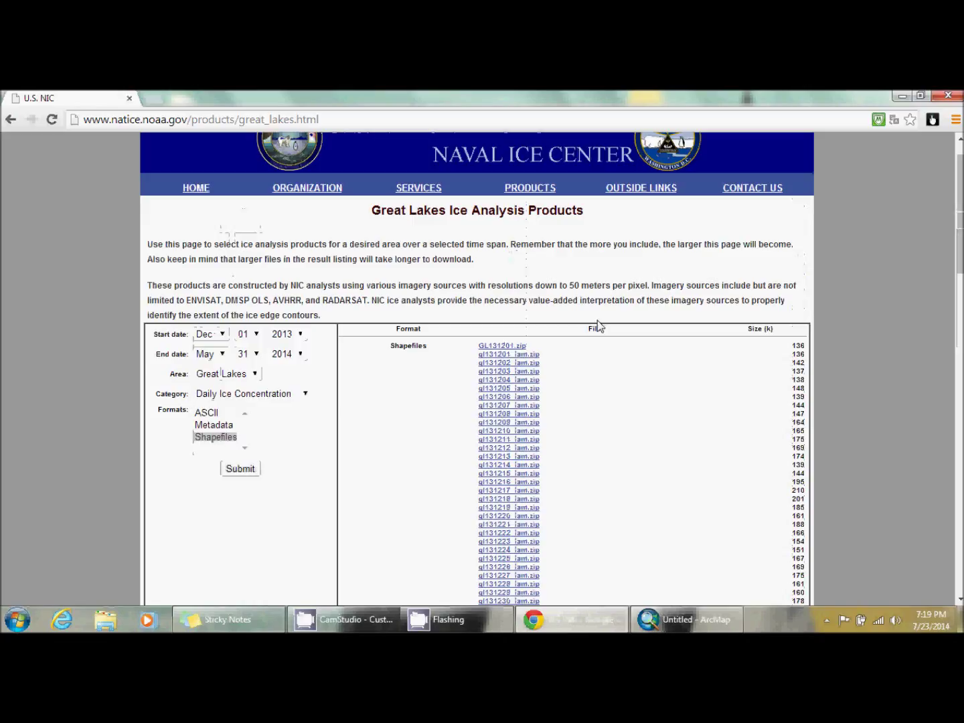
left_click(501, 345)
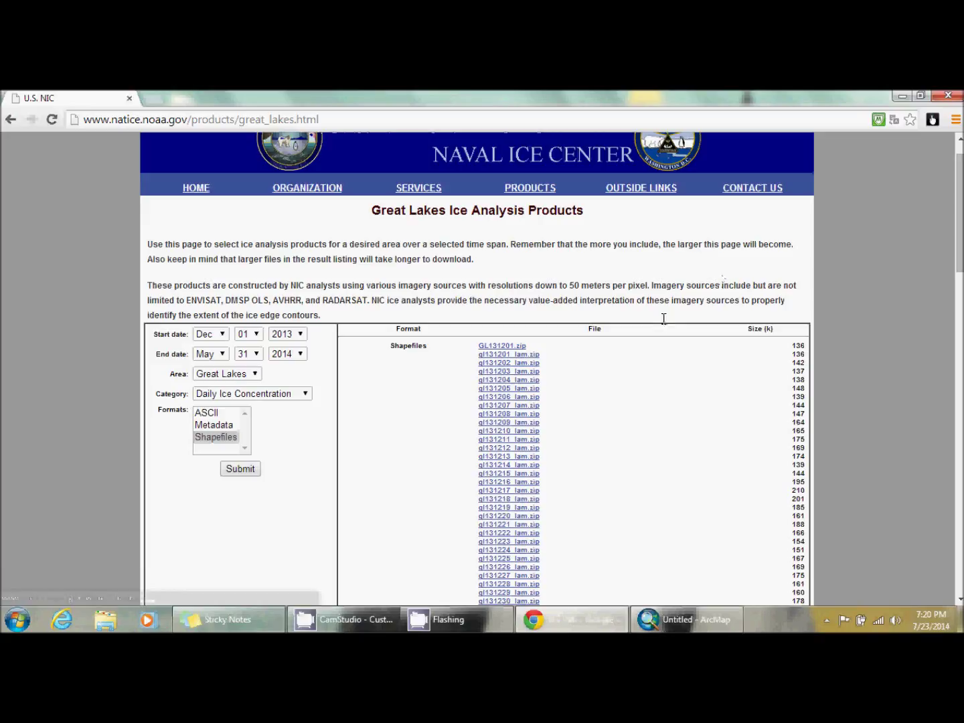
mouse_move(631, 391)
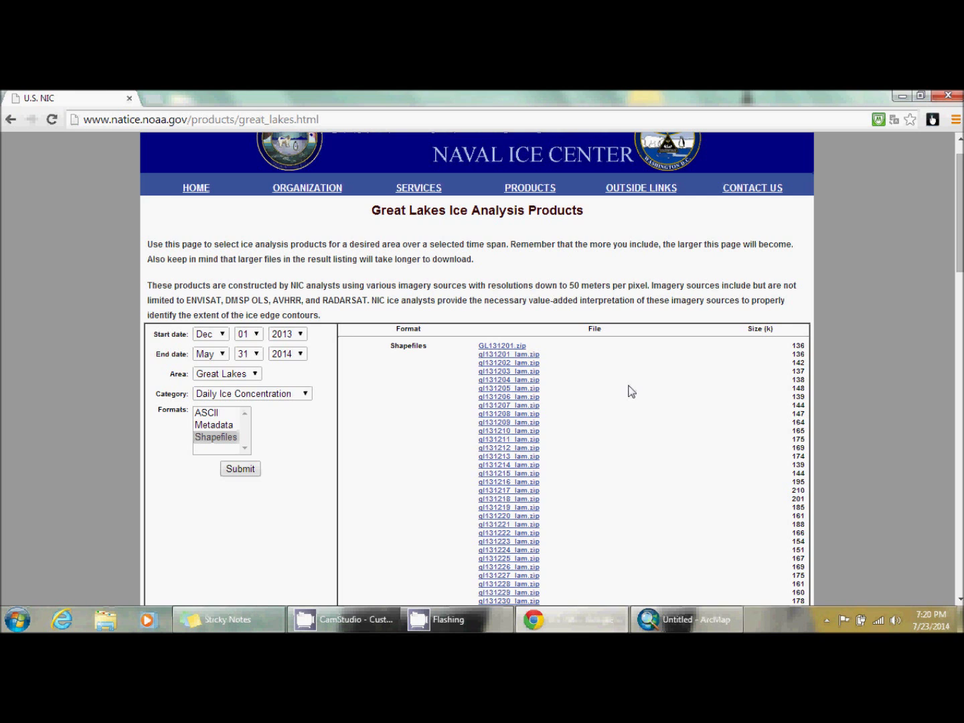
scroll("down", 3)
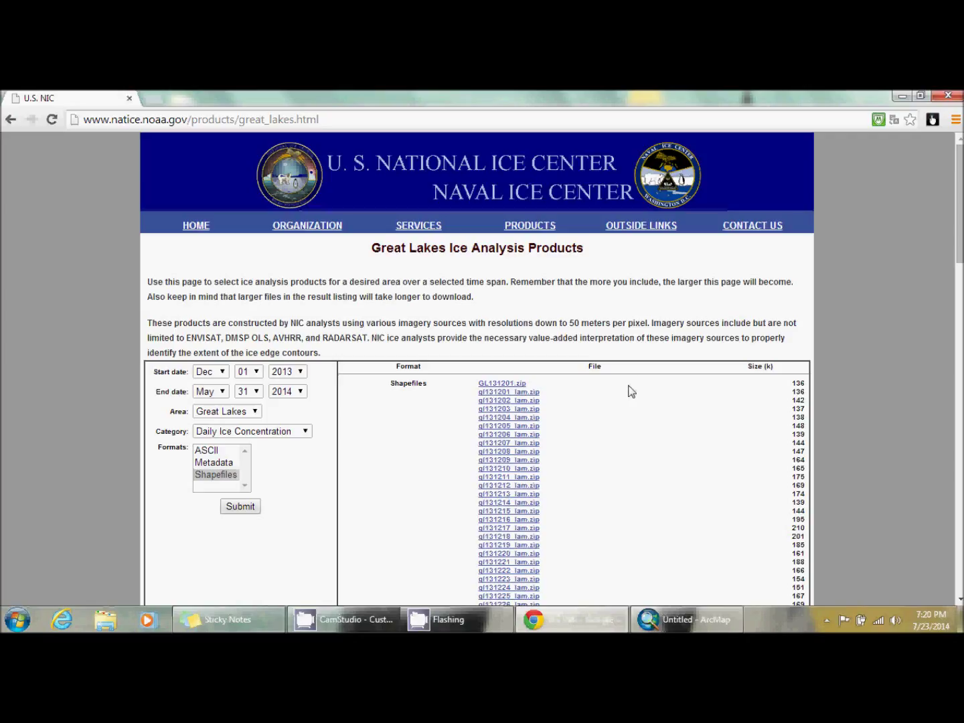
scroll("down", 3)
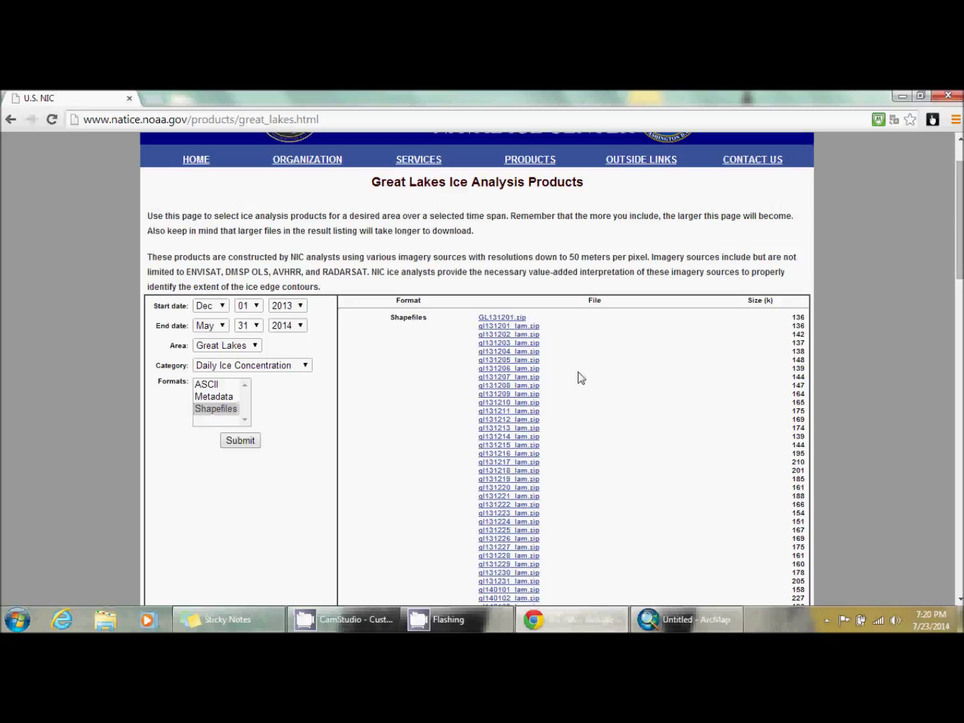
left_click(686, 619)
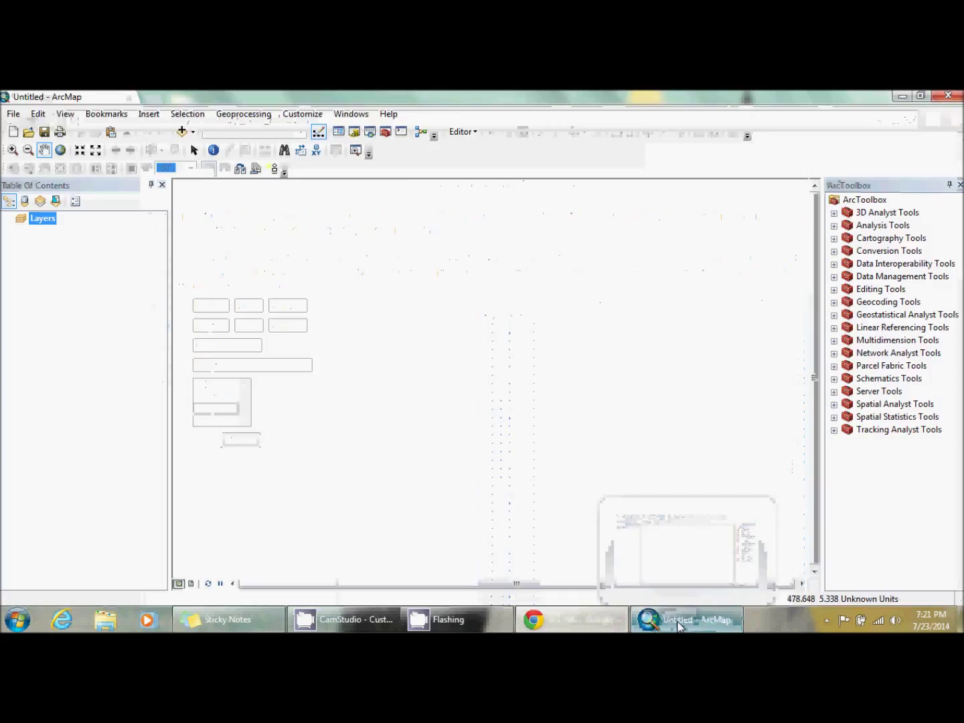
left_click(572, 619)
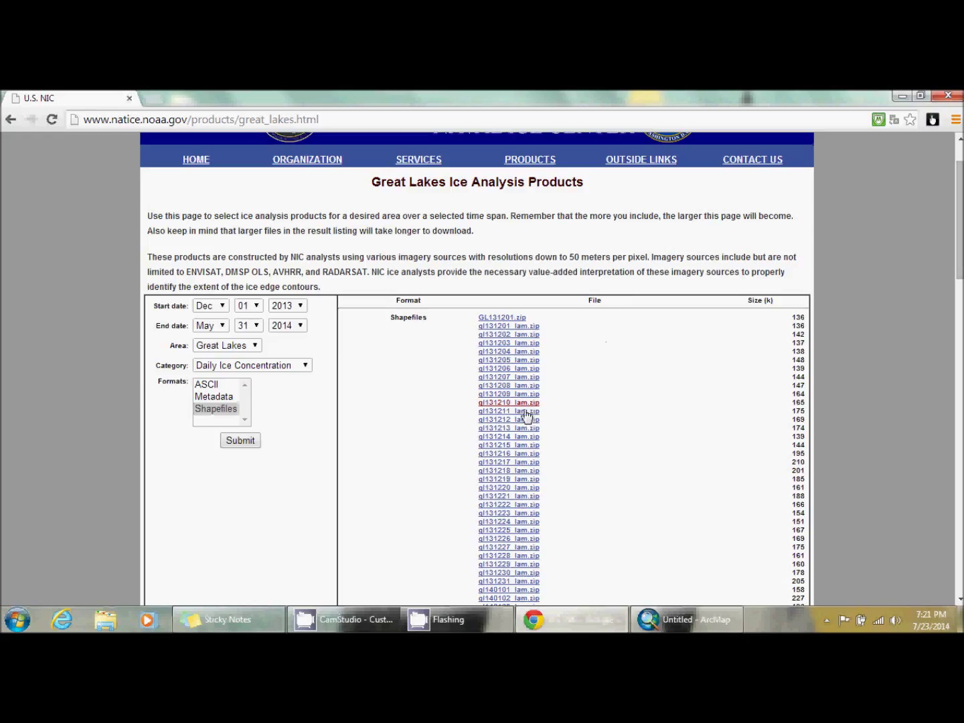
left_click(686, 618)
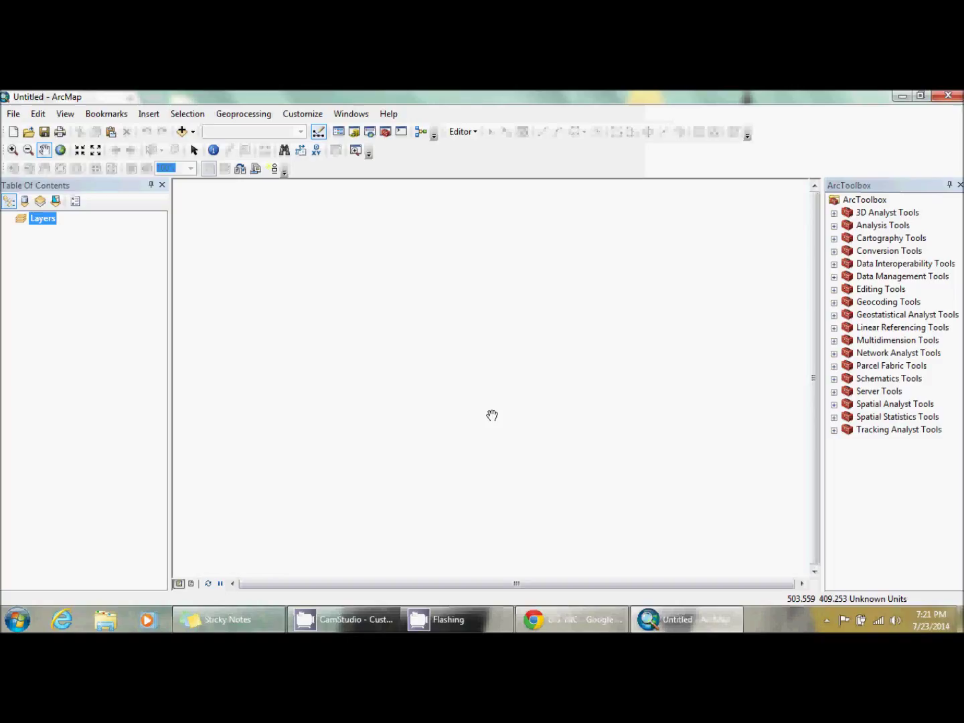
mouse_move(383, 312)
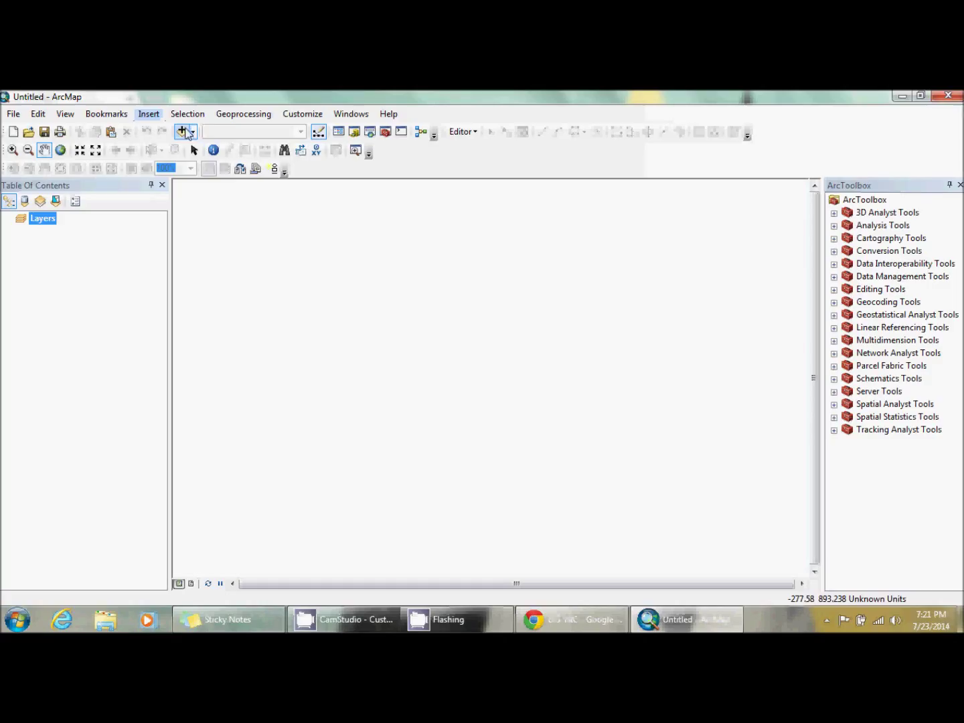
- Open Add Data and select every shapefile in the GL_Ice_Coverage_2013 folder
left_click(177, 131)
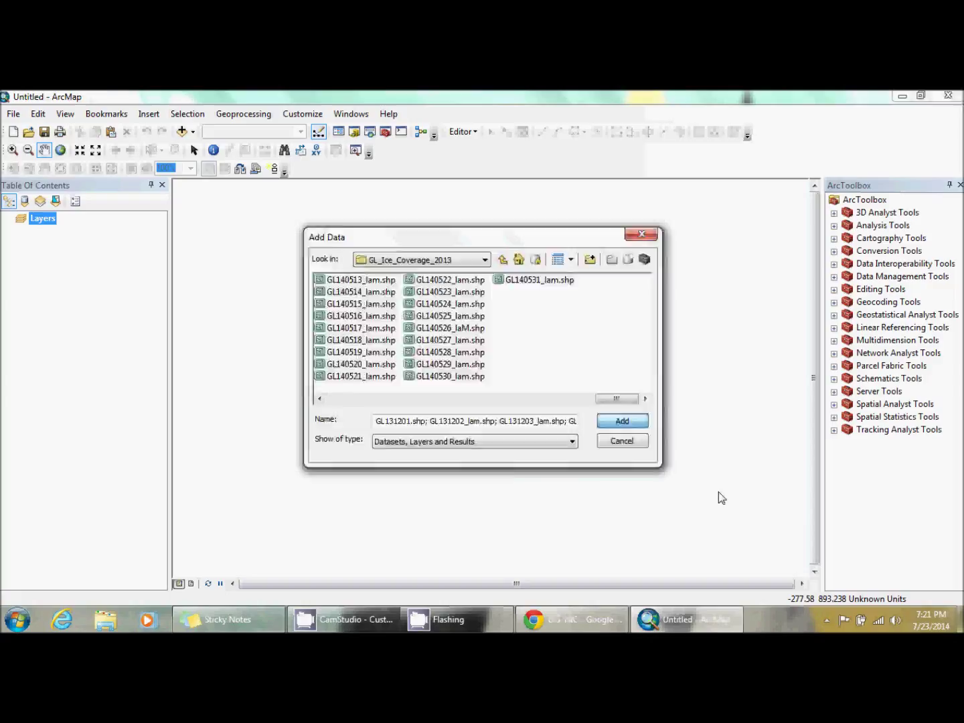
- Add the selected daily ice shapefiles to the map, then return to Chrome
left_click(621, 420)
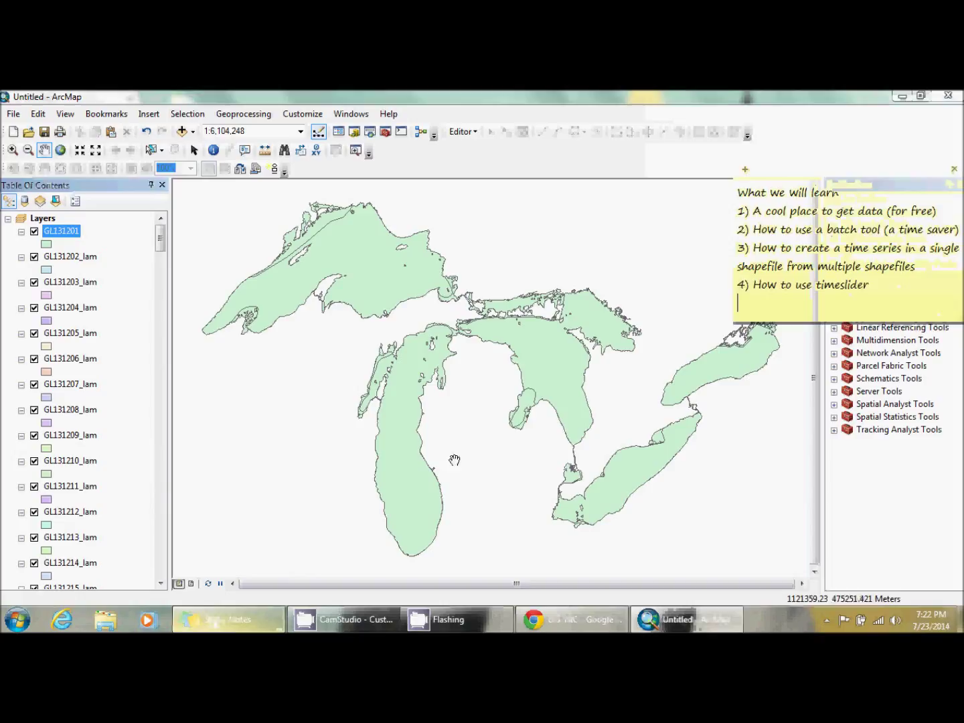
type("7:")
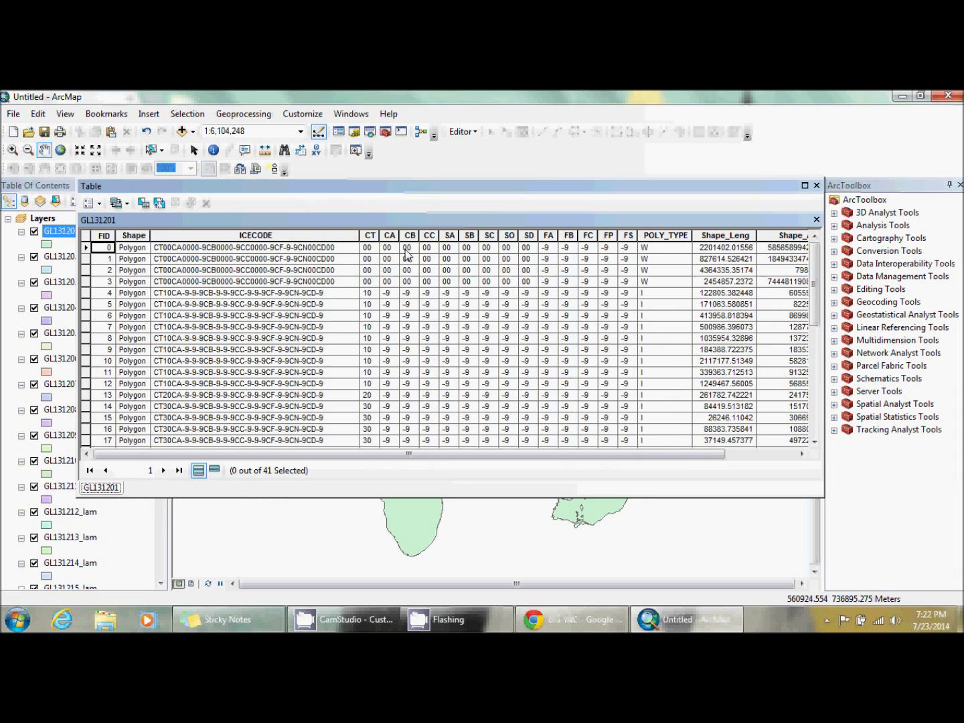
left_click(572, 618)
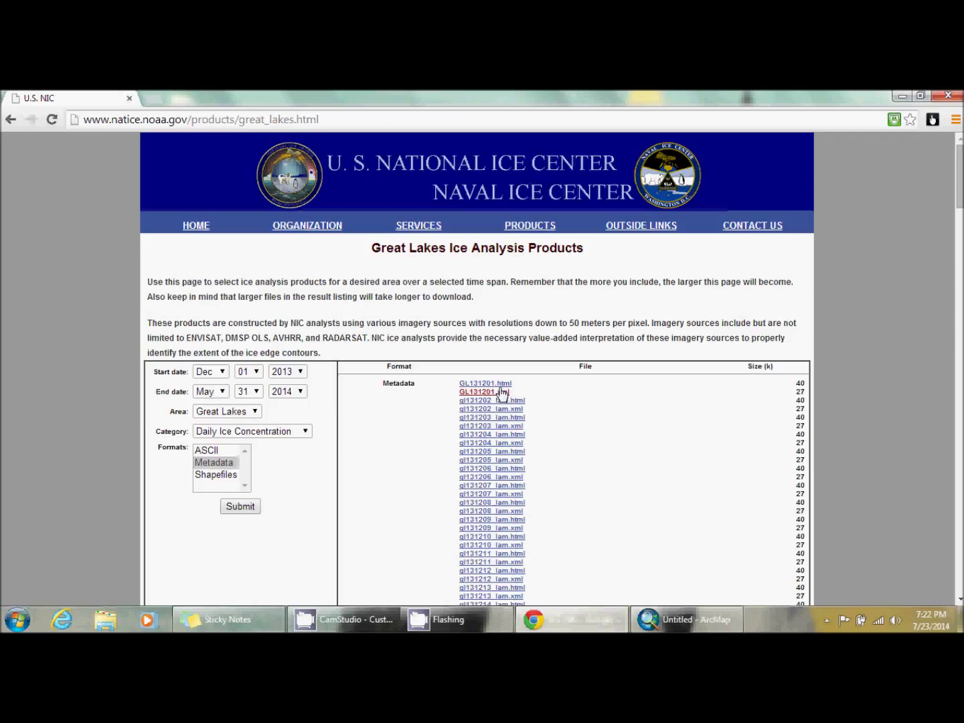
- Open the GL131201.html metadata page on the ice center site
left_click(486, 383)
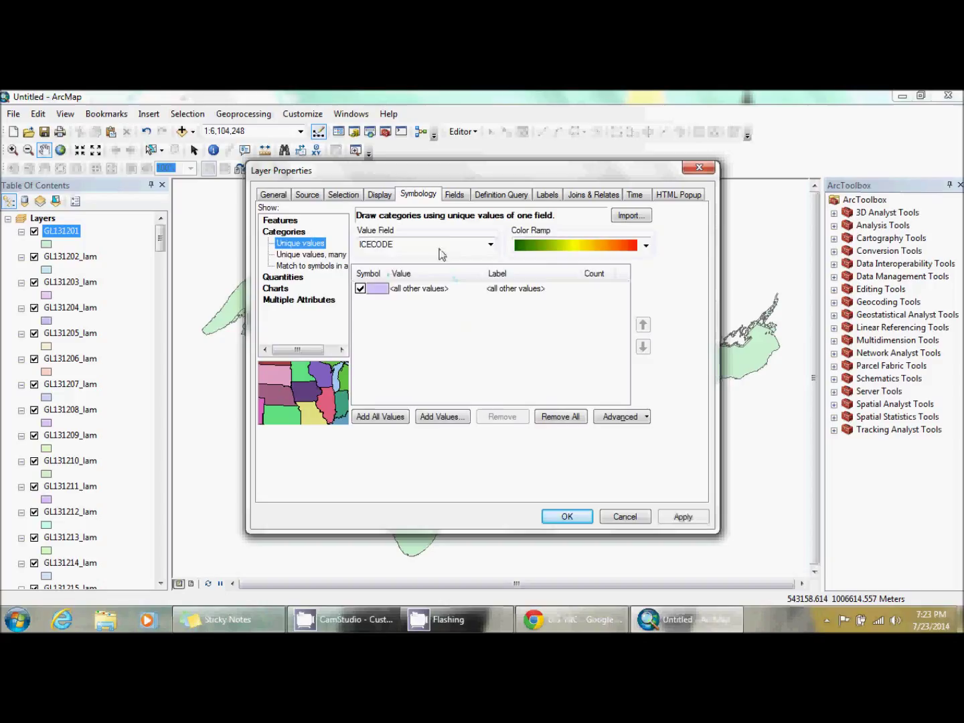
- Symbolize GL131201 with unique-value categories, adding all CT values
left_click(303, 254)
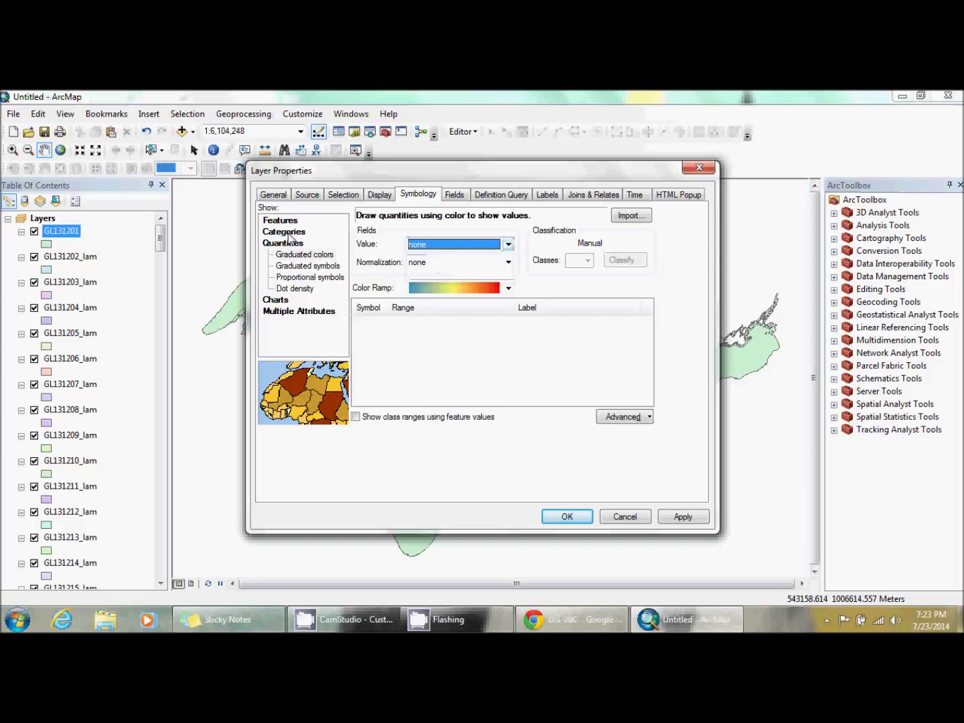
left_click(300, 243)
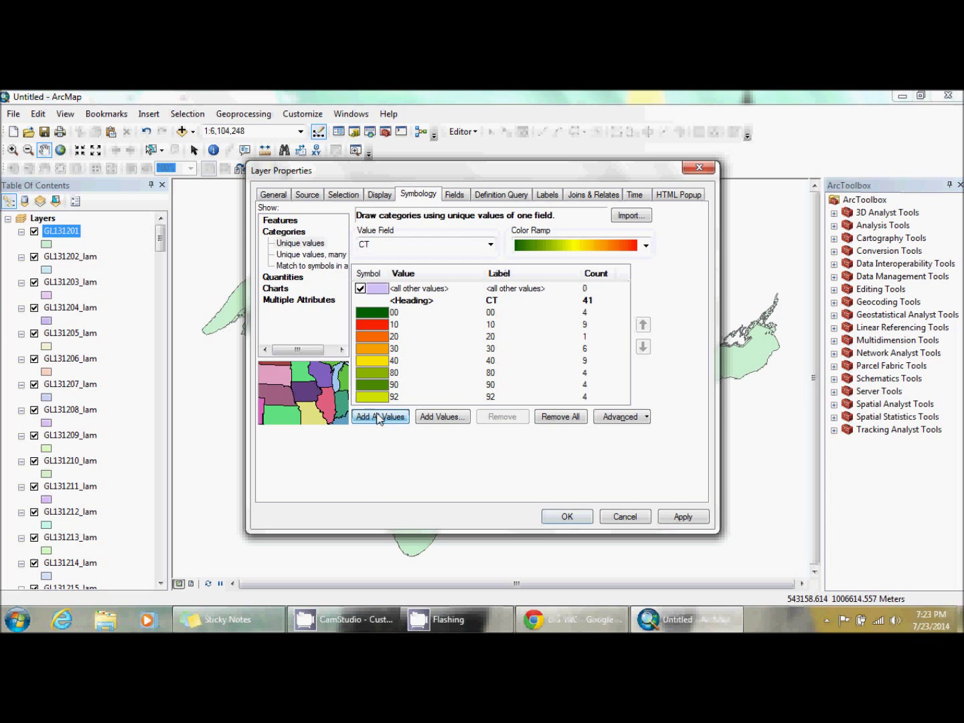
left_click(566, 517)
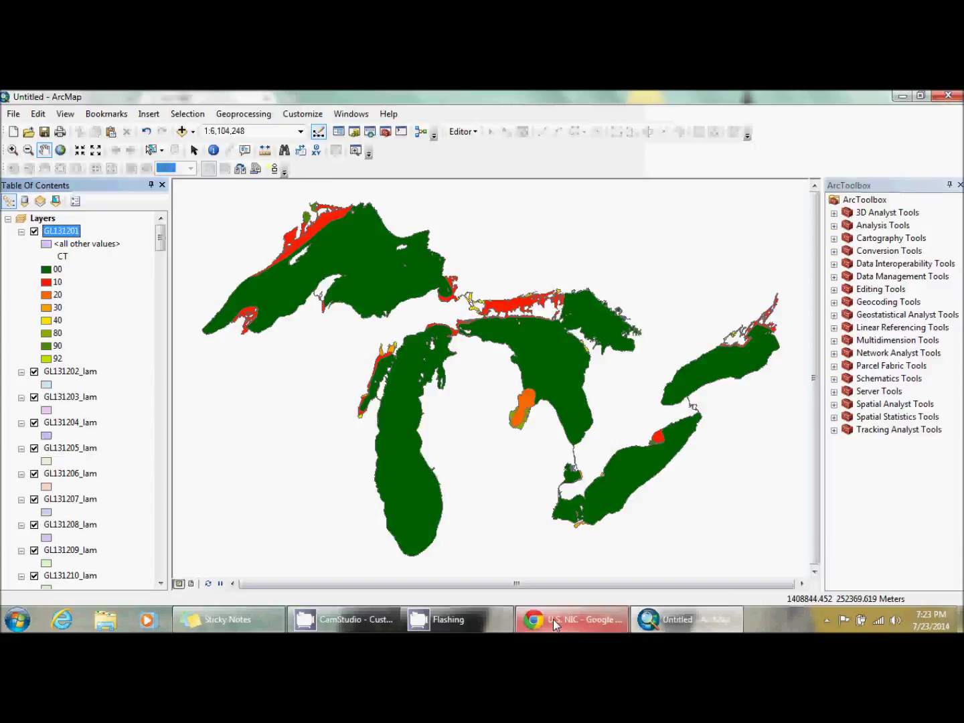
- Read the CT, CA and CB attribute definitions in the GL131201 metadata
left_click(570, 619)
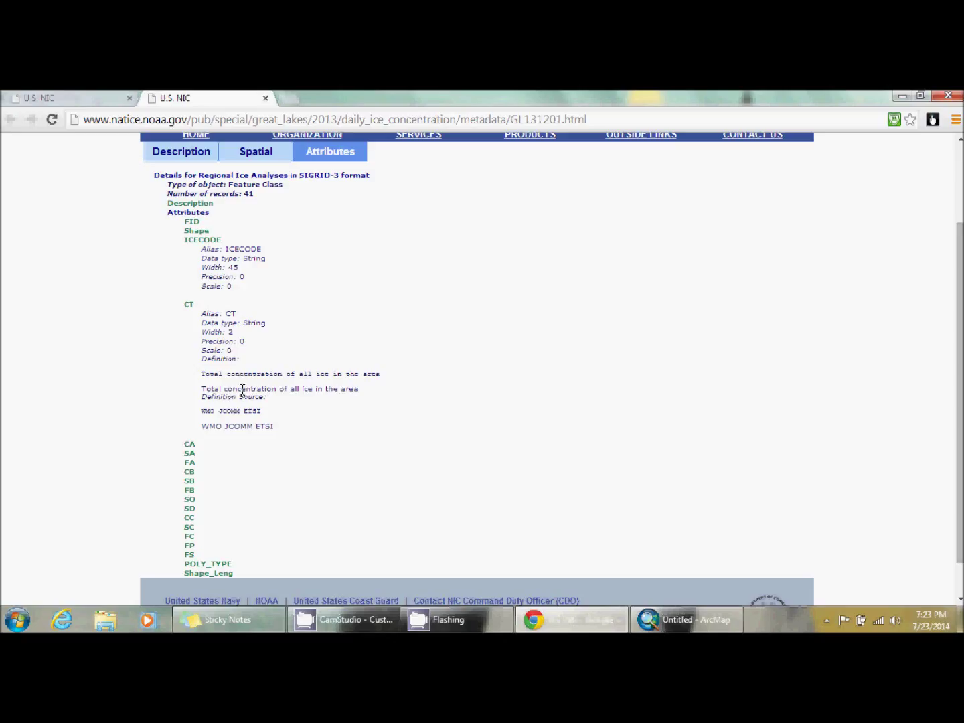
scroll("down", 3)
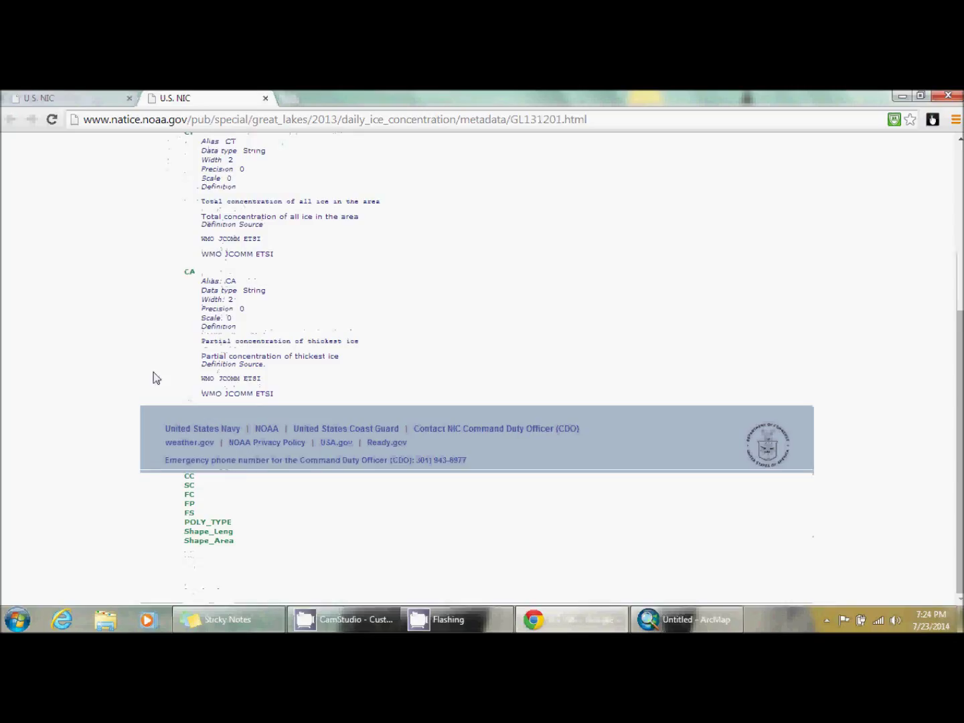
scroll("up", 3)
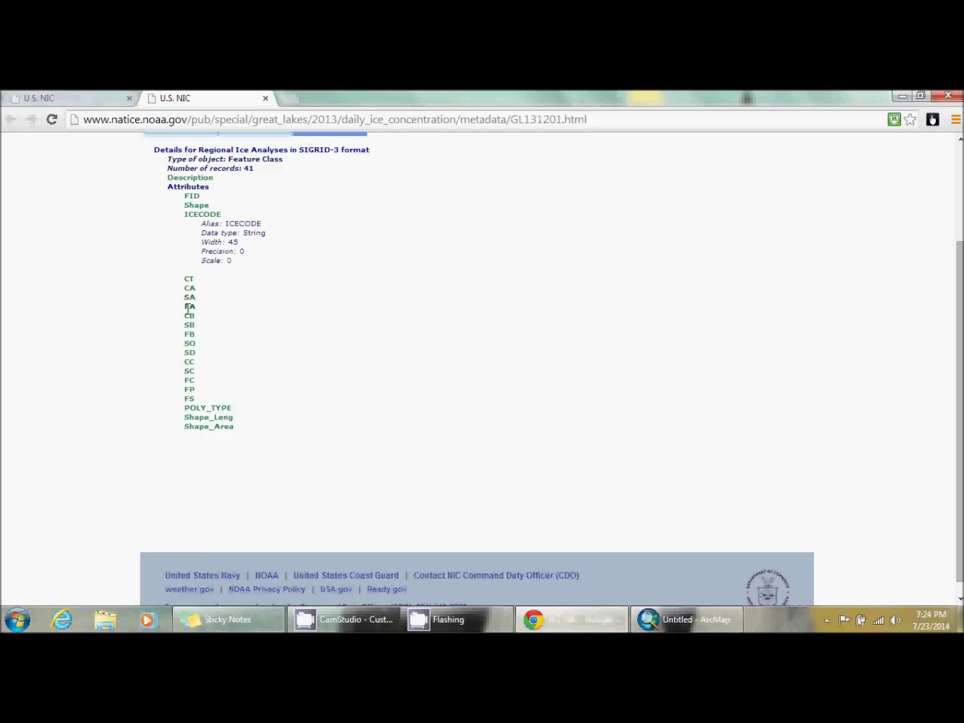
left_click(189, 315)
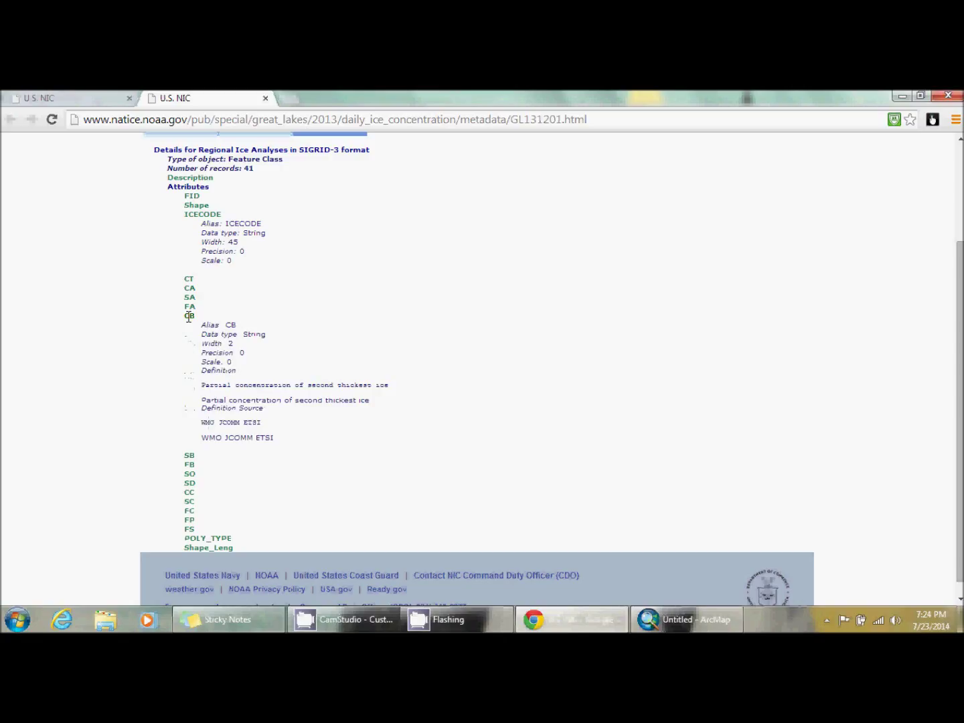
left_click(189, 315)
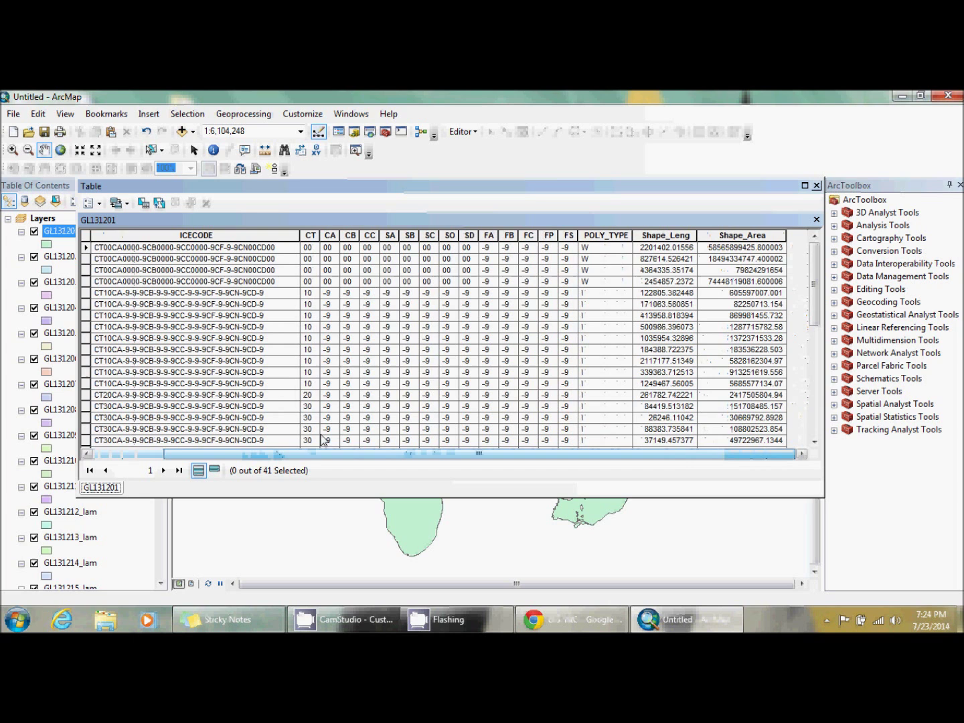
- Close the GL131201 attribute table before starting the batch Add Field tool
left_click(816, 219)
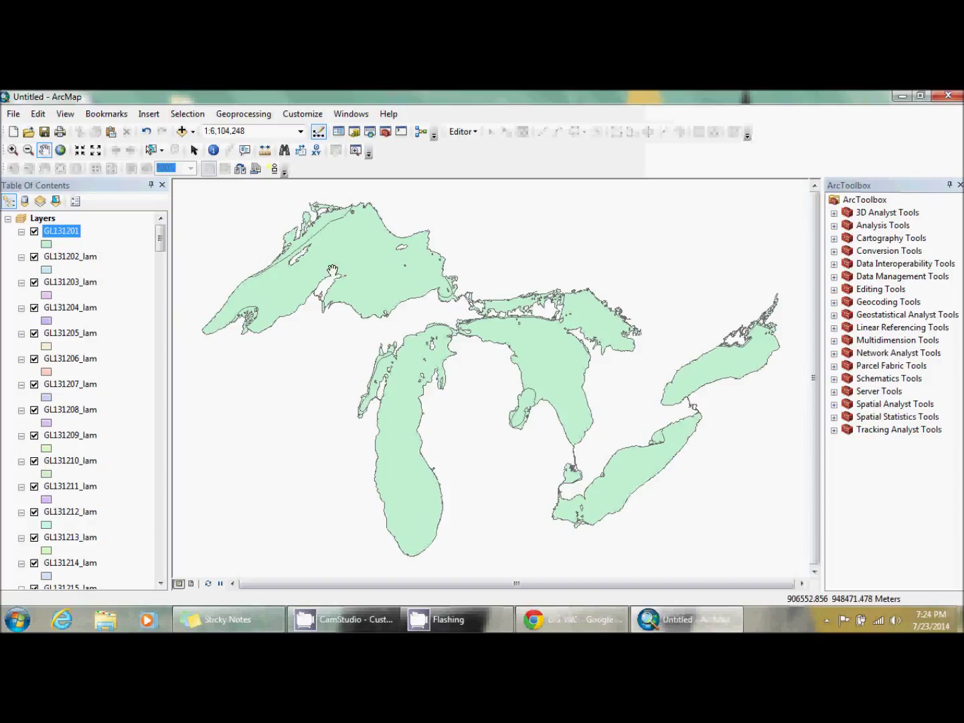
mouse_move(774, 257)
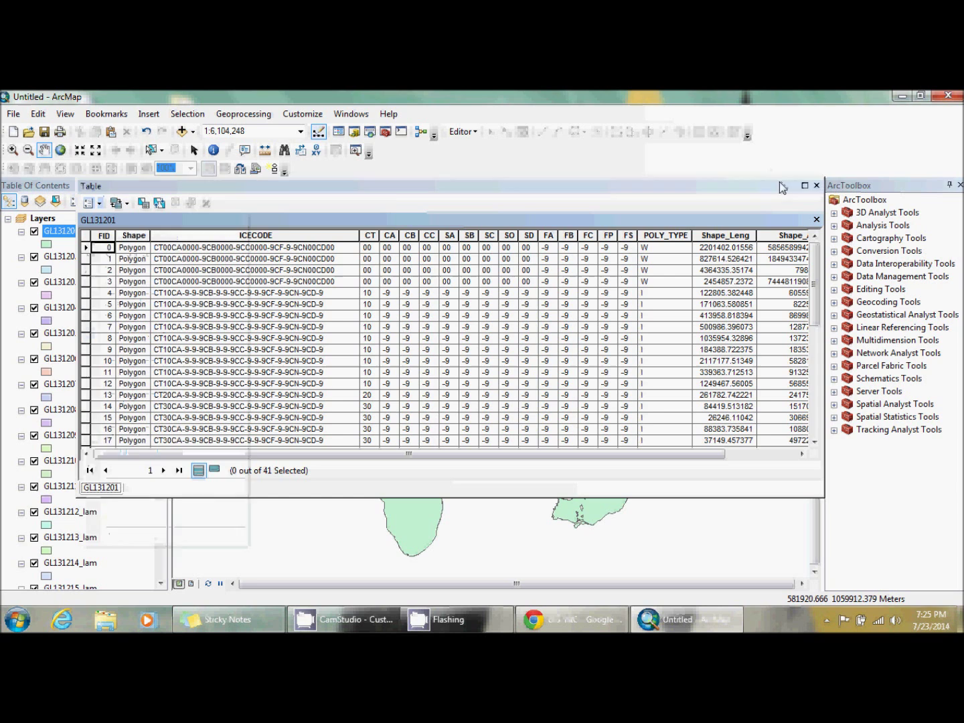
left_click(816, 219)
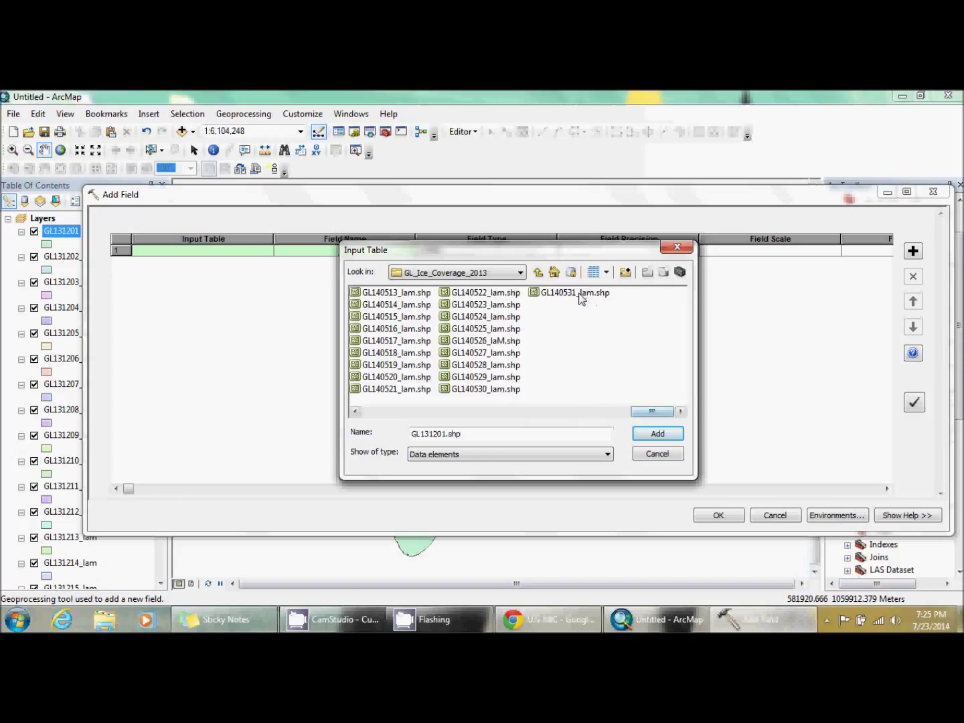
- Add all daily ice shapefiles as inputs and name the new LONG field DATECODE
left_click(657, 433)
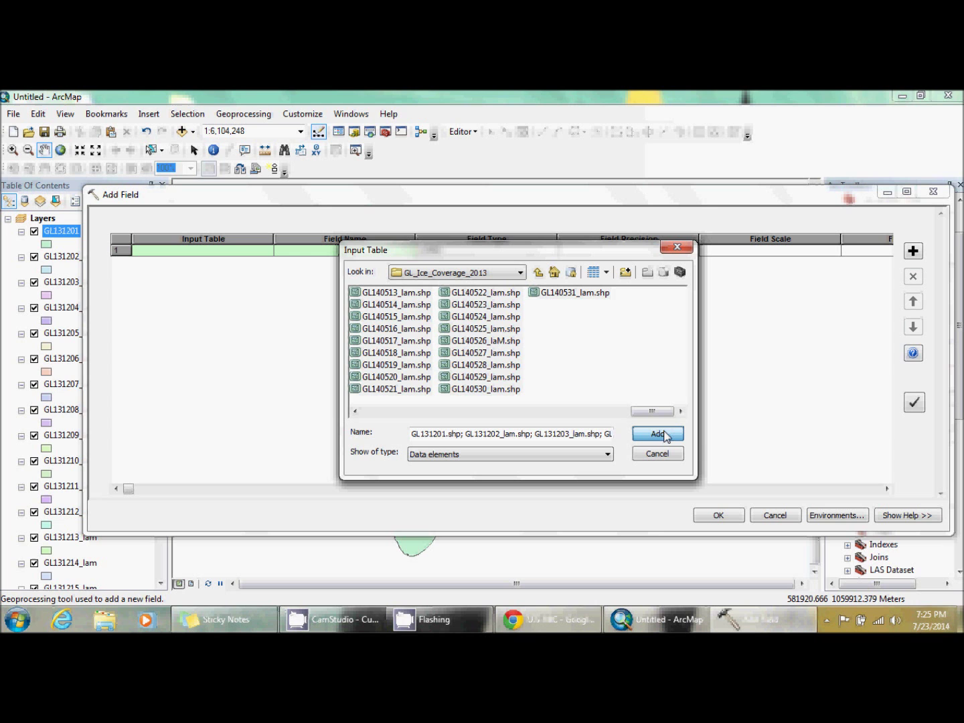
left_click(657, 434)
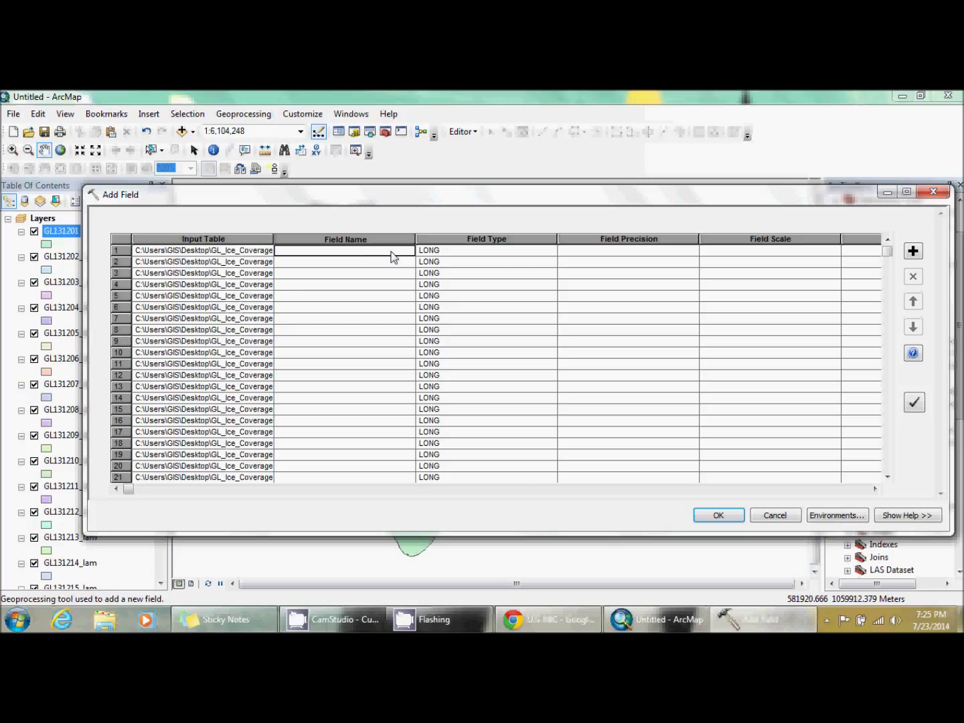
type("DATECODE")
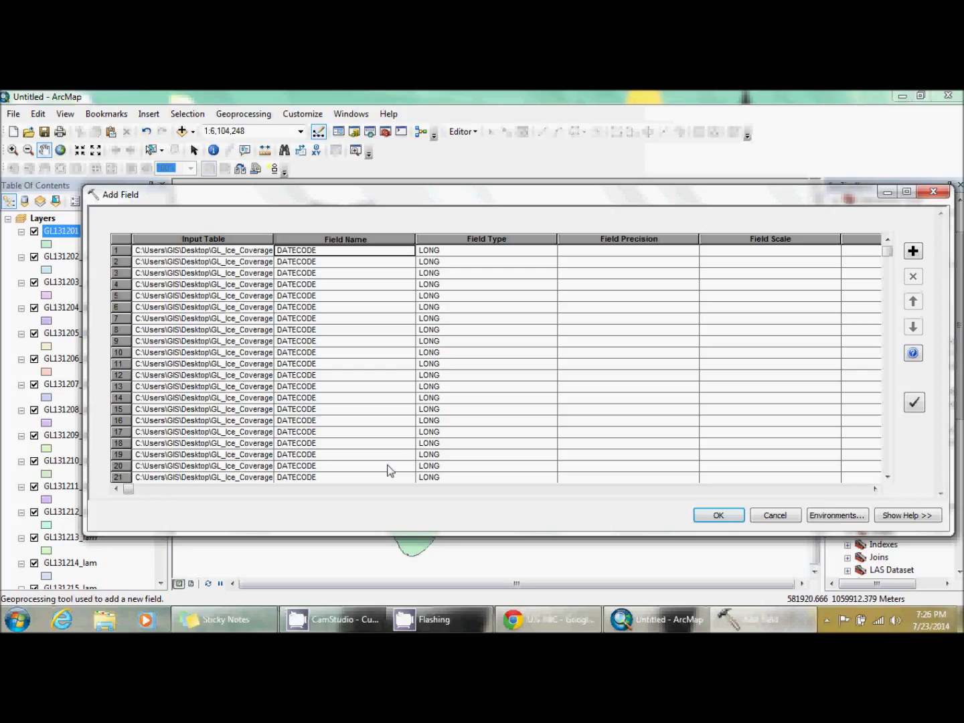
mouse_move(718, 515)
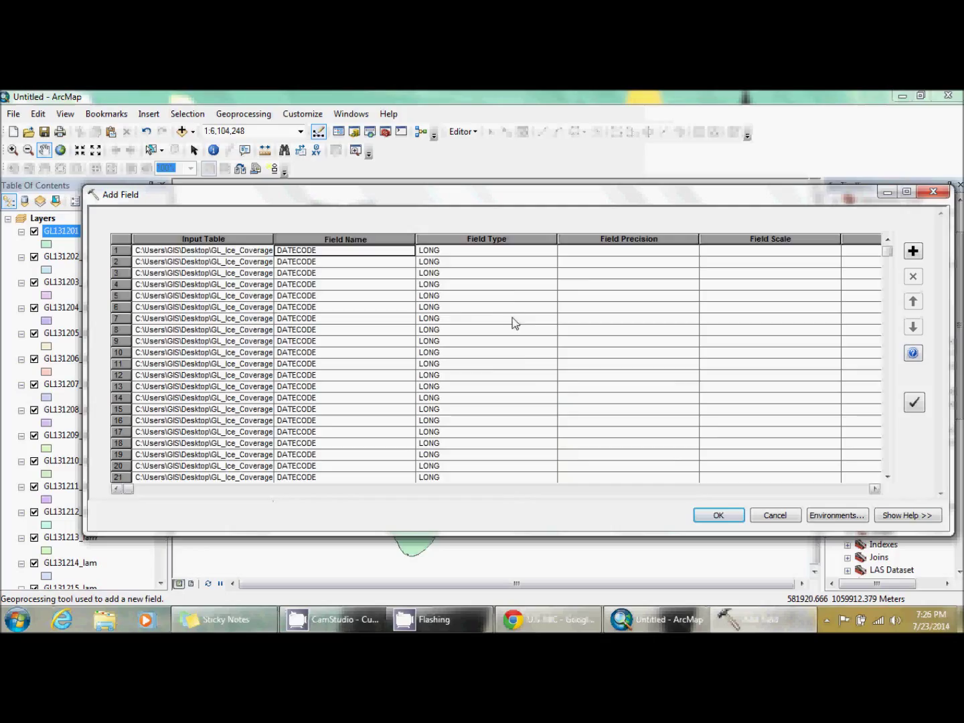
mouse_move(718, 515)
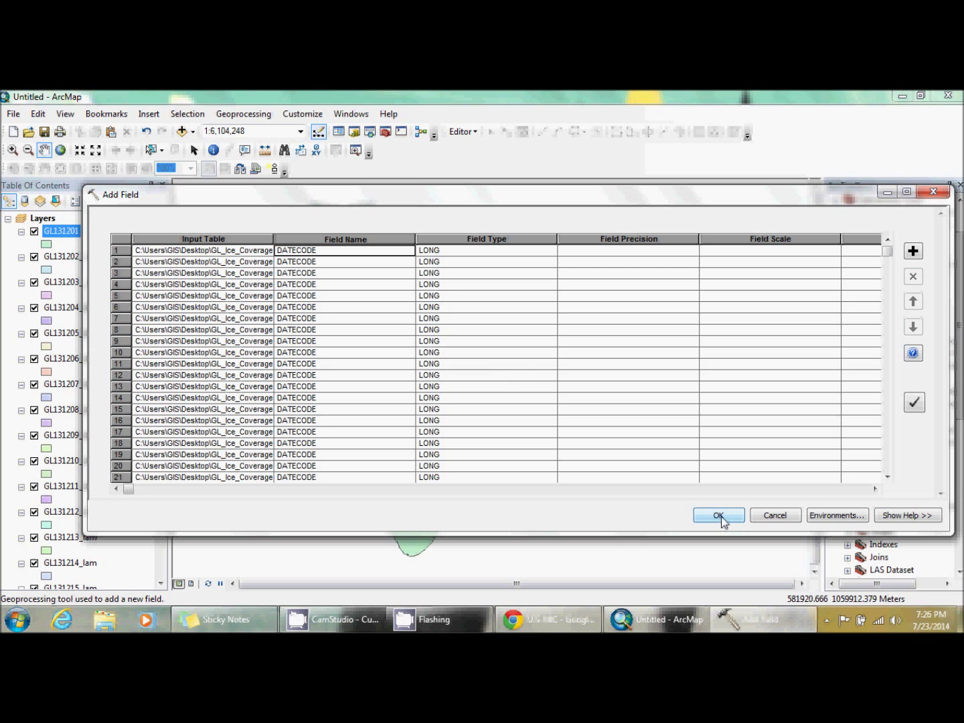
left_click(718, 515)
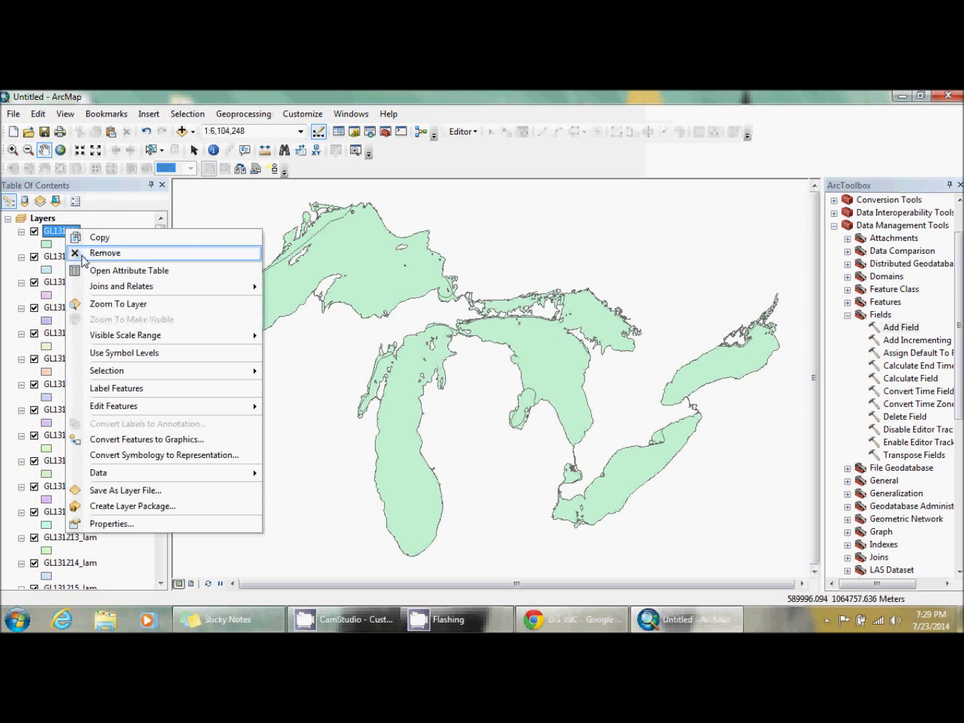
- Close the GL131201 attribute table and bring up Calculate Field's options in ArcToolbox Fields
left_click(129, 271)
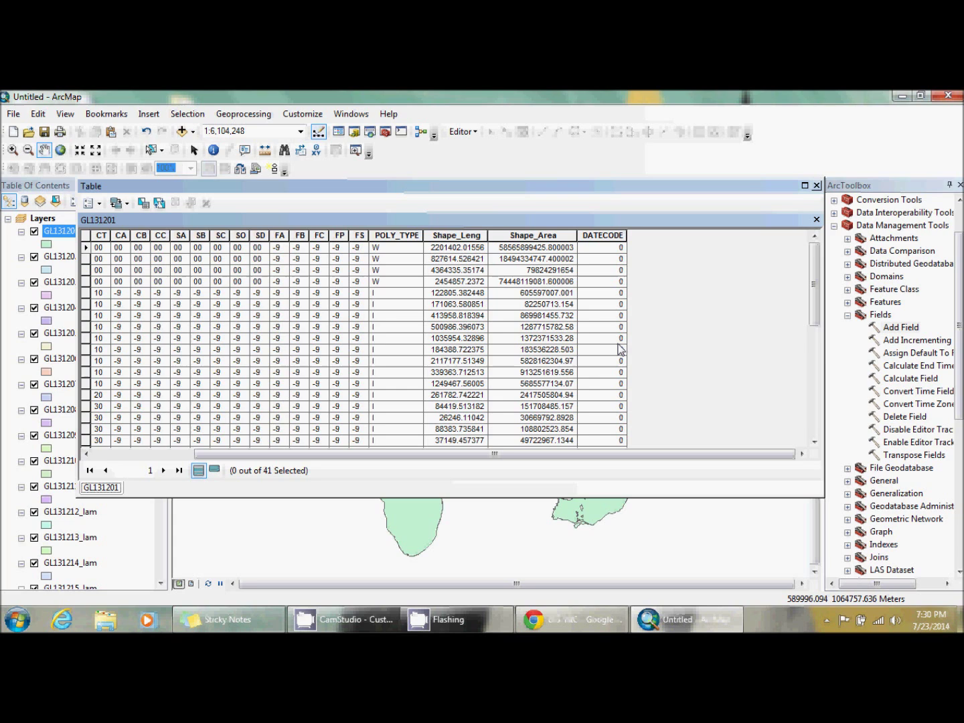
right_click(601, 235)
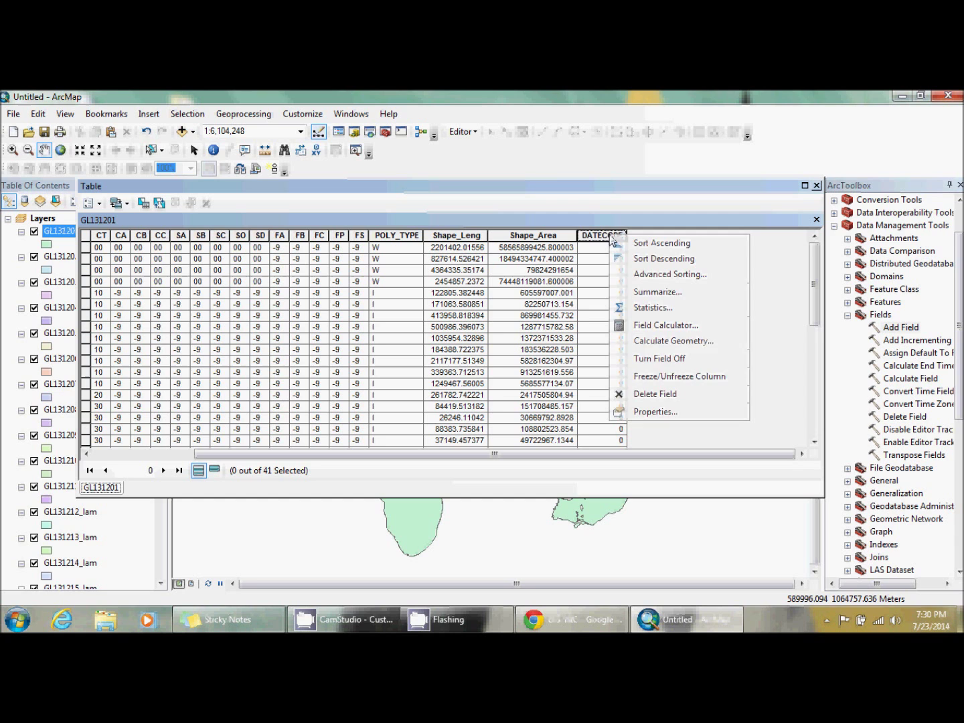
right_click(910, 377)
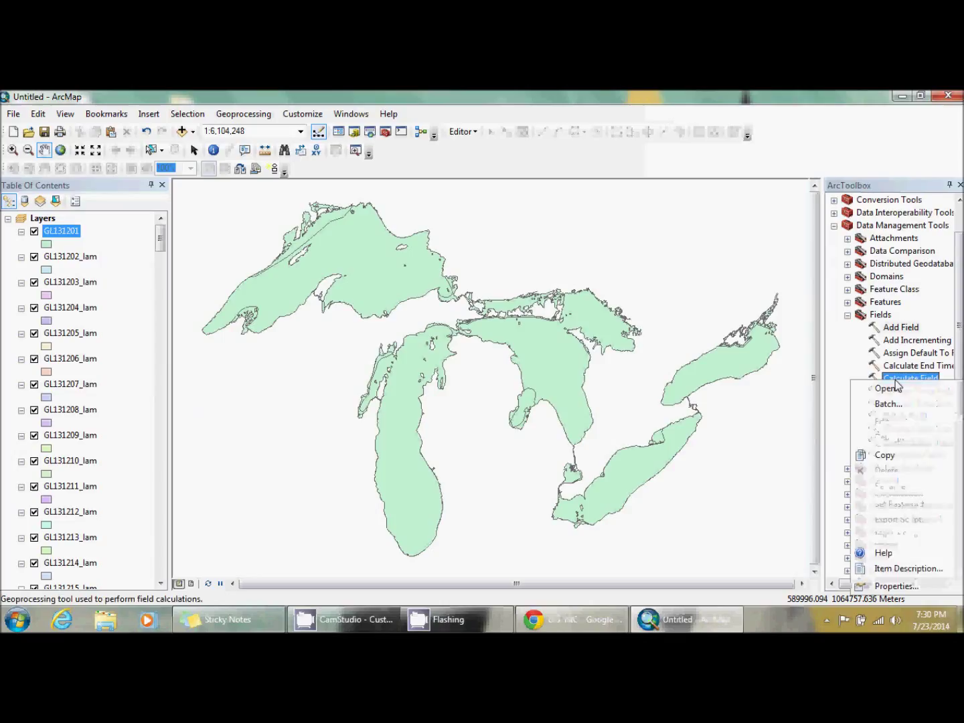
- Batch Calculate Field over all GL_Ice_Coverage_2013 shapefiles, filling DATECODE into every row
left_click(910, 377)
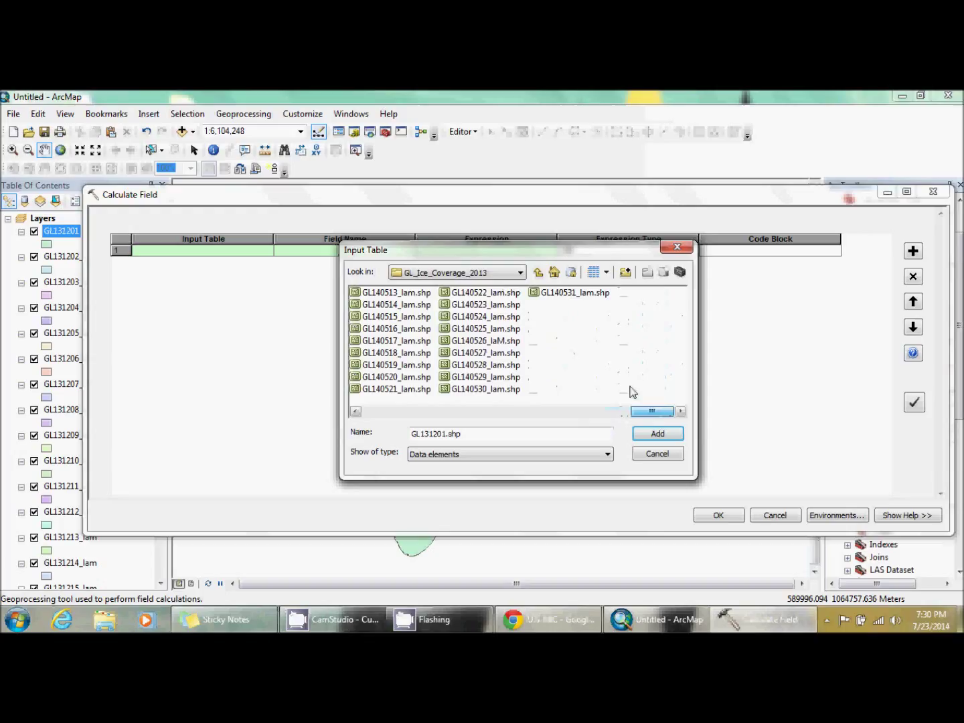
left_click(656, 434)
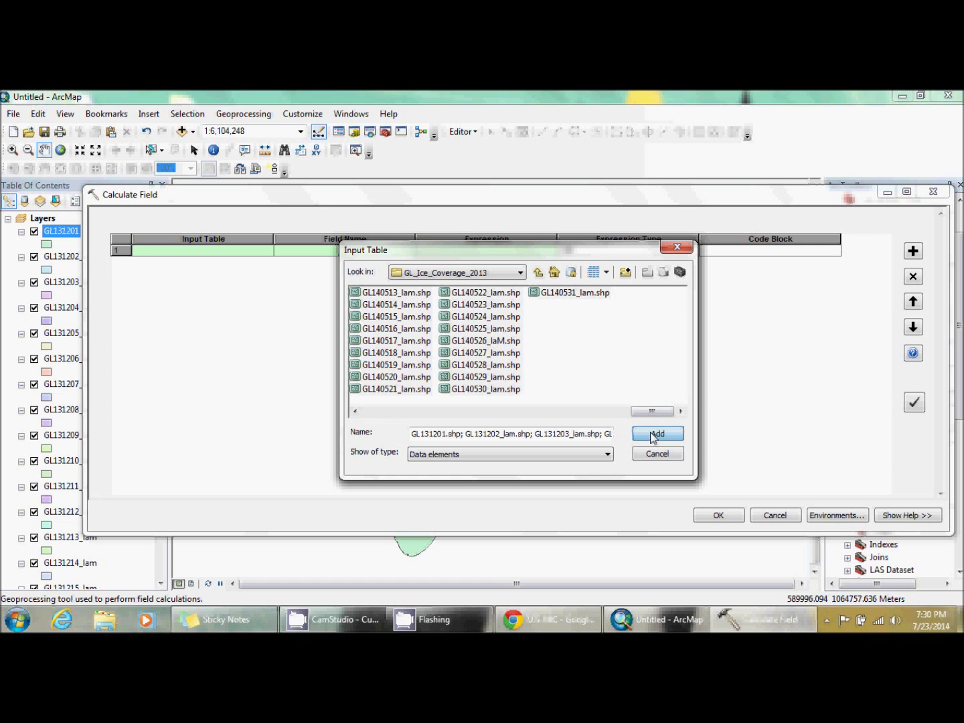
left_click(656, 433)
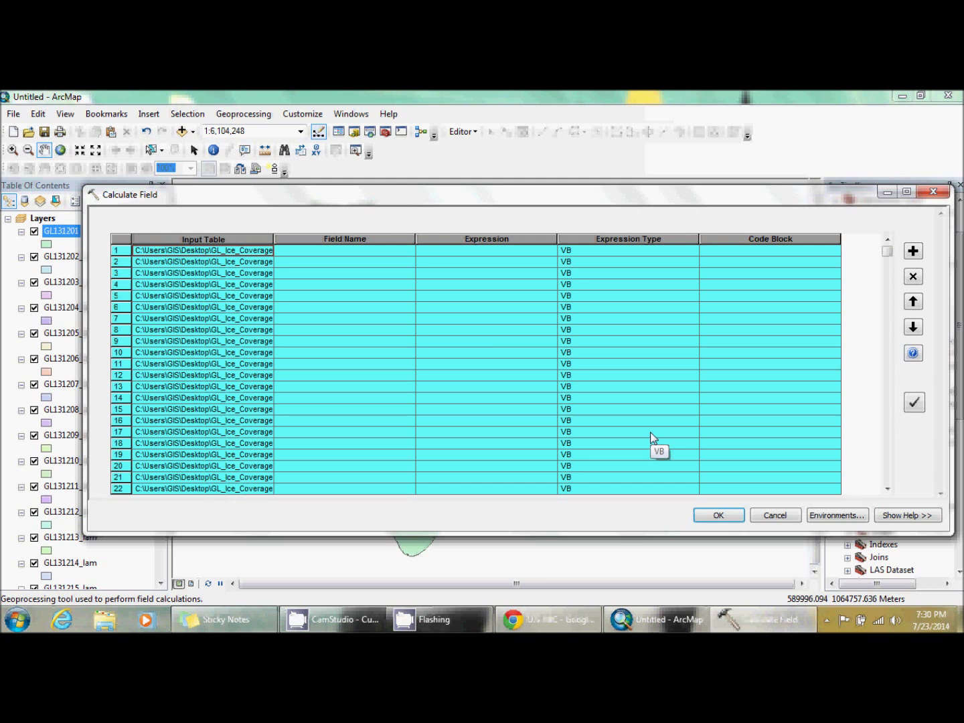
left_click(408, 251)
type("DATECODE")
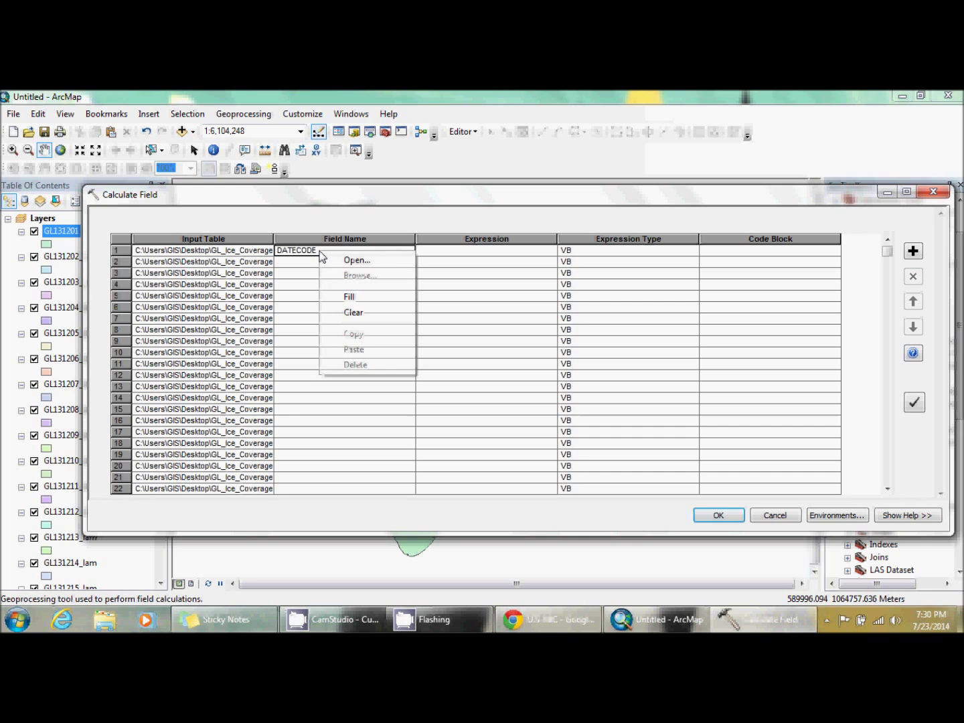
left_click(349, 296)
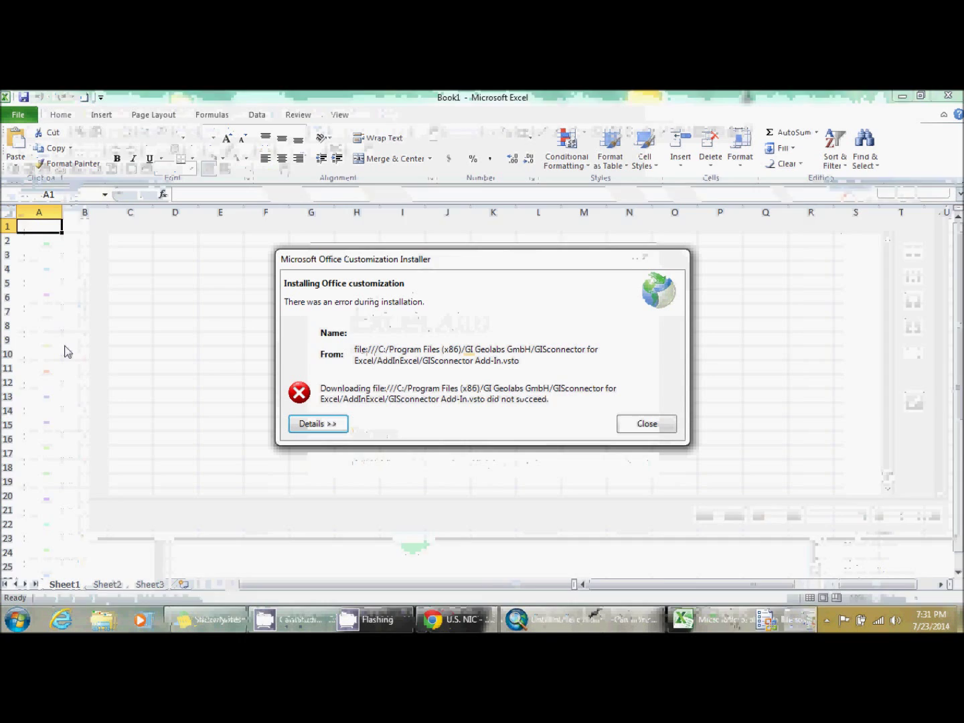
- Dismiss the Excel add-in error and paste the batch grid rows into Sheet1
left_click(646, 424)
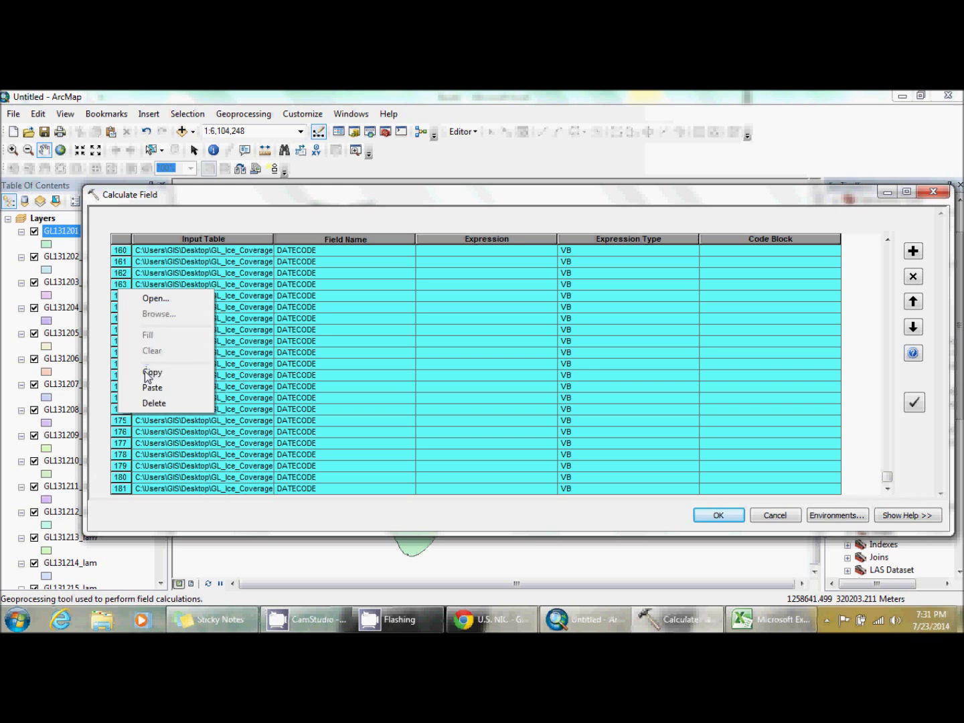
left_click(770, 618)
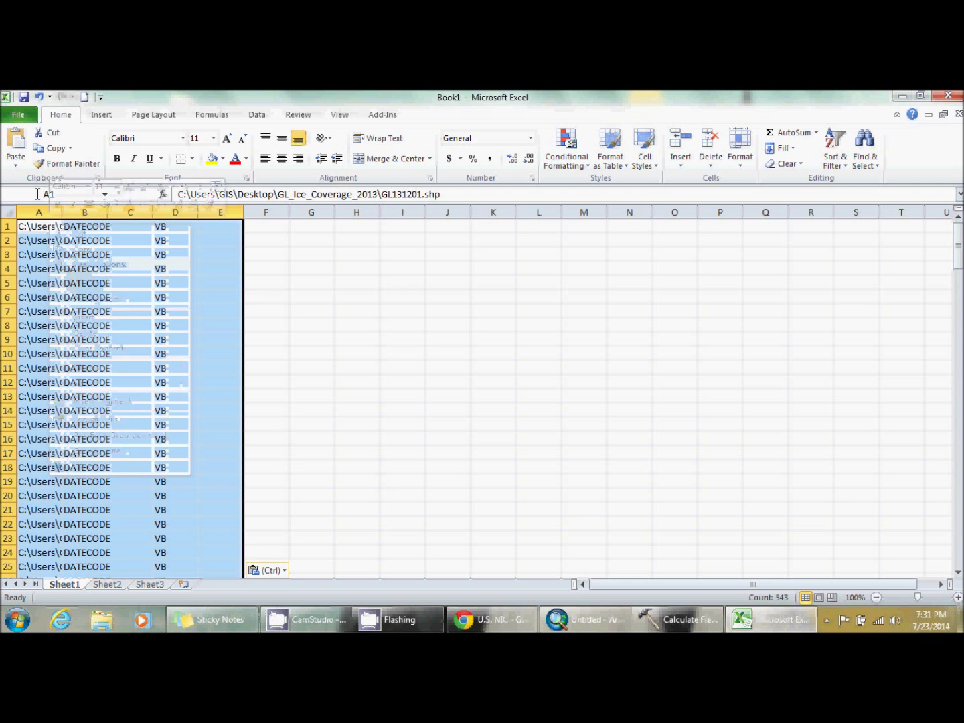
left_click(676, 618)
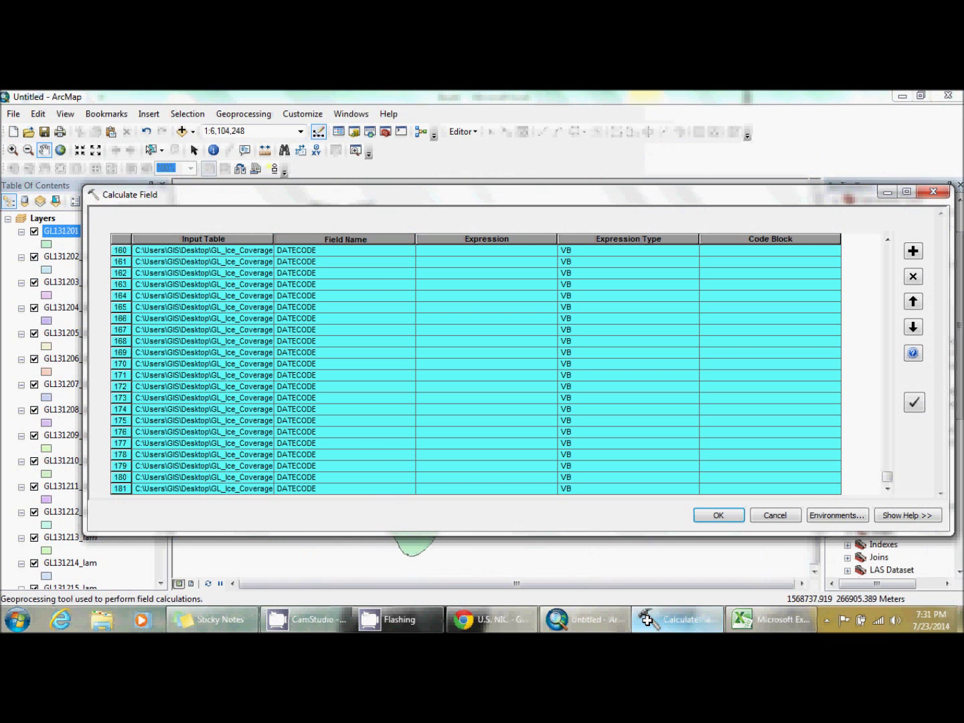
left_click(770, 618)
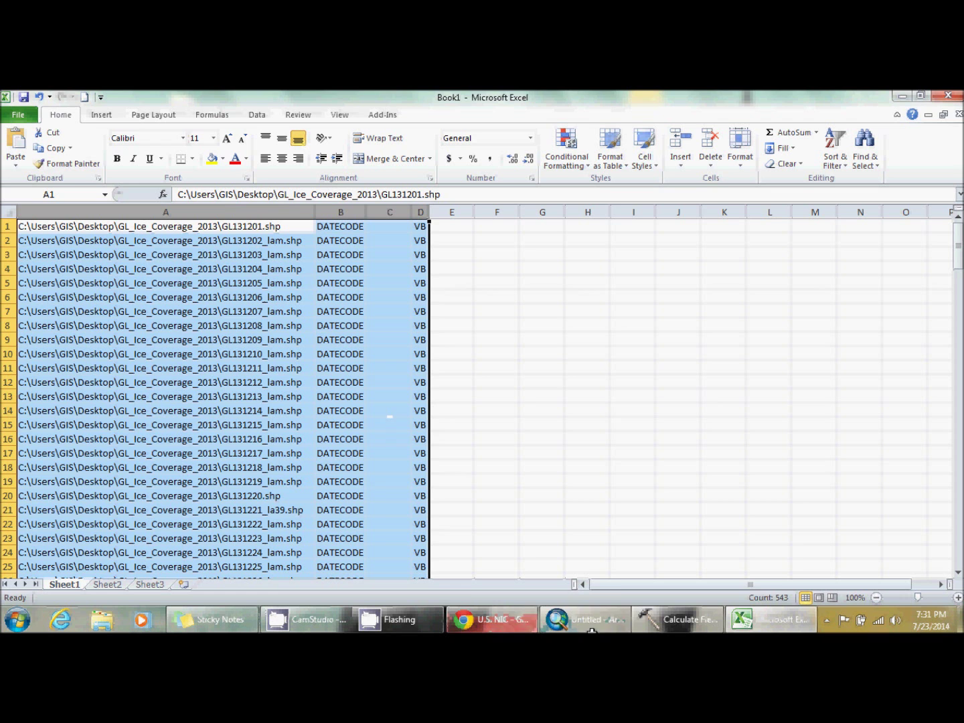
left_click(677, 619)
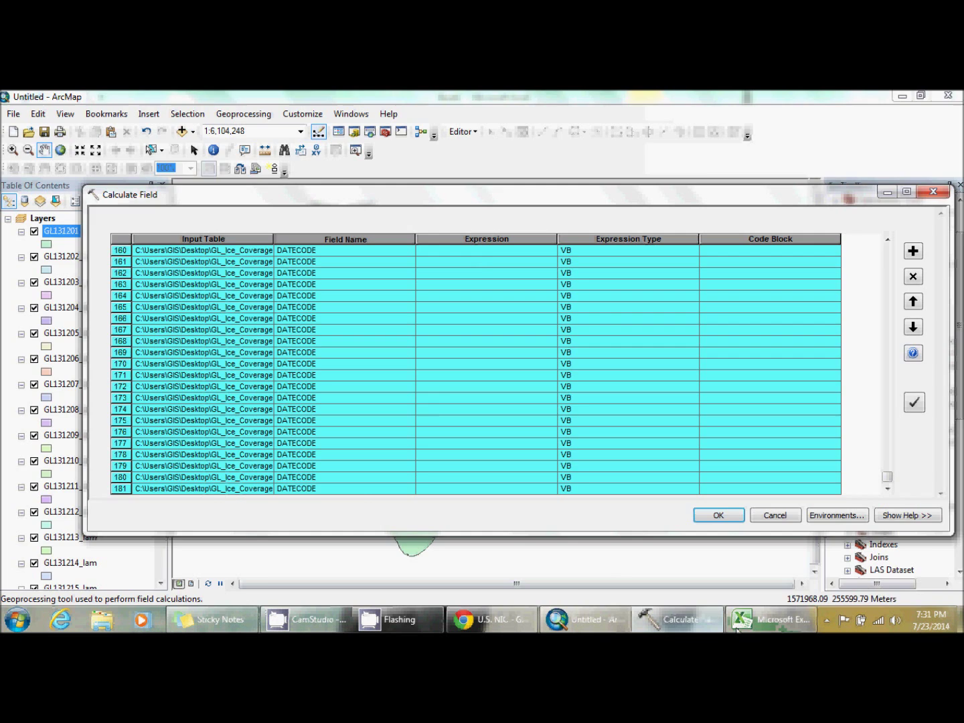
- Enter 12/1/2013 in column I and fill daily dates down beside every shapefile row
left_click(771, 619)
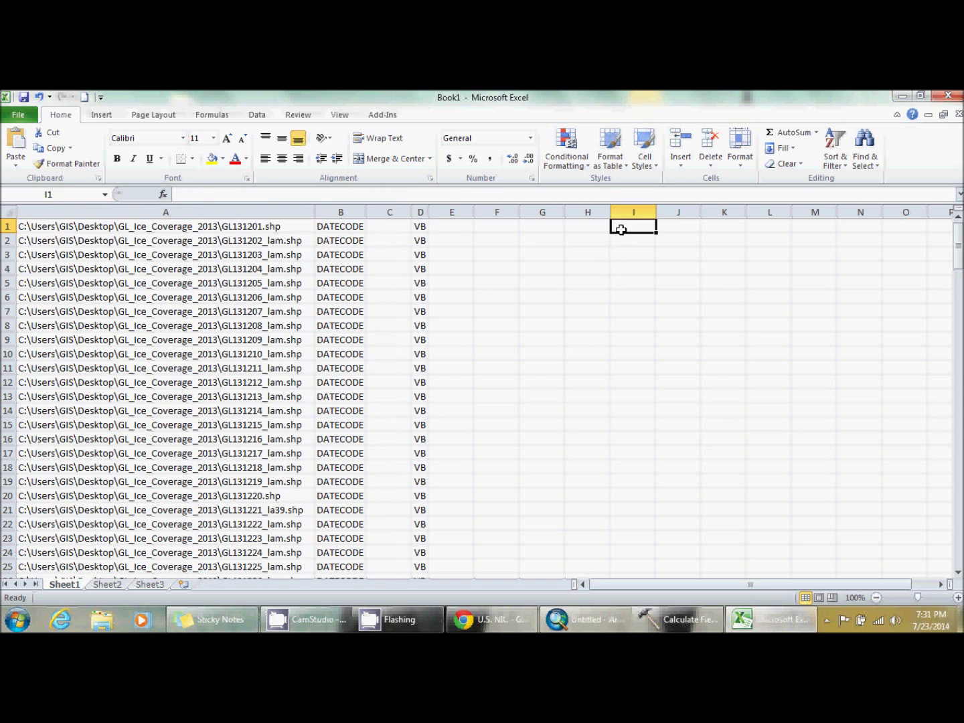
mouse_move(423, 252)
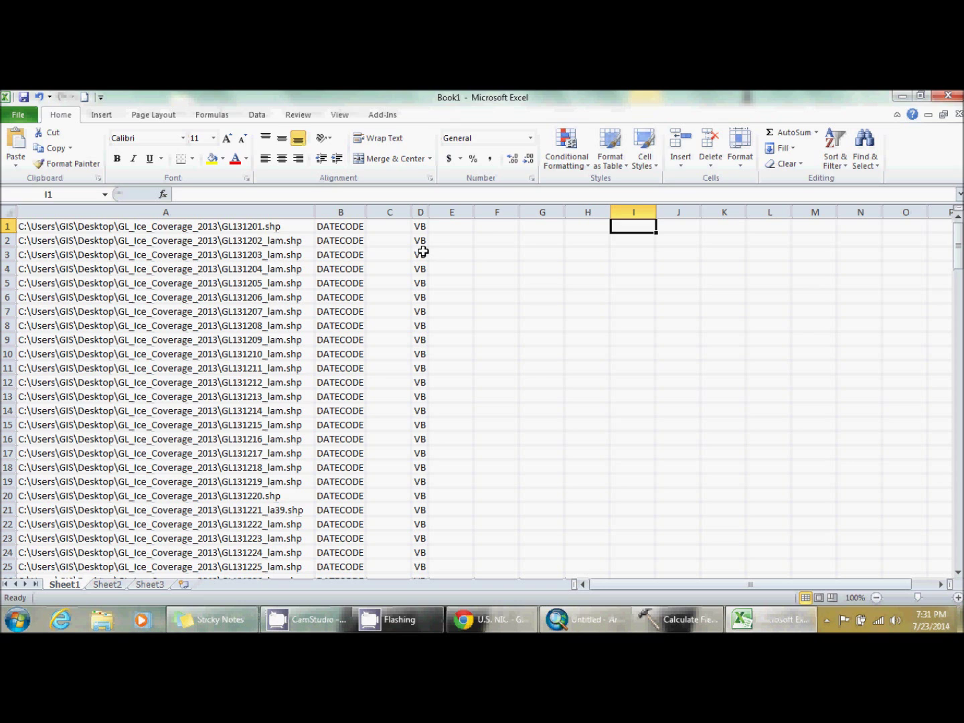
type("12/1/2013")
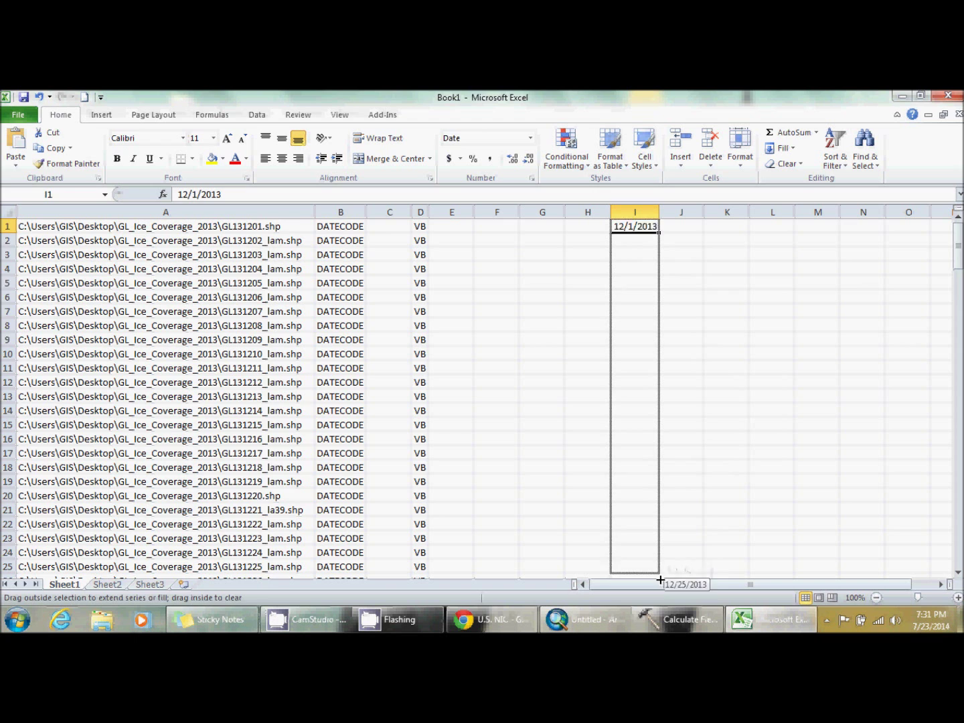
left_click_drag(635, 226, 666, 515)
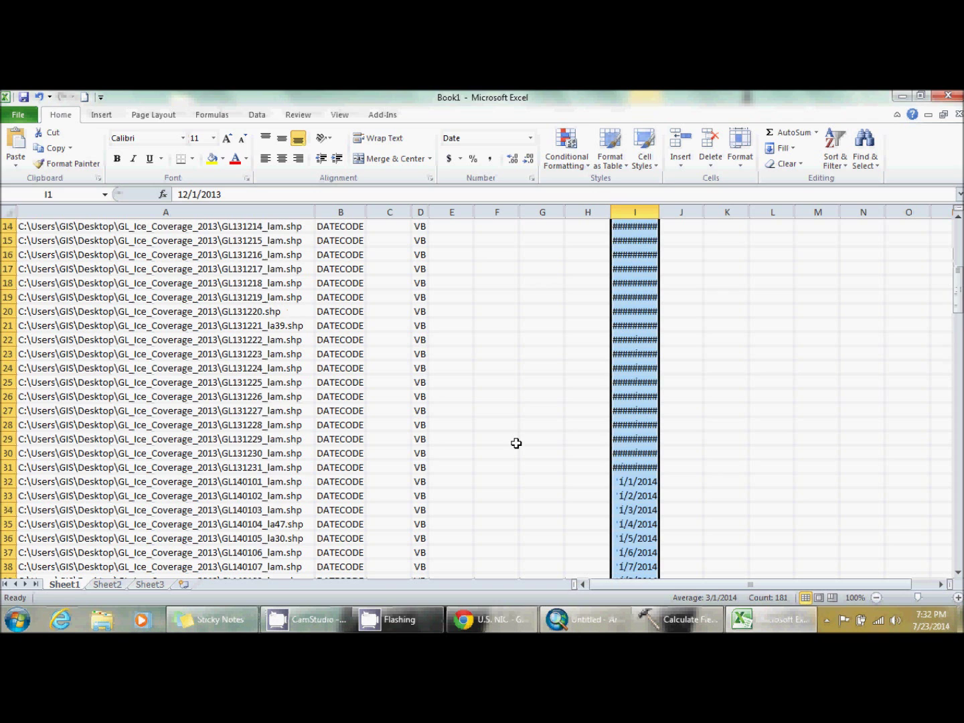
scroll("down", 3)
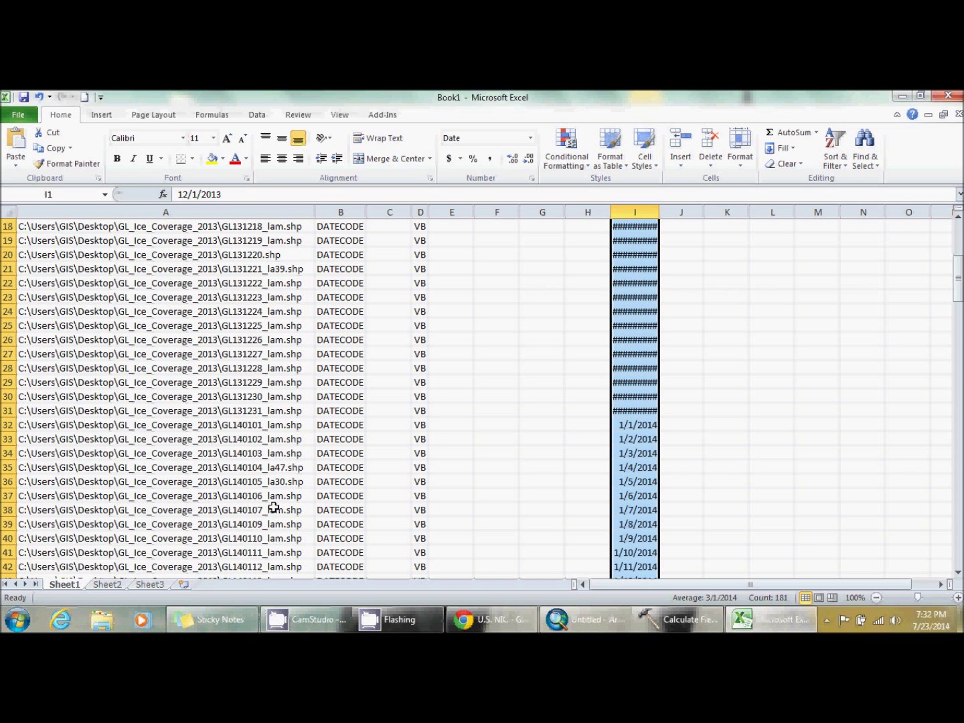
left_click(680, 212)
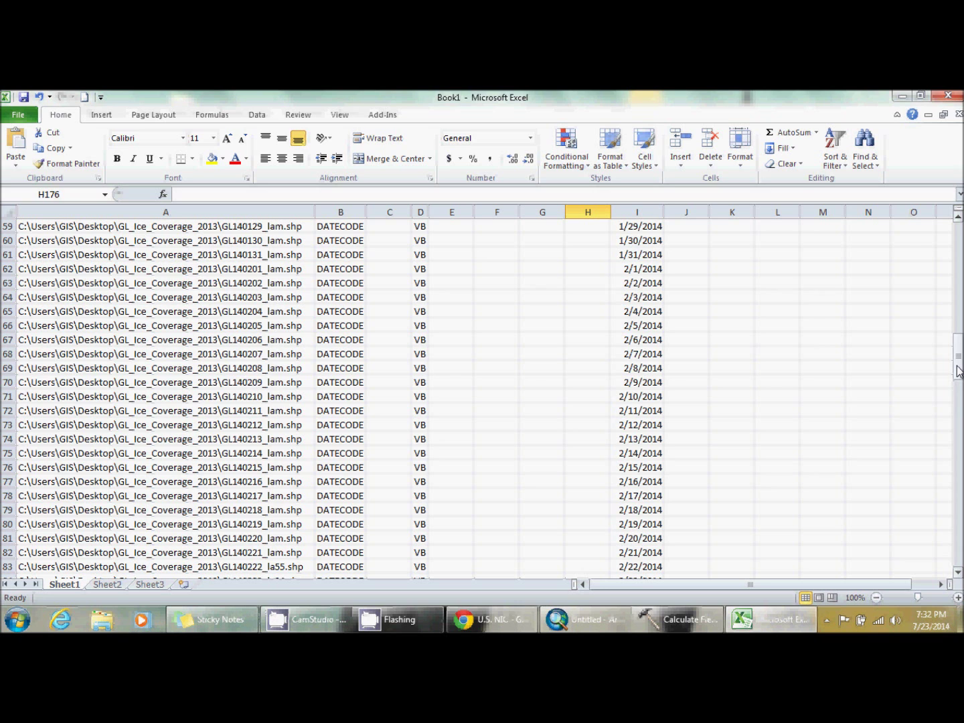
- Reformat the dates as yyyymmdd codes like 20131201 and paste them as values
scroll("up", 3)
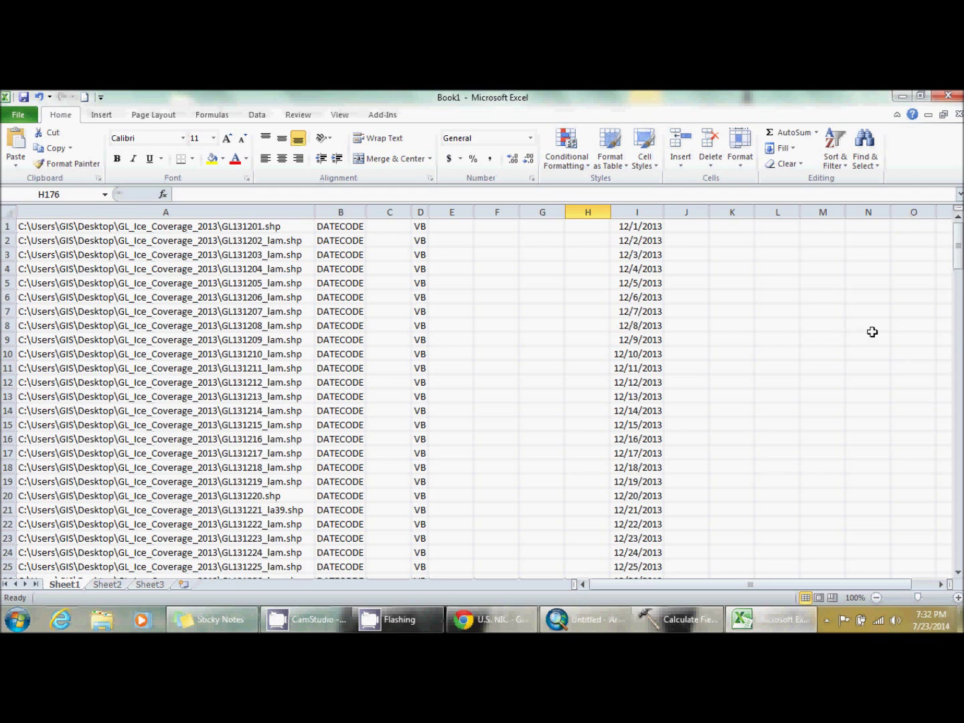
mouse_move(648, 264)
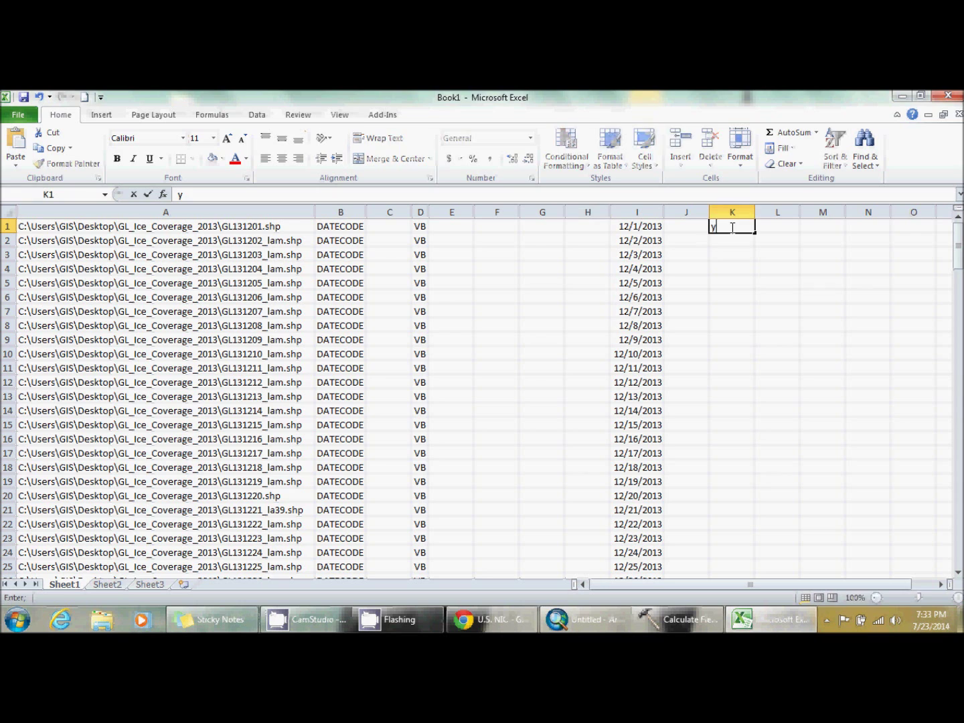
type("yyymmdd")
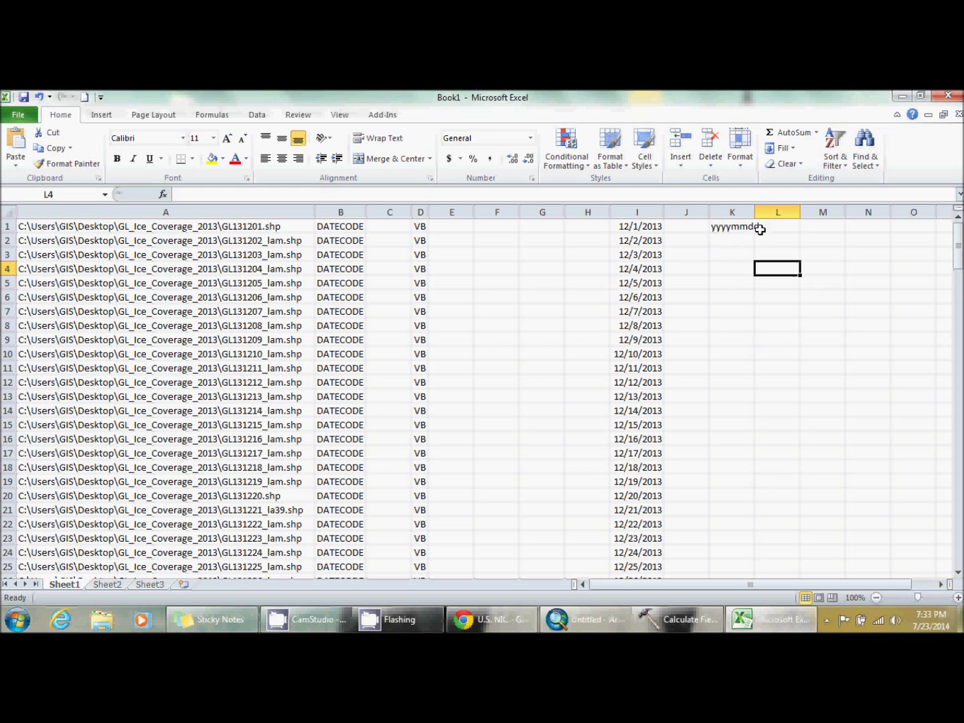
type("1")
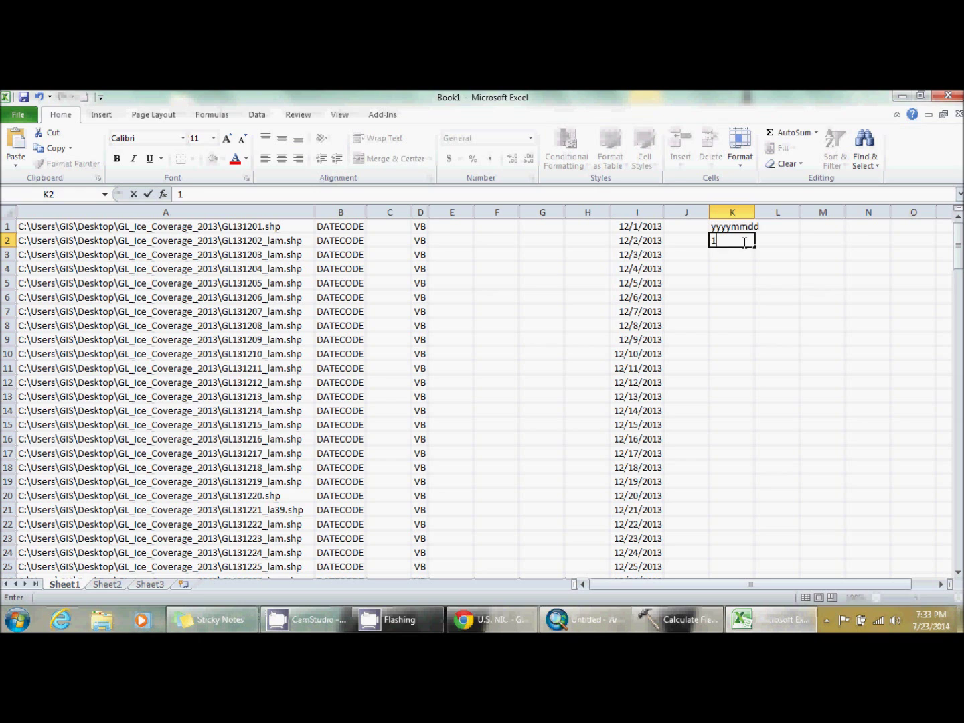
type("0140101")
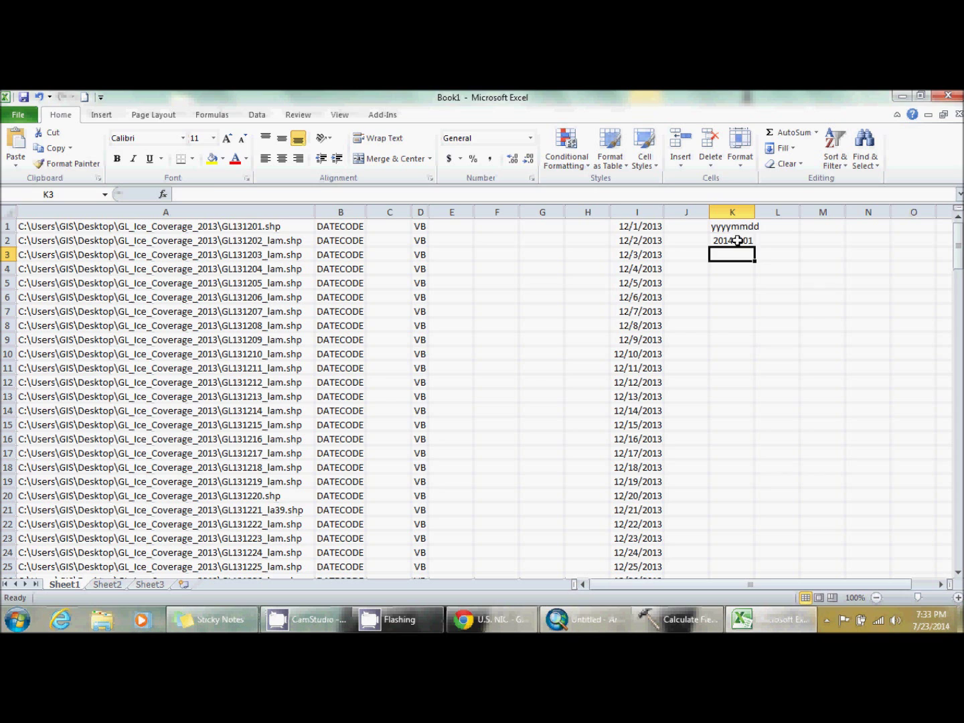
left_click(636, 226)
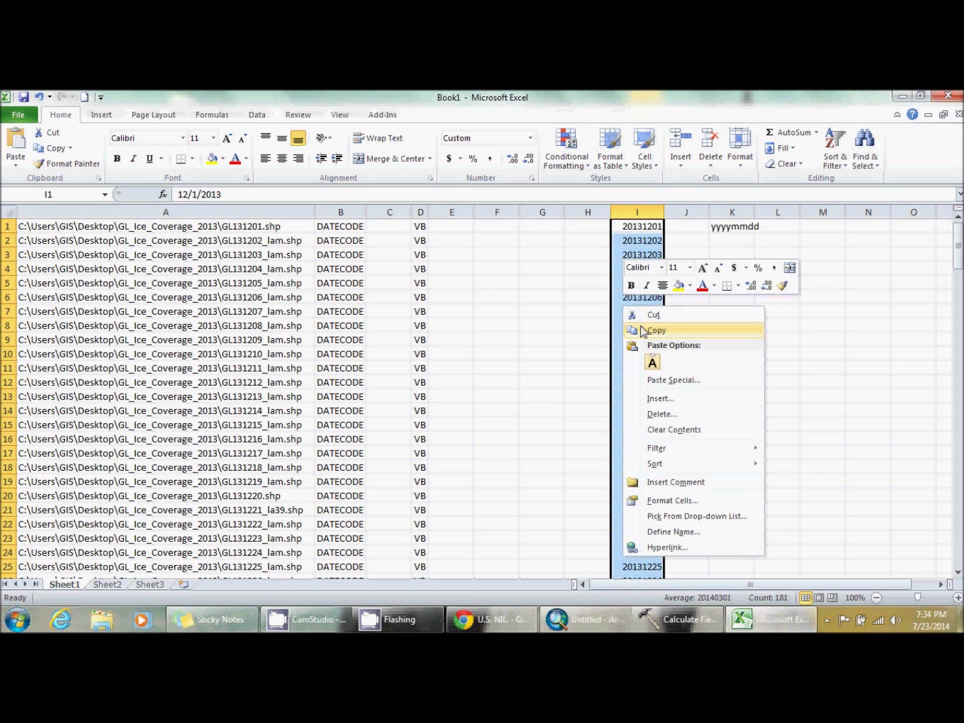
left_click(655, 330)
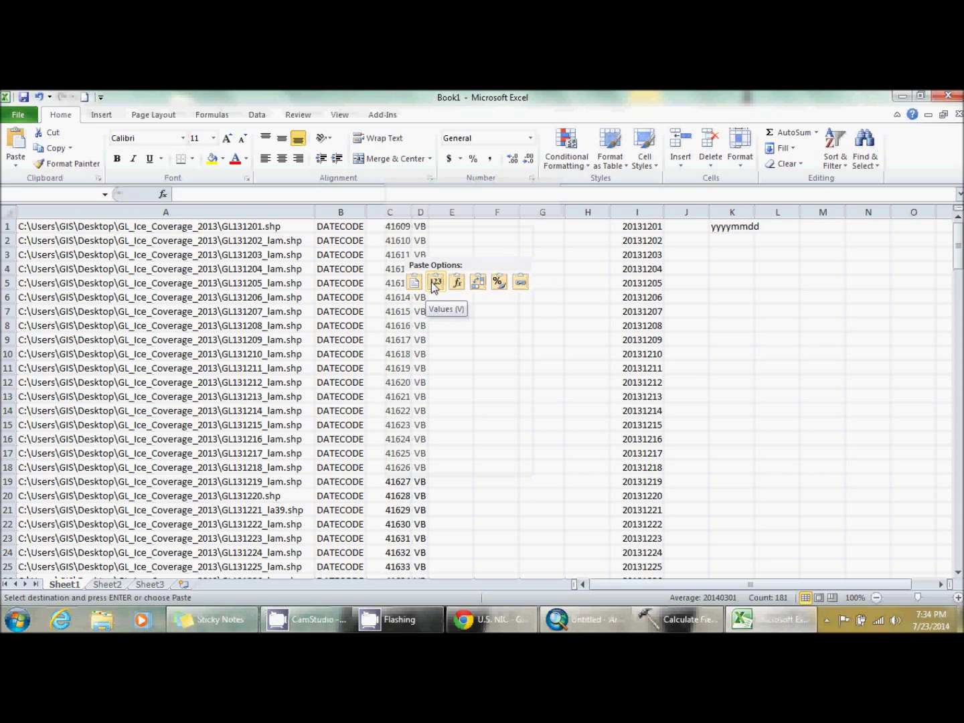
left_click(414, 281)
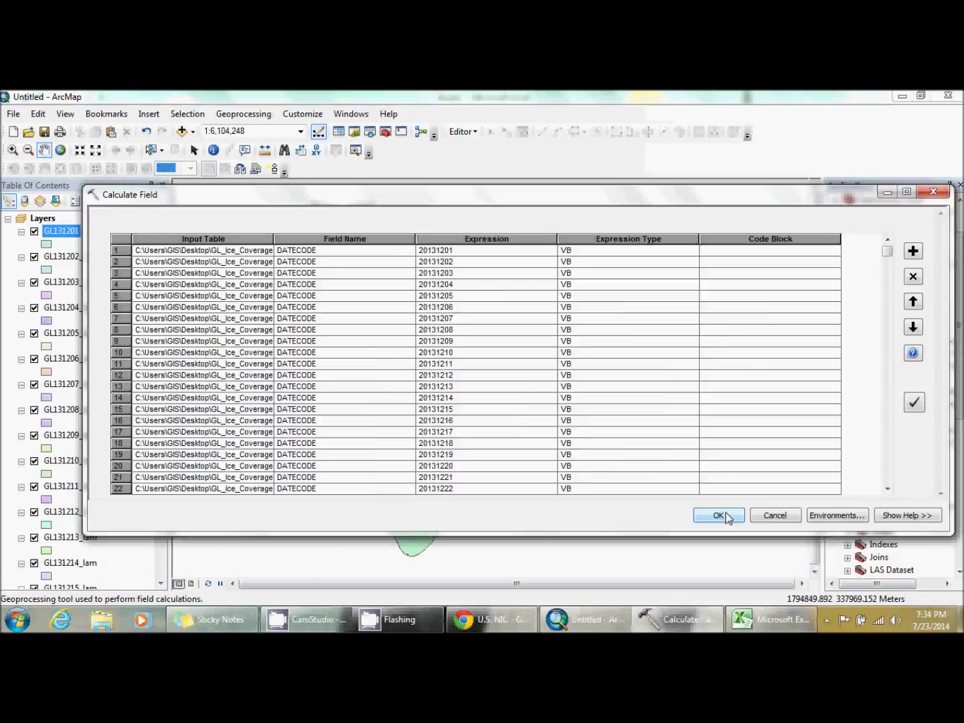
- Run the batch Calculate Field with the pasted 20131201-onward date codes
left_click(718, 514)
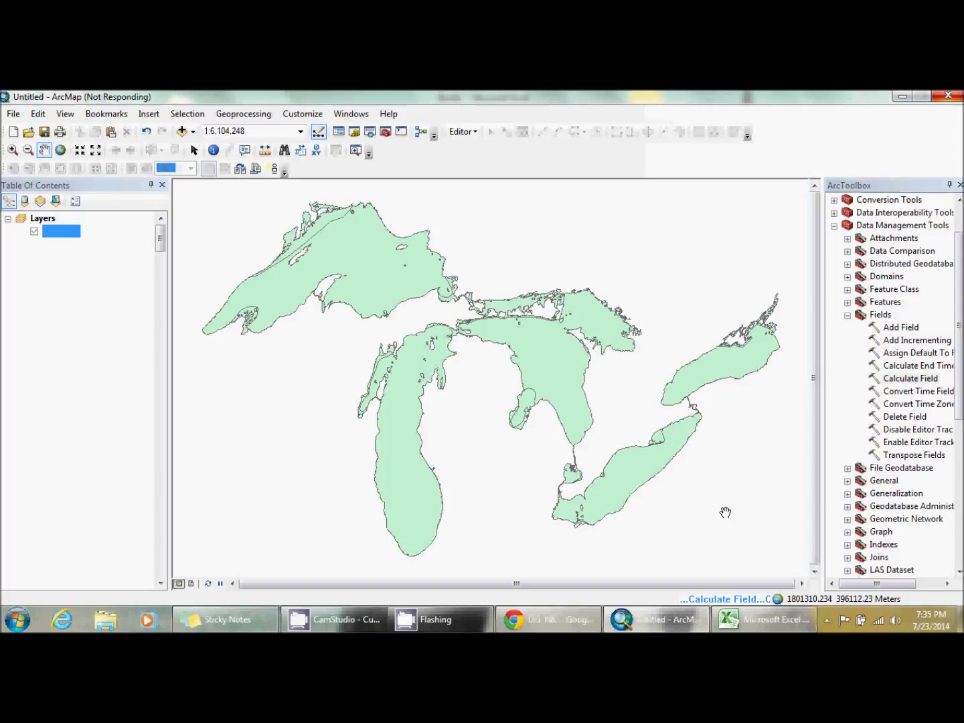
mouse_move(650, 373)
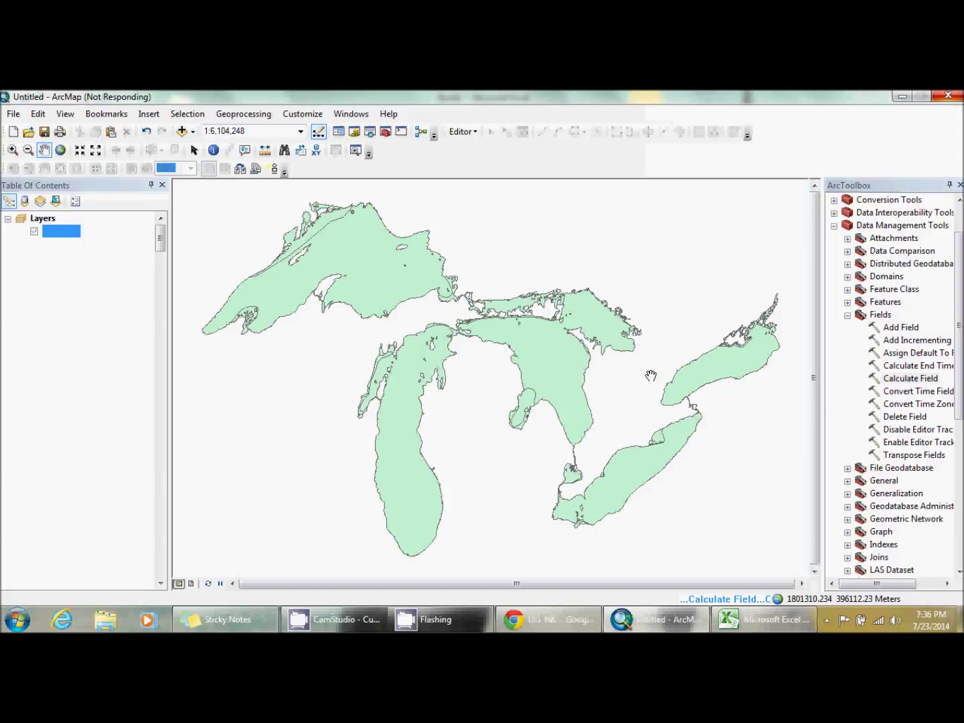
mouse_move(414, 331)
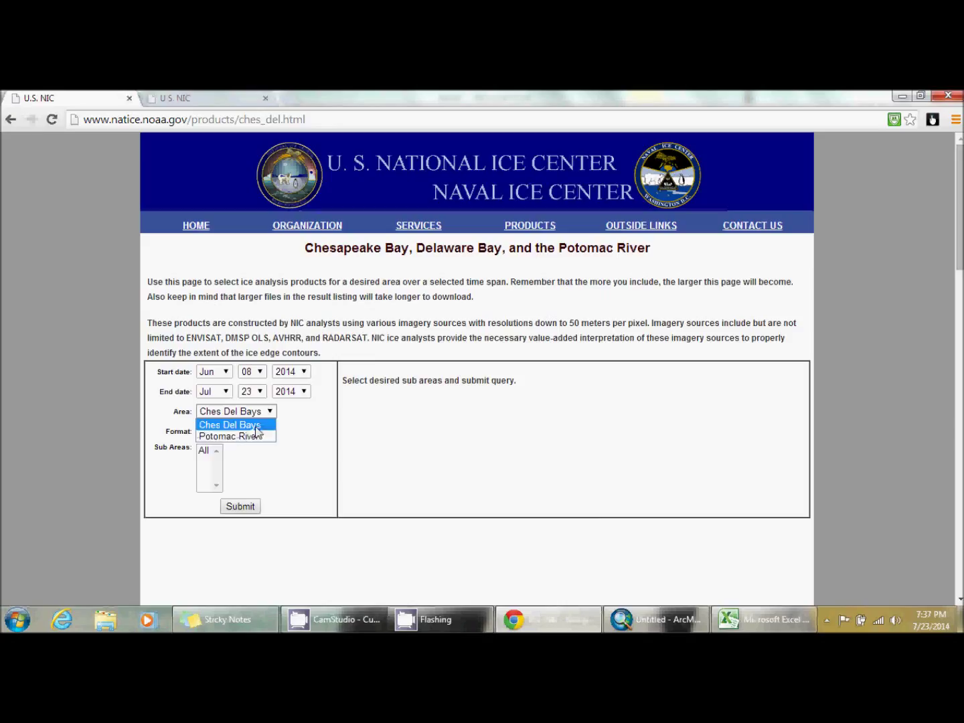
- Choose Potomac River in the ice product search Area dropdown
left_click(235, 436)
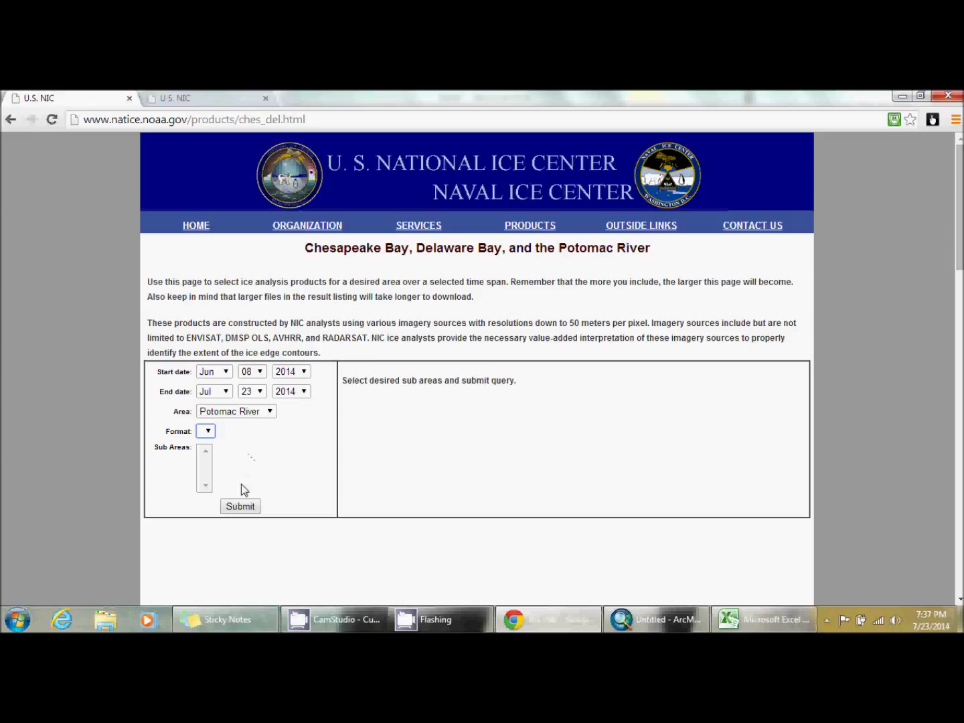
left_click(240, 506)
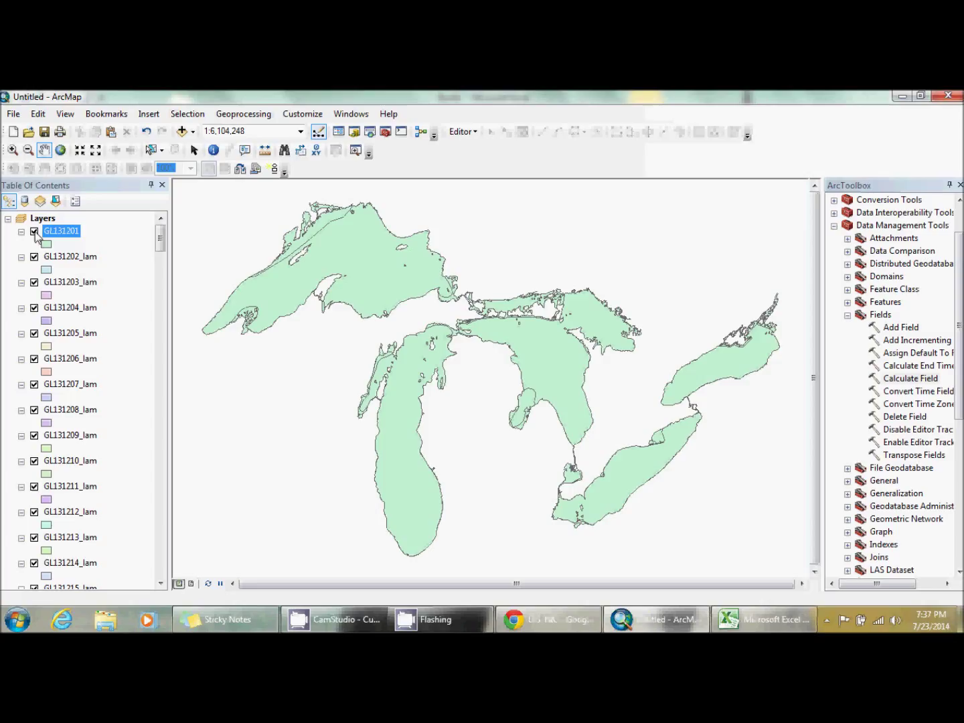
- Add a short integer NODATA field to GL131201's attribute table
left_click(34, 231)
type("1")
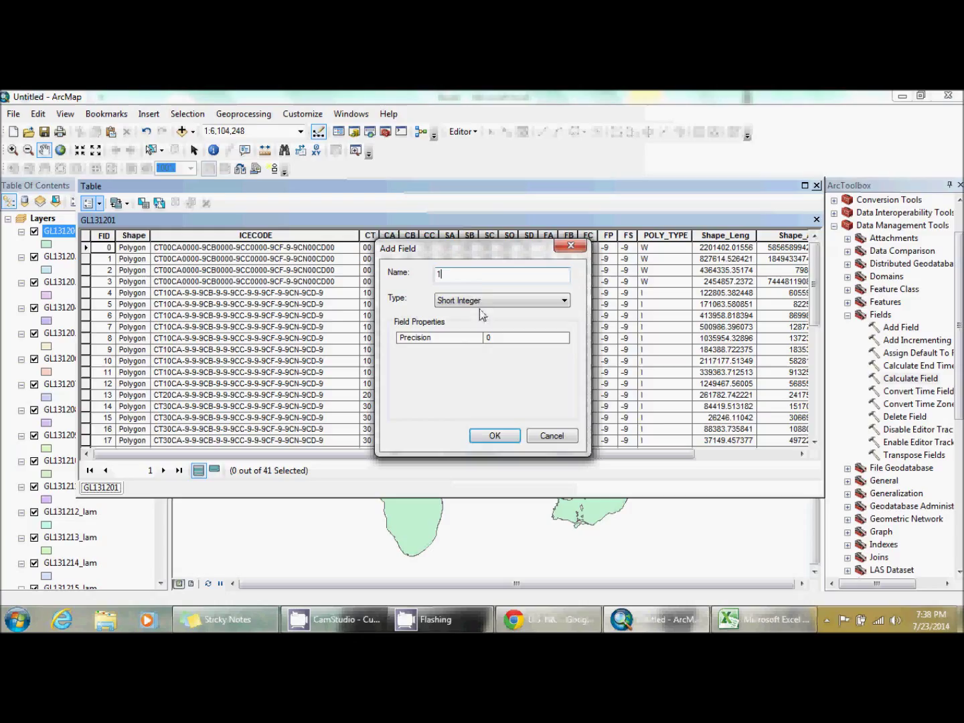
type("NODATA")
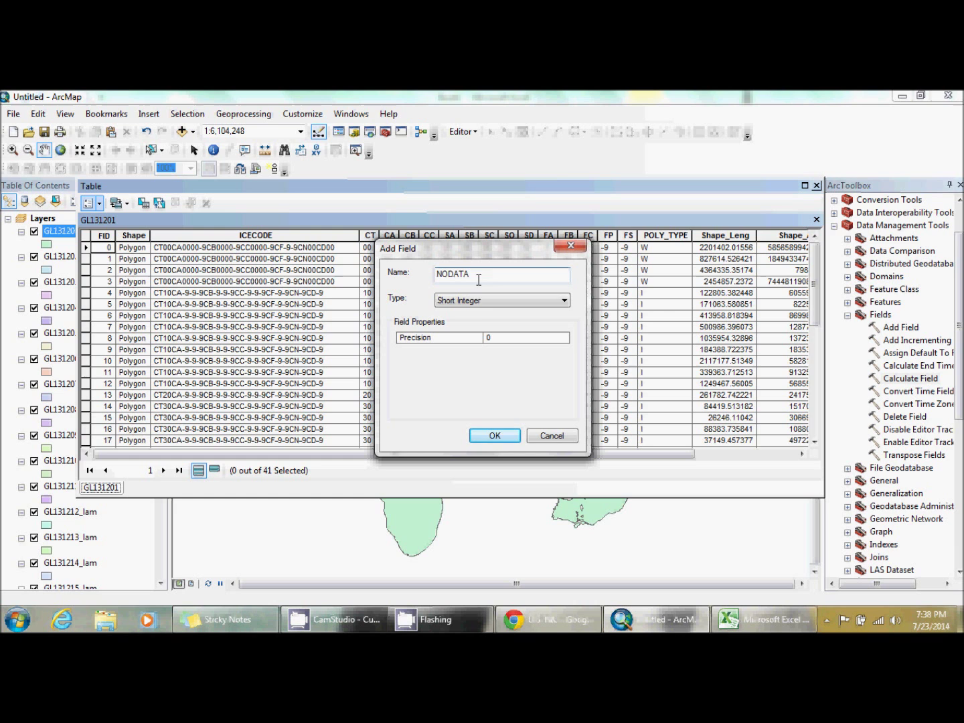
left_click(494, 436)
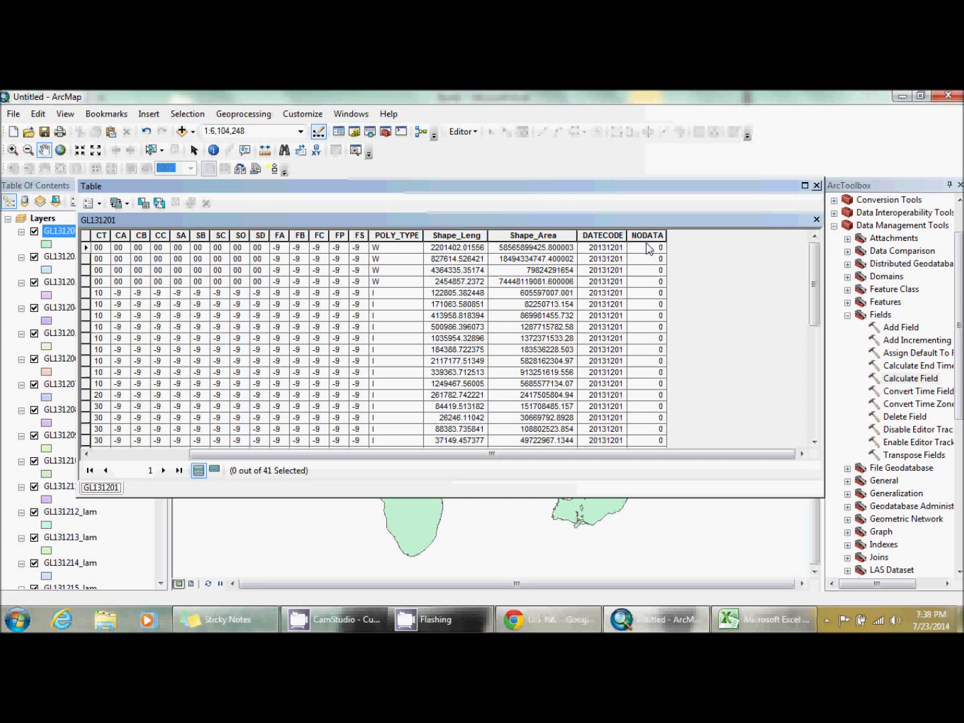
left_click(646, 235)
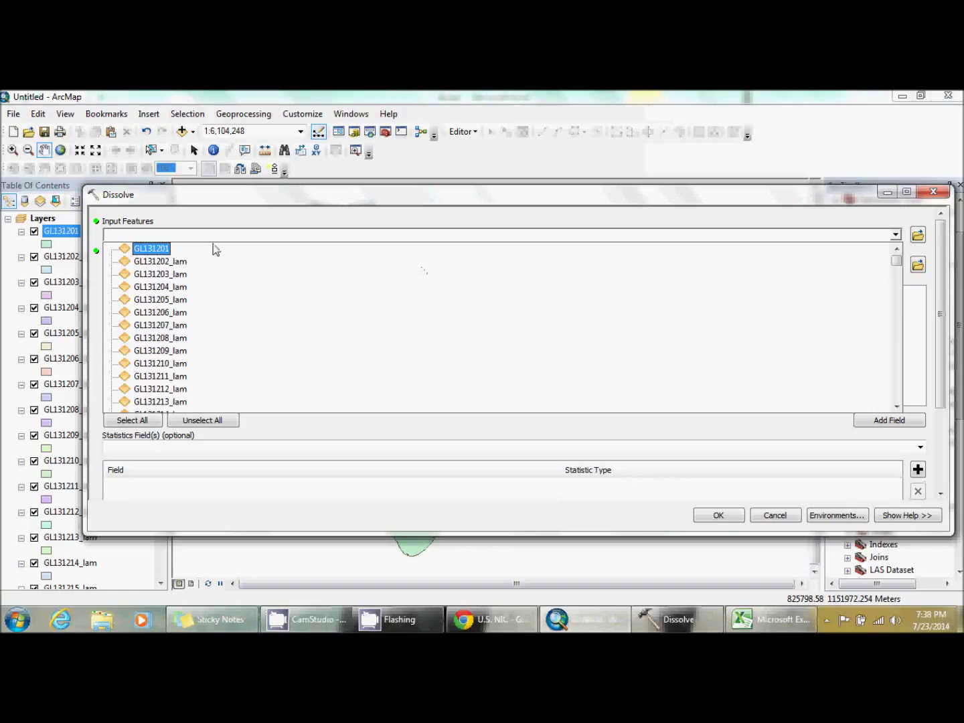
- Set Dissolve input to GL131201, output GL140108_lam.shp in Desktop\GL_Ice_Coverage_2013
left_click(151, 248)
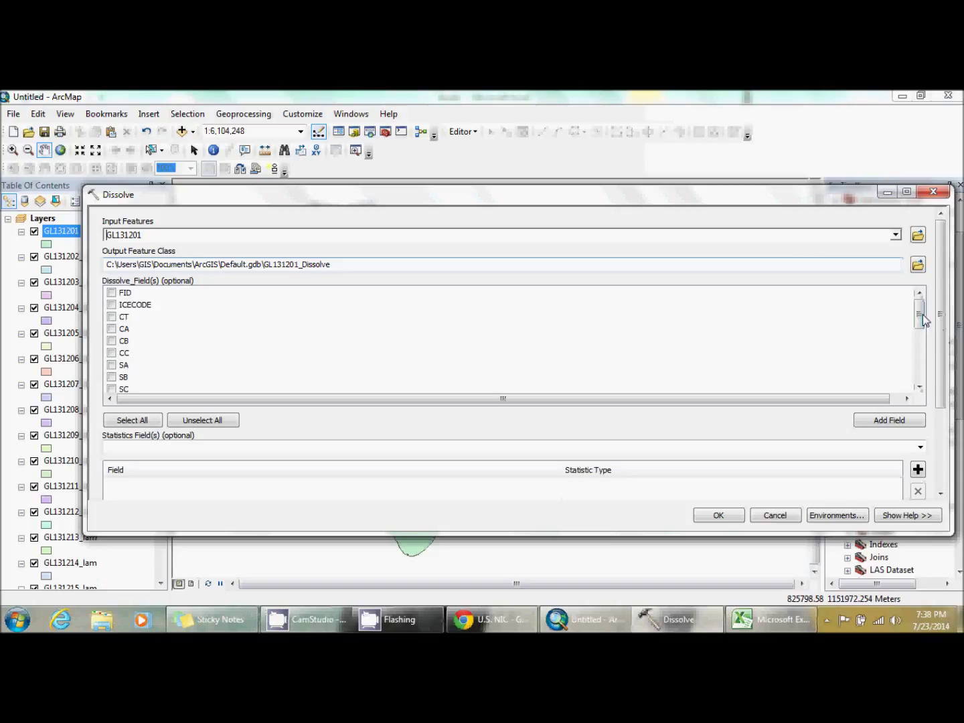
scroll("down", 3)
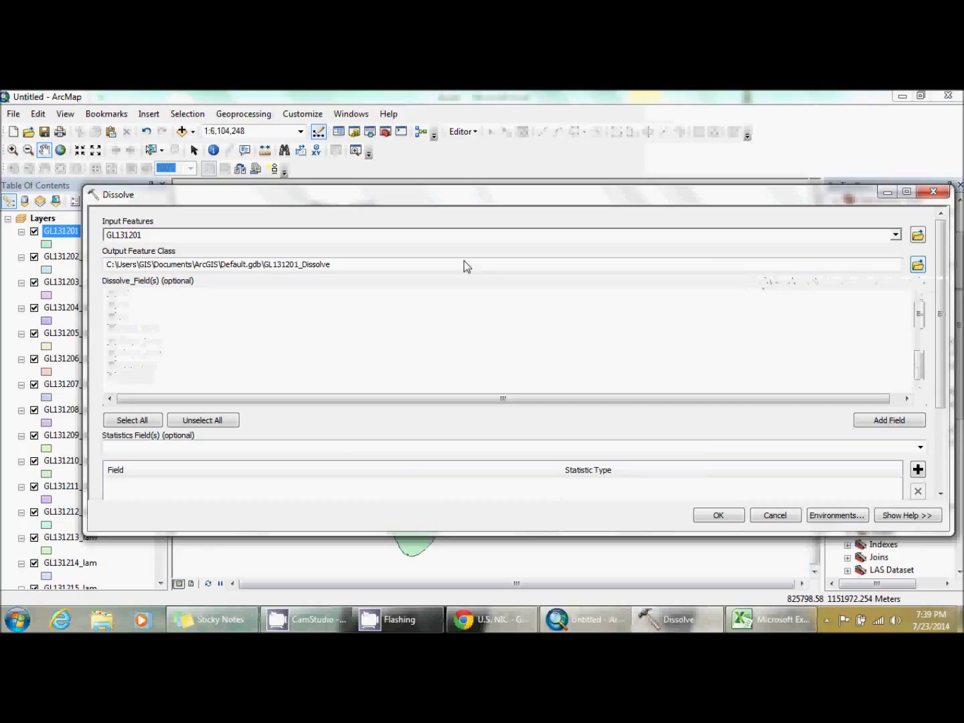
left_click(917, 264)
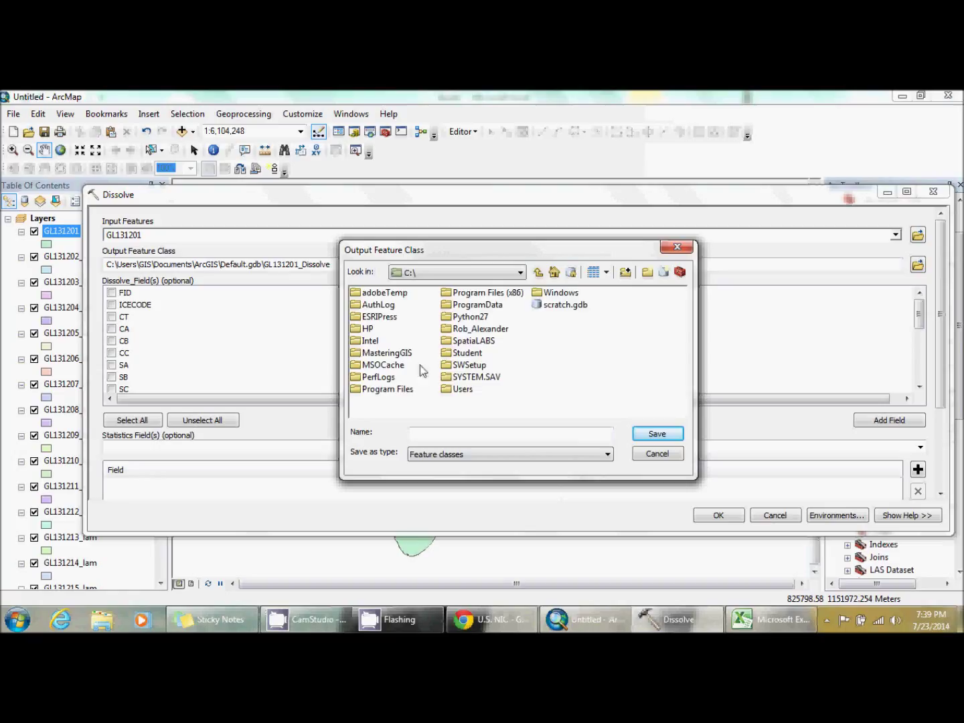
left_click(521, 272)
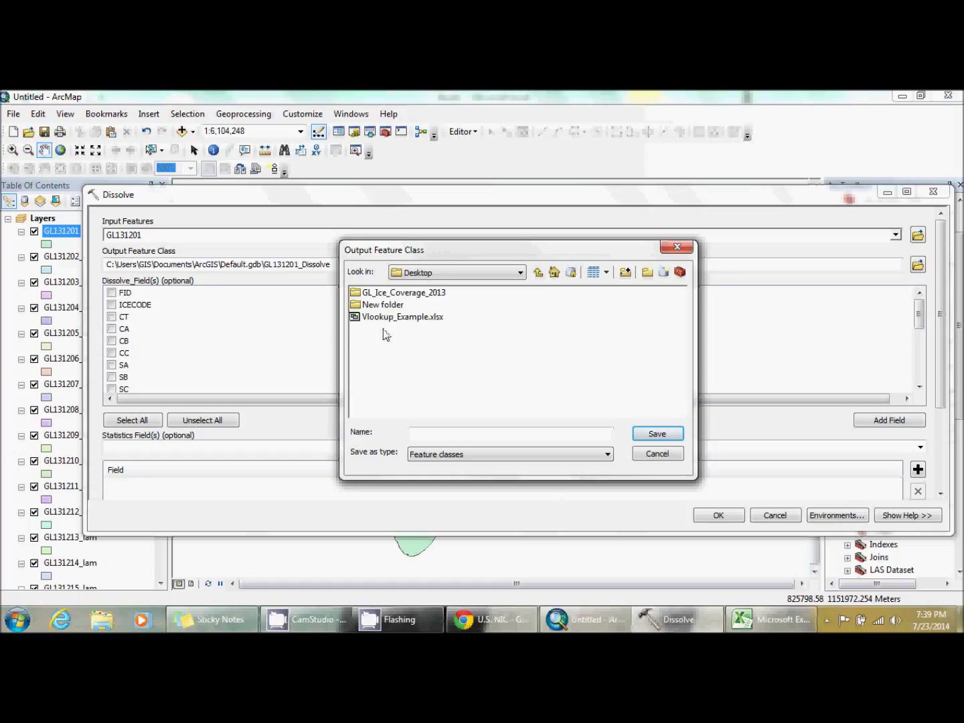
double_click(404, 292)
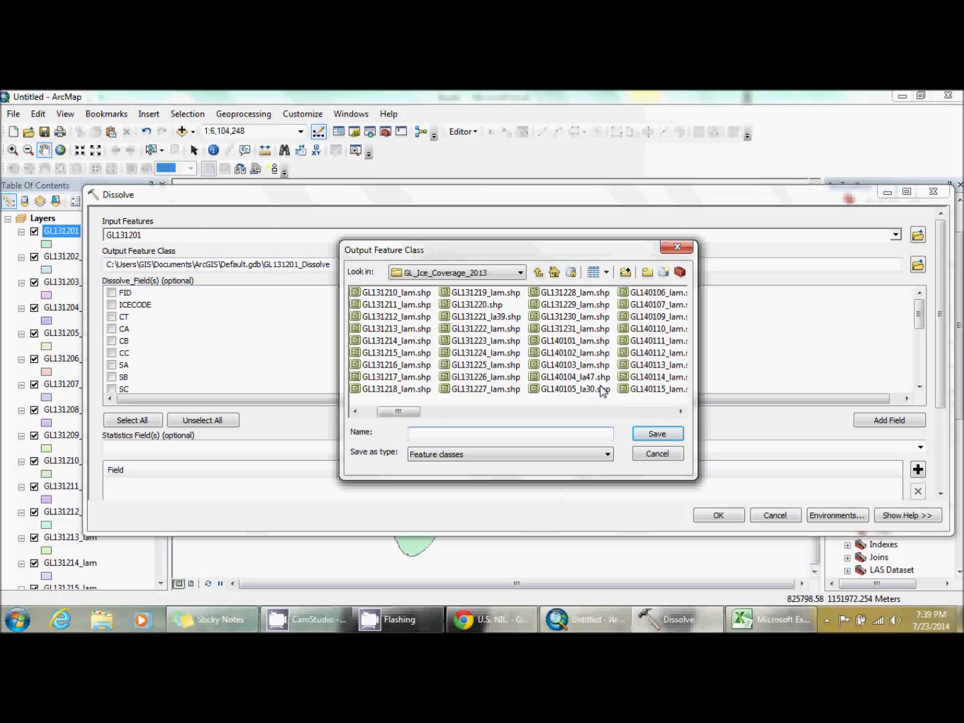
type("GL14010_lam.shp")
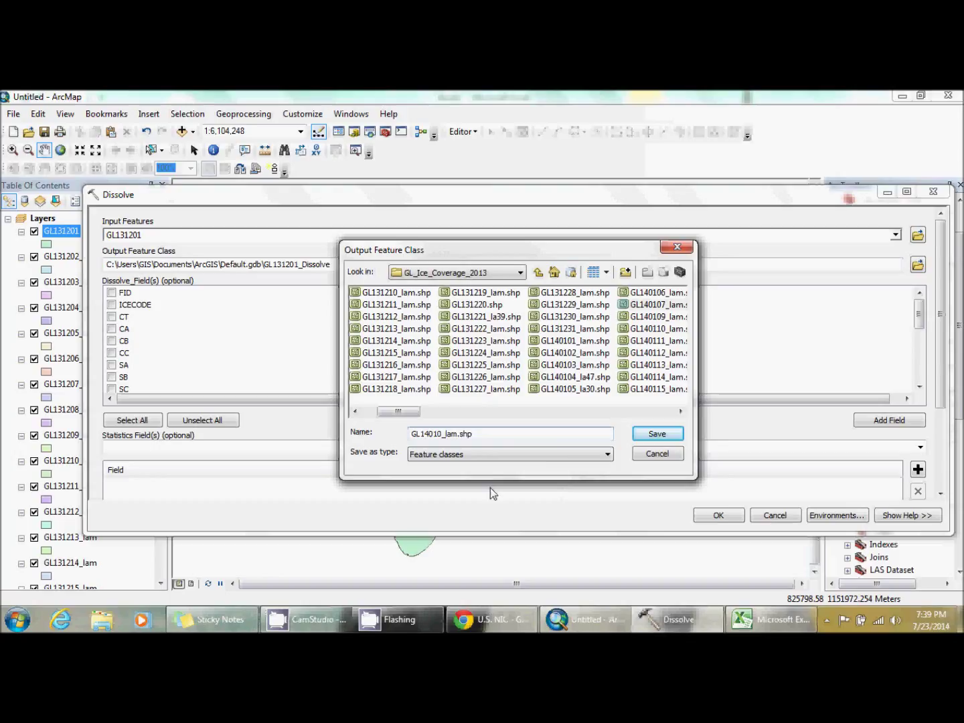
left_click(657, 433)
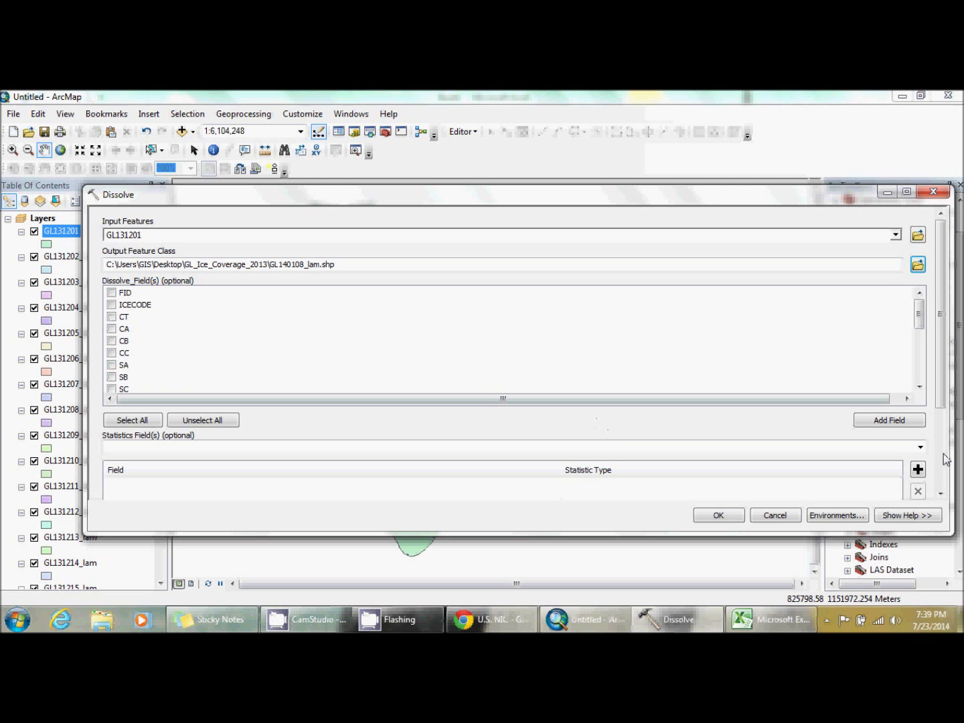
- Run the dissolve into GL140108_lam and add a DATECODE field to its table
left_click(718, 514)
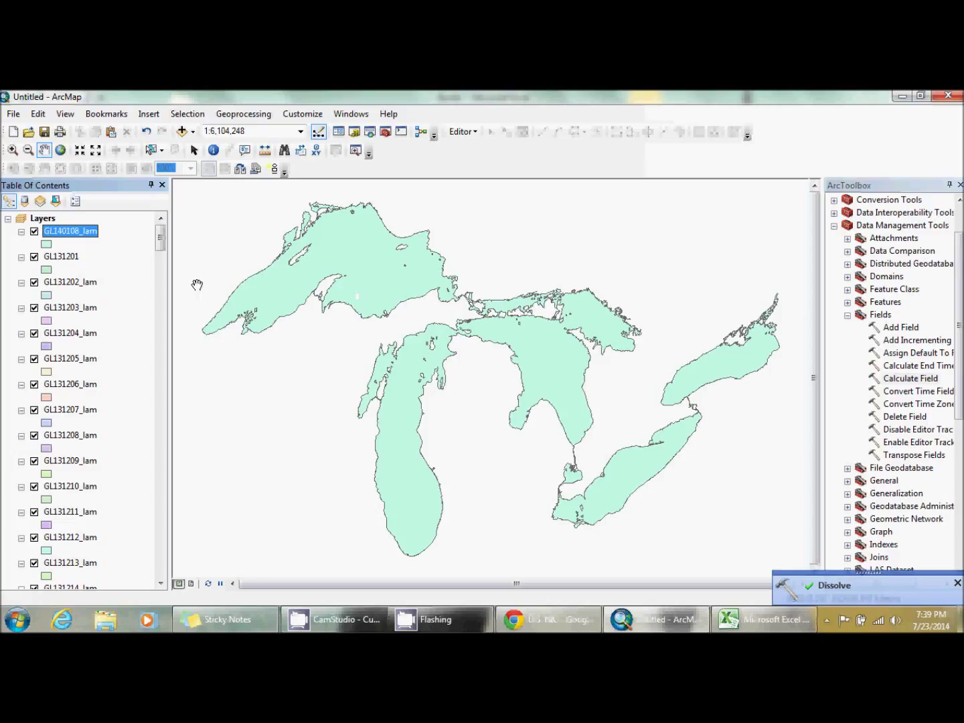
left_click(88, 202)
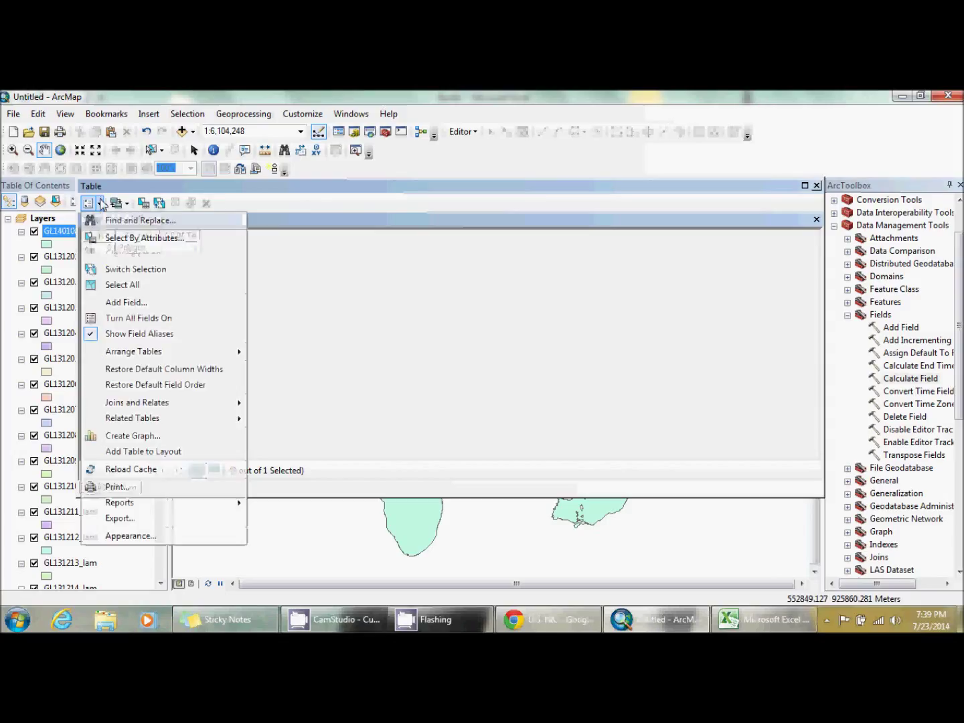
left_click(126, 302)
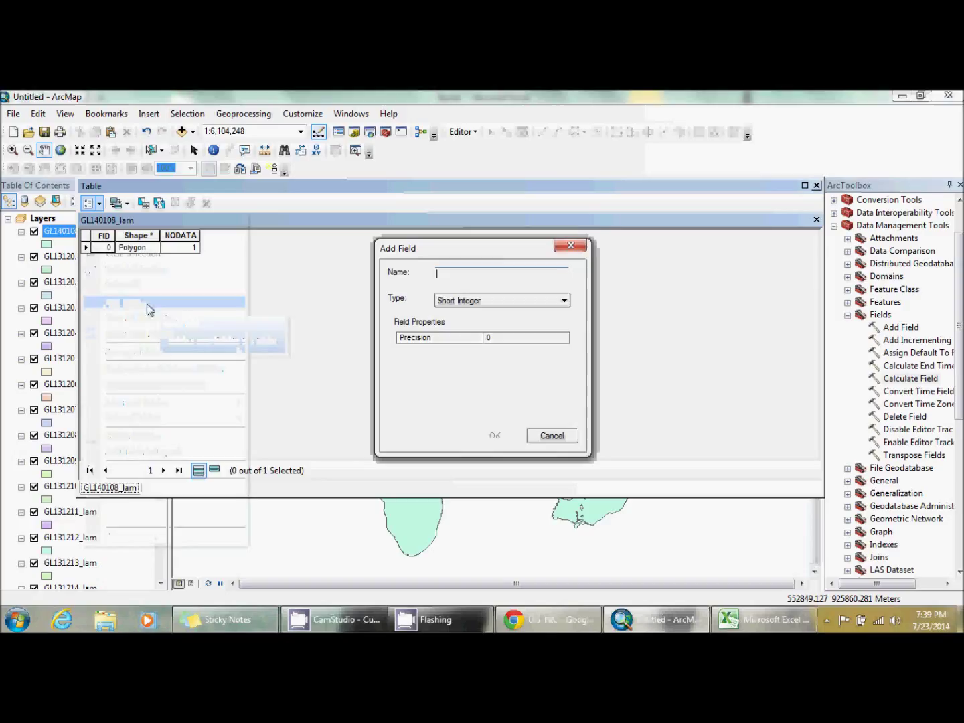
type("DATECODE")
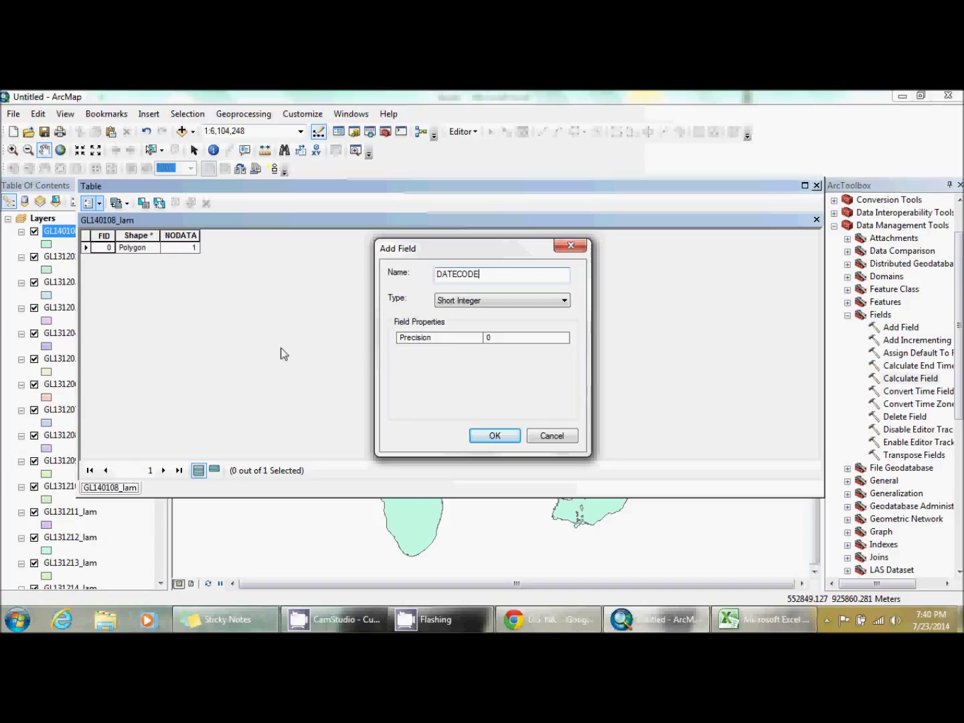
left_click(494, 435)
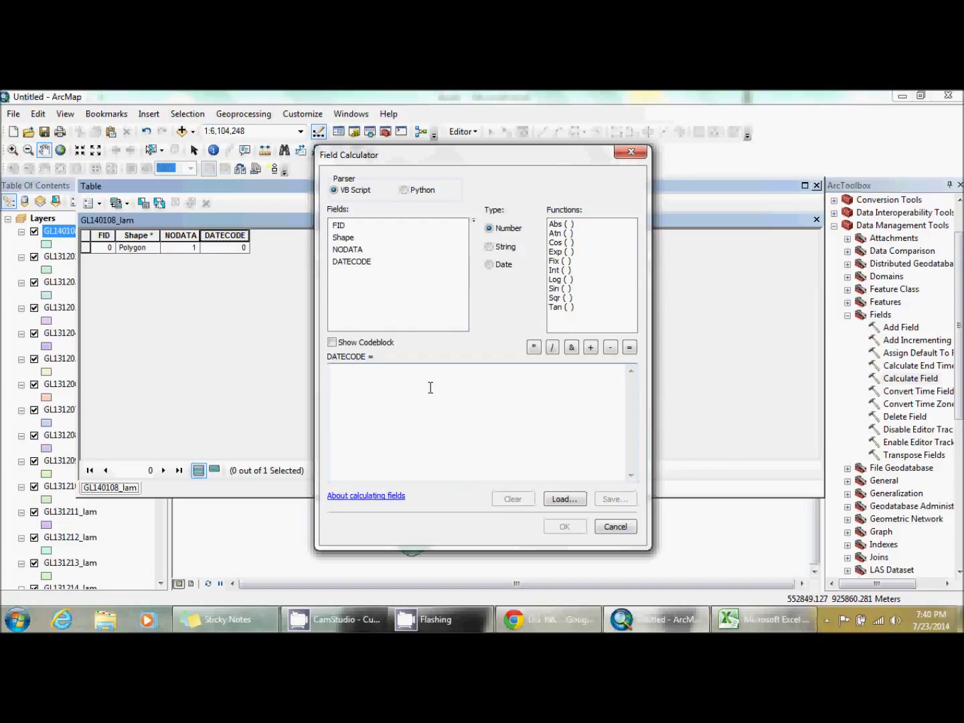
- Calculate the GL140108_lam DATECODE field as 20140108
type("20140108")
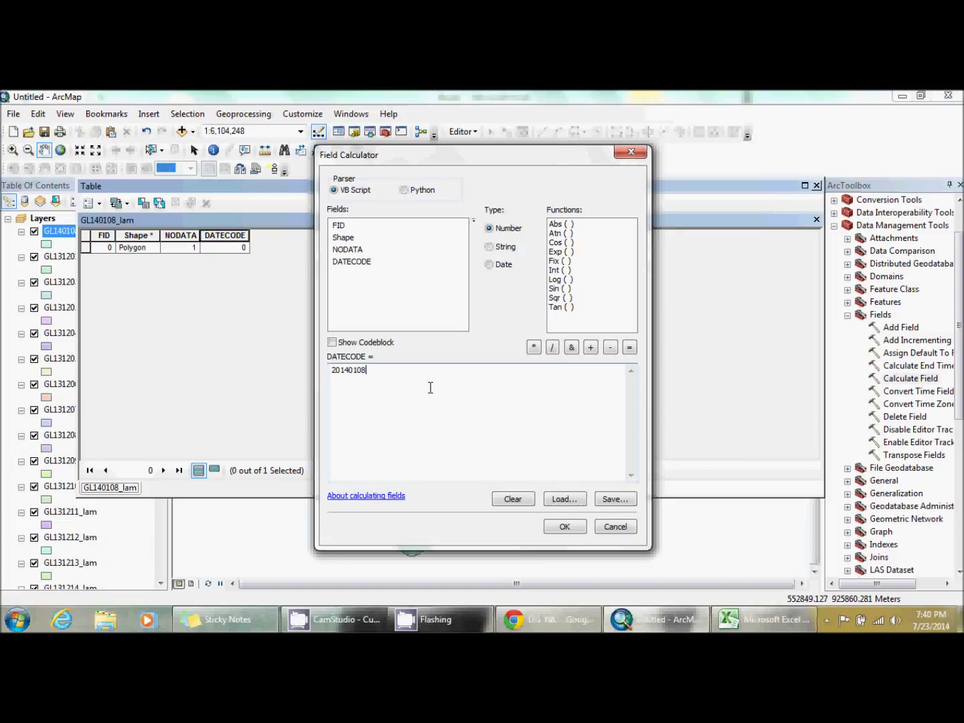
left_click(563, 526)
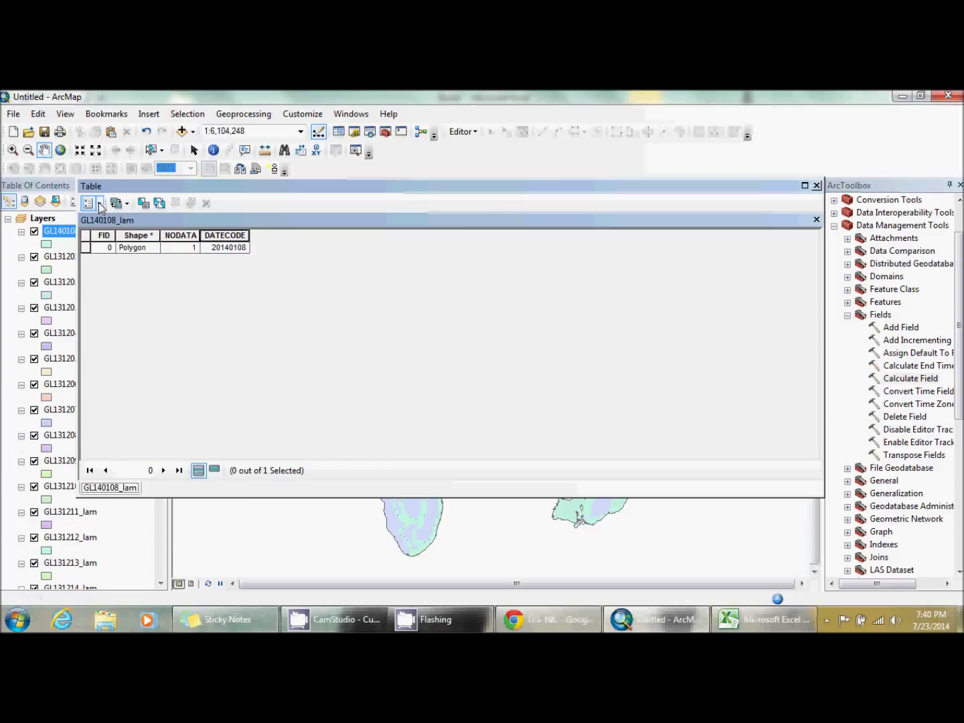
- Close the GL140108_lam attribute table and right-click that layer in the Table of Contents
left_click(88, 203)
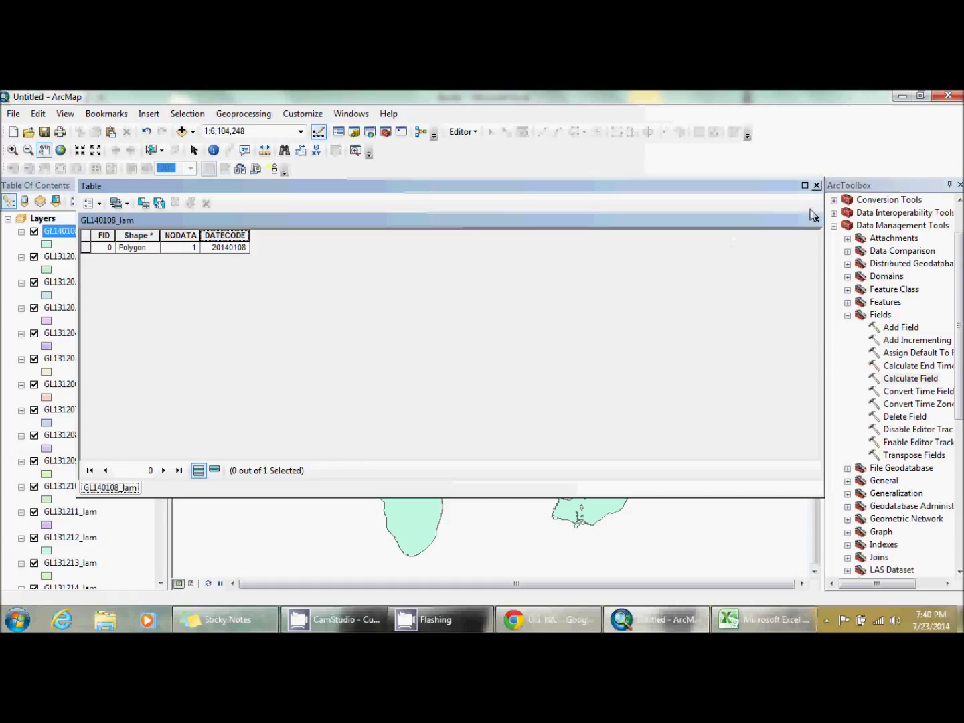
left_click(818, 185)
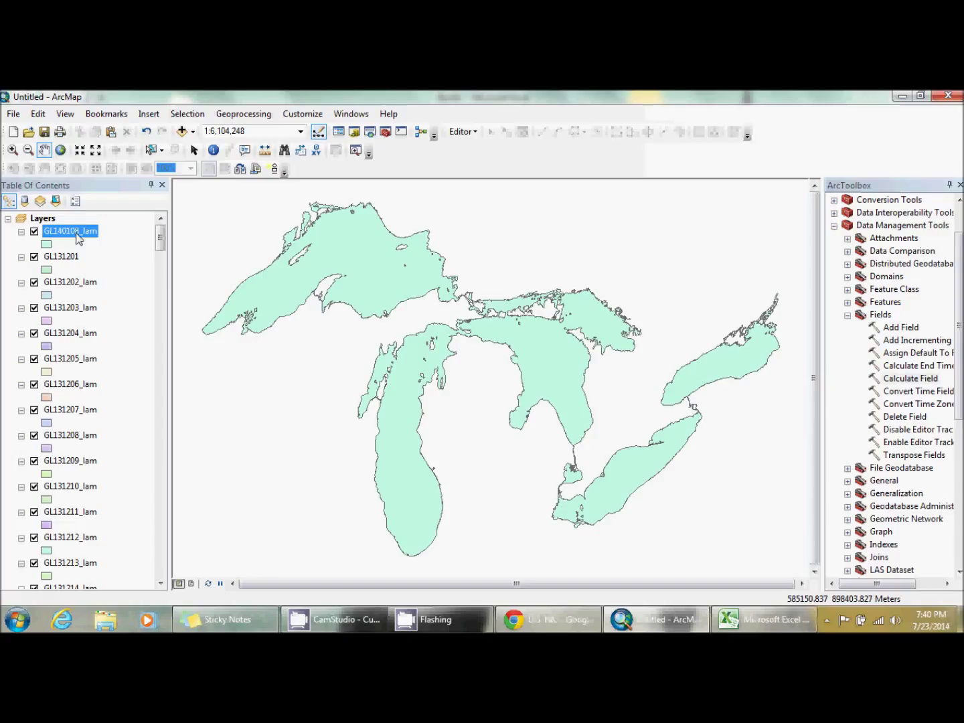
right_click(69, 231)
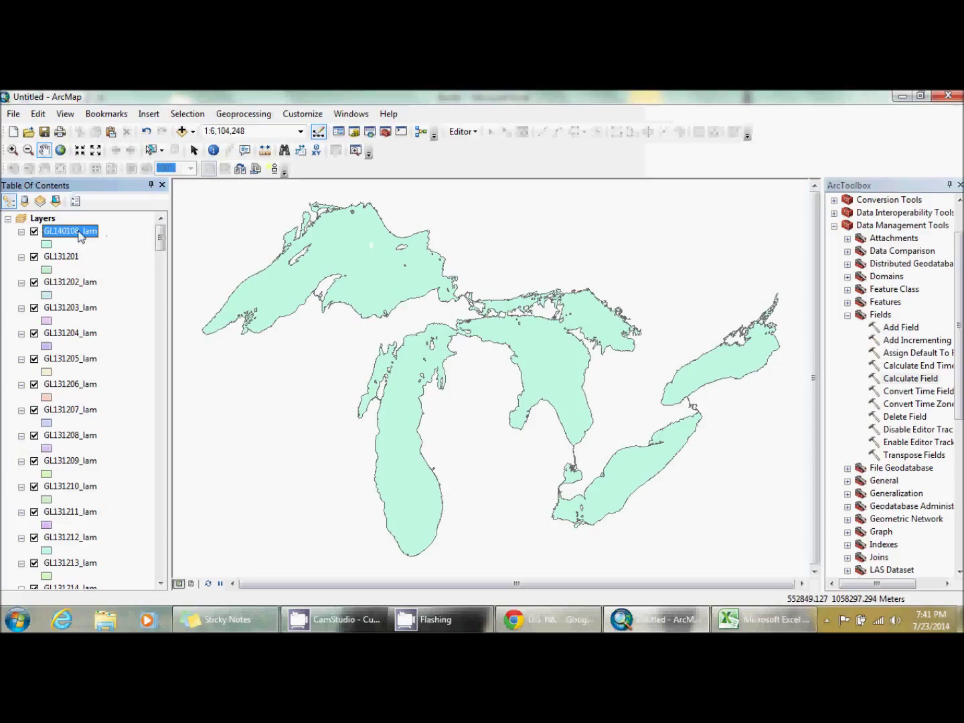
- Add a CT field to the GL140108_lam table and try calculating it as "NODATA"
left_click(91, 202)
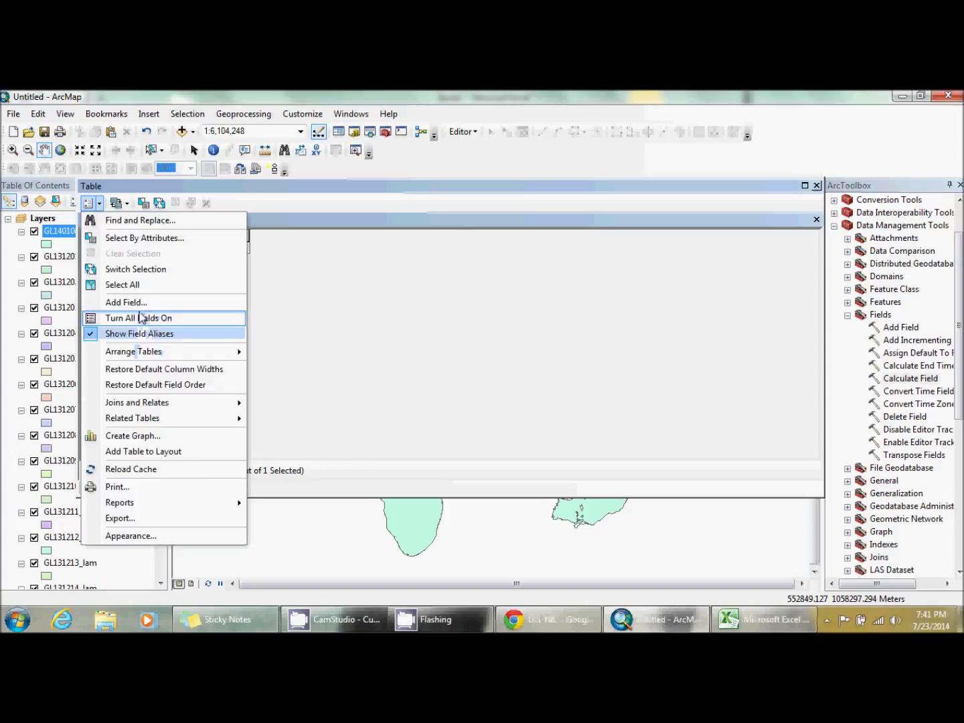
left_click(126, 302)
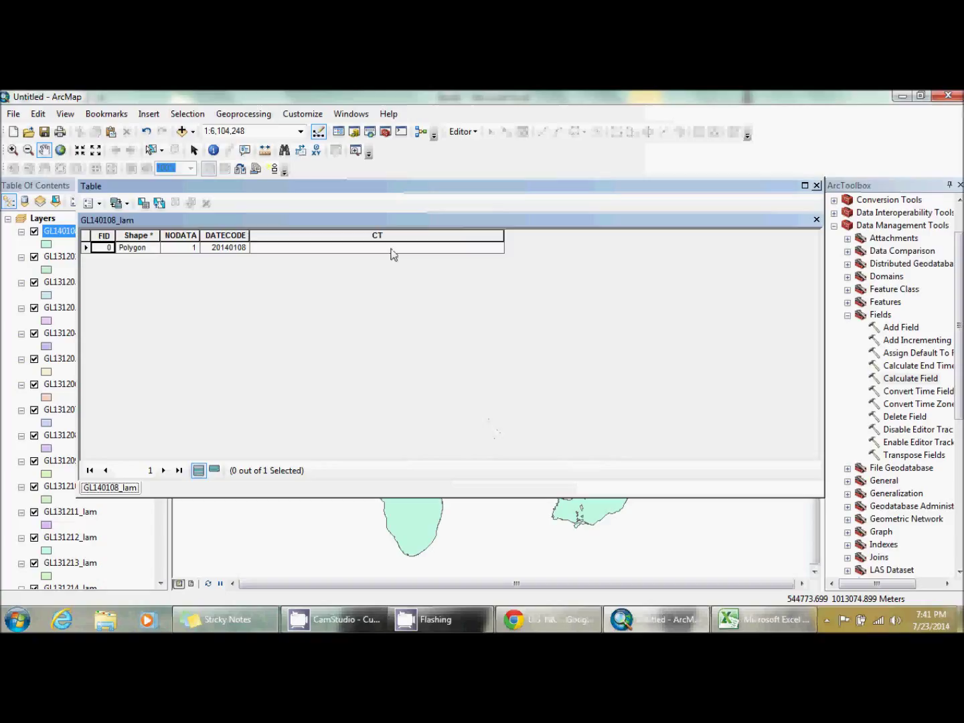
right_click(375, 247)
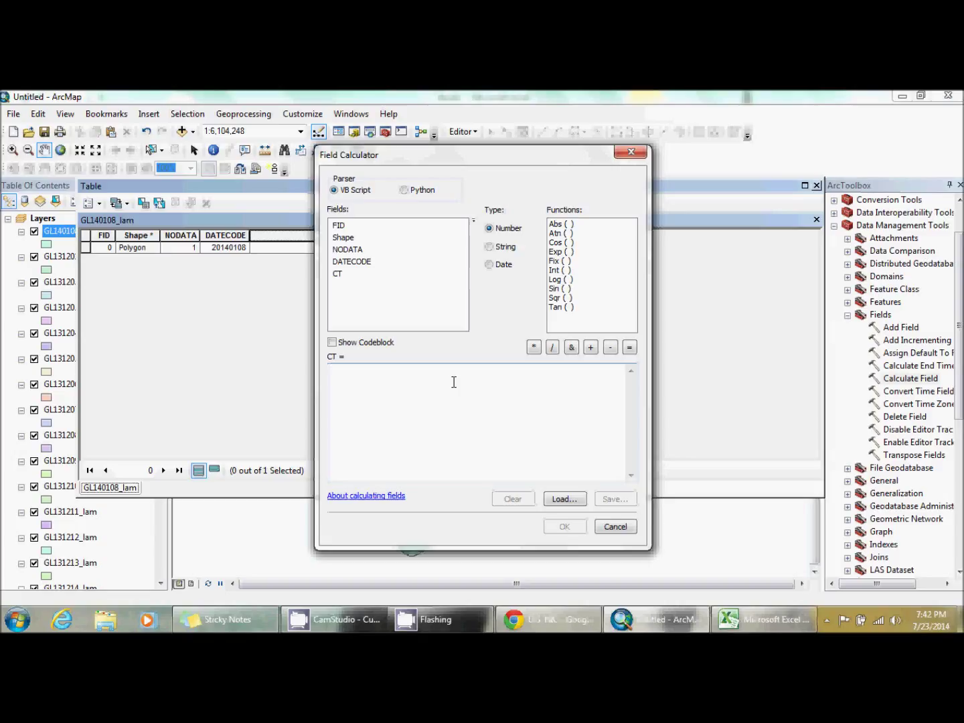
left_click(563, 527)
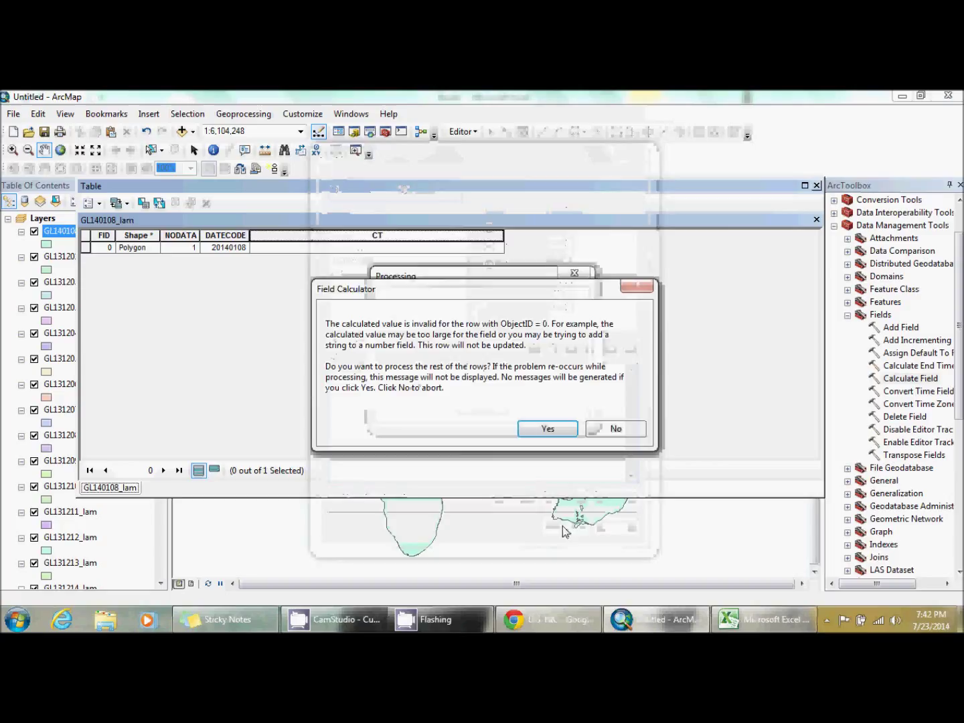
left_click(548, 428)
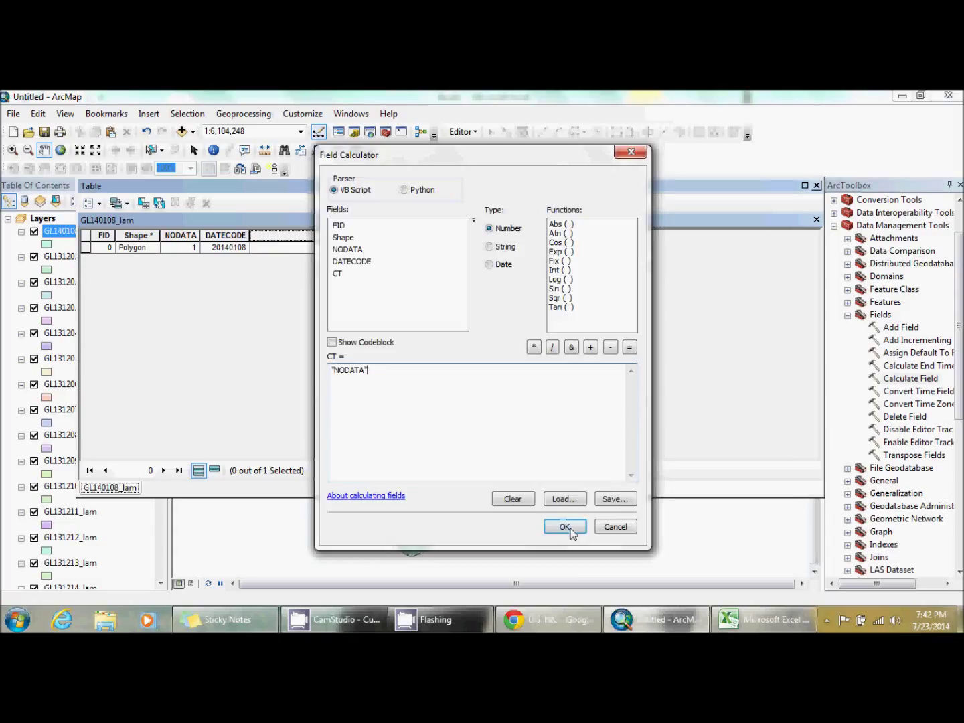
left_click(564, 526)
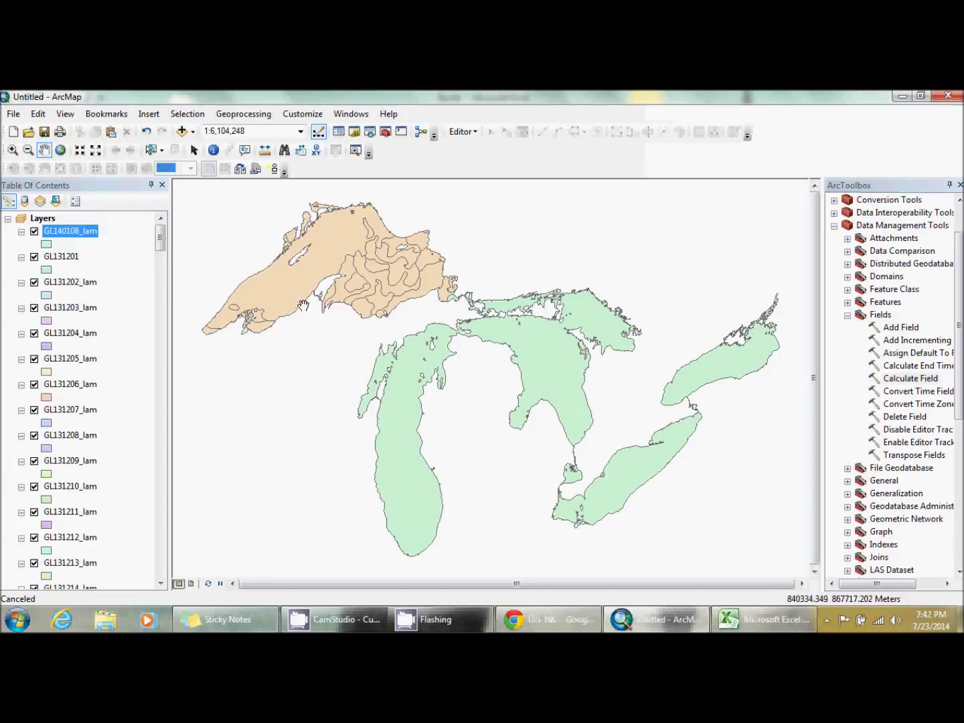
- Select GL131202_lam and briefly view its 50-record attribute table with CT values
left_click(70, 282)
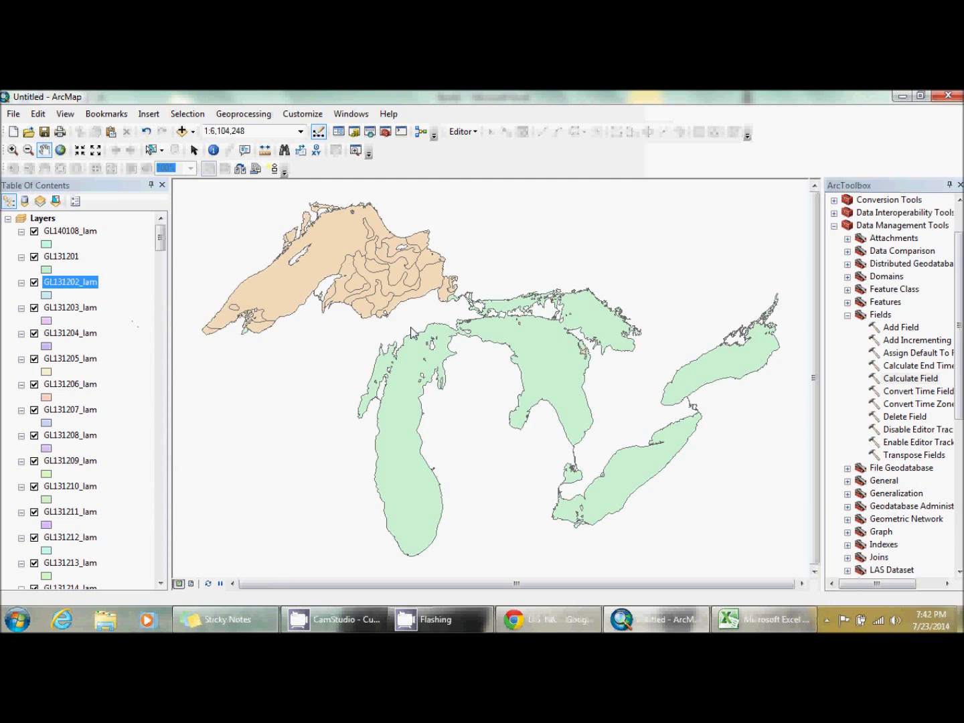
double_click(70, 282)
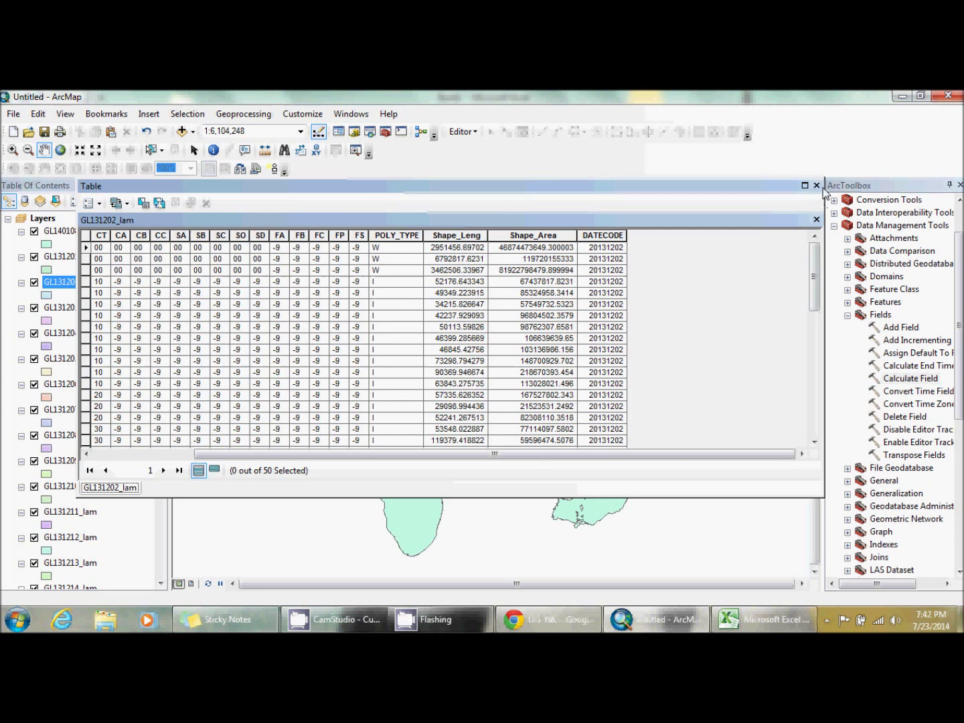
left_click(243, 113)
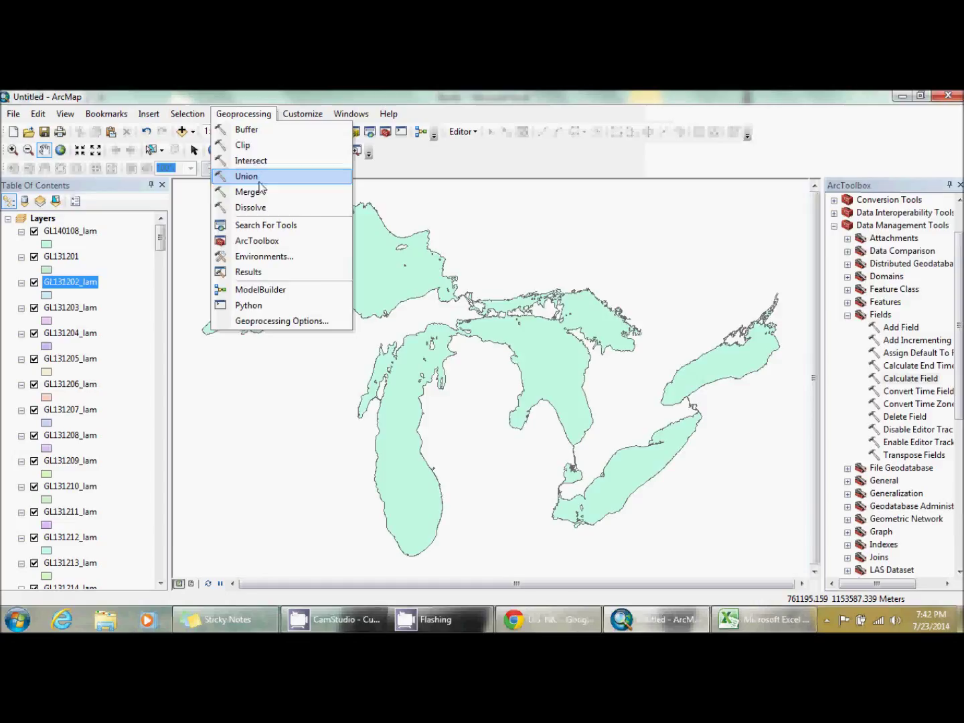
- Open Merge and add every GL_Ice_Coverage_2013 ice shapefile as an input dataset
left_click(249, 191)
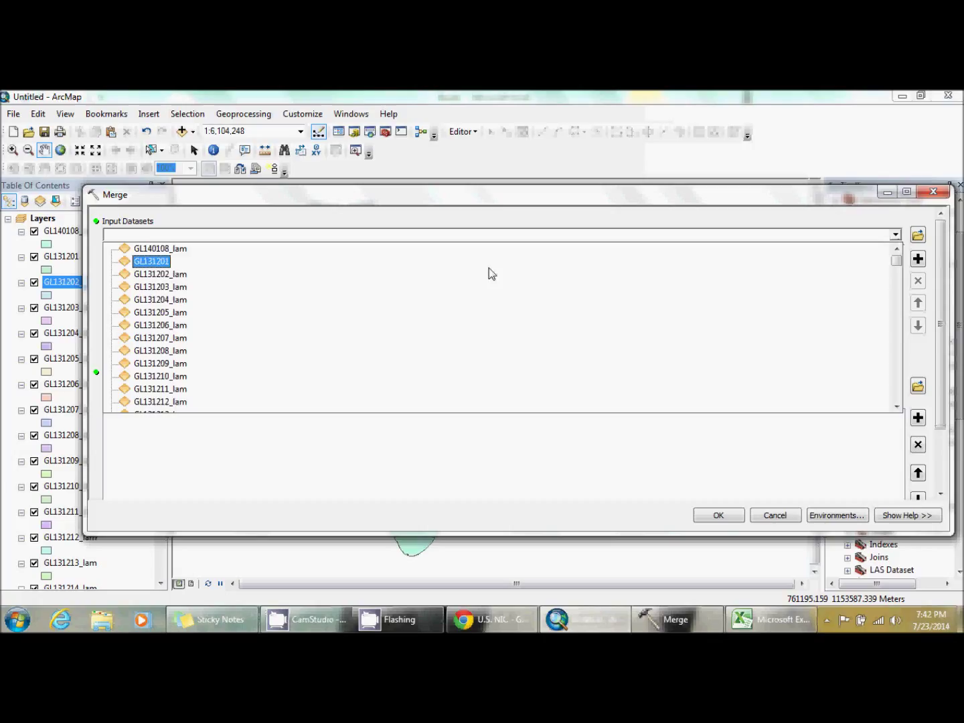
left_click(918, 235)
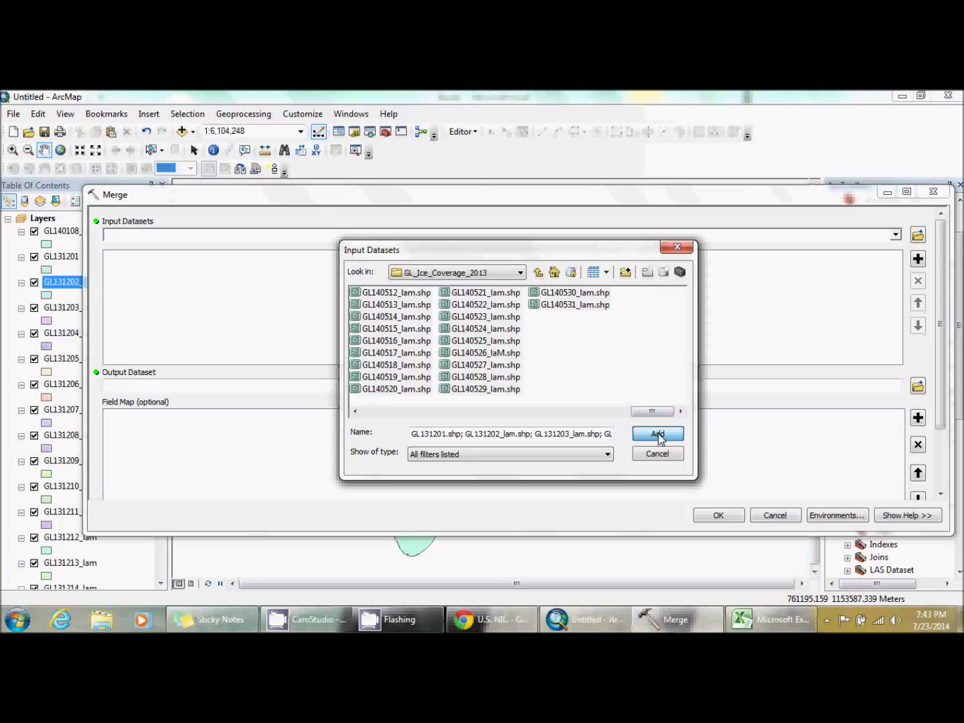
left_click(657, 434)
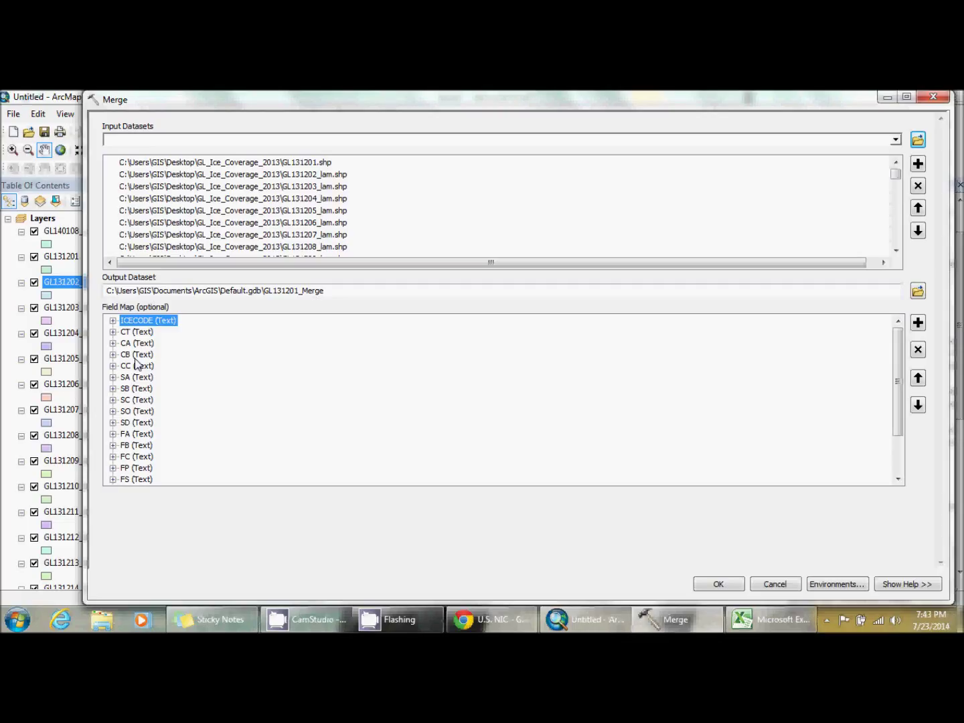
- Name the Merge output dataset GL_Ice_Cover_ in the GL_Ice_Coverage_2013 folder
scroll("down", 3)
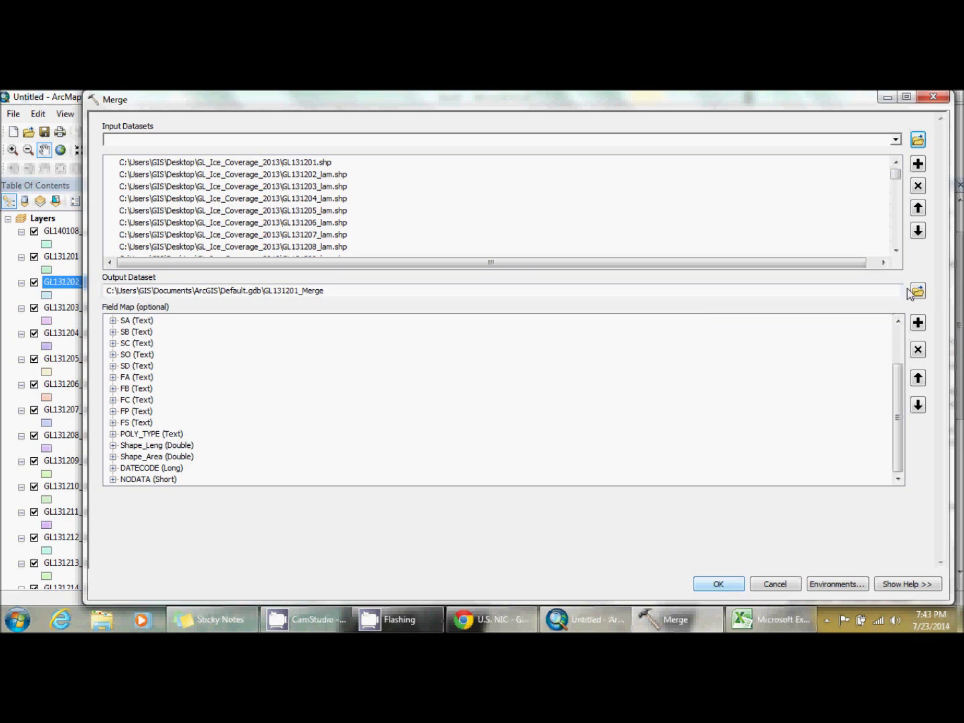
left_click(918, 290)
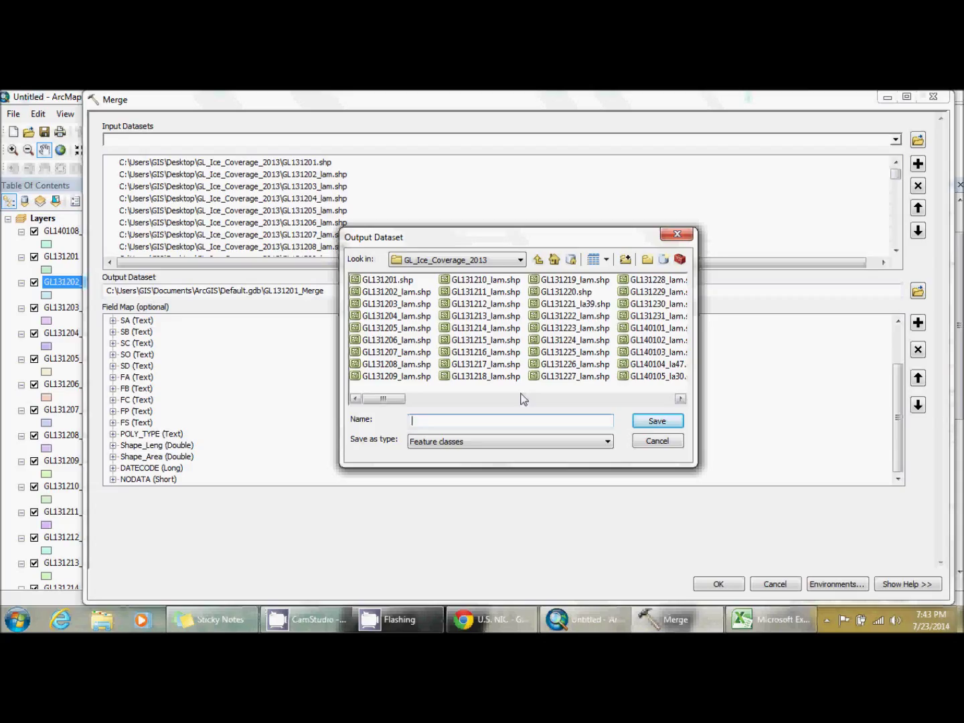
type("Ice_Cover_")
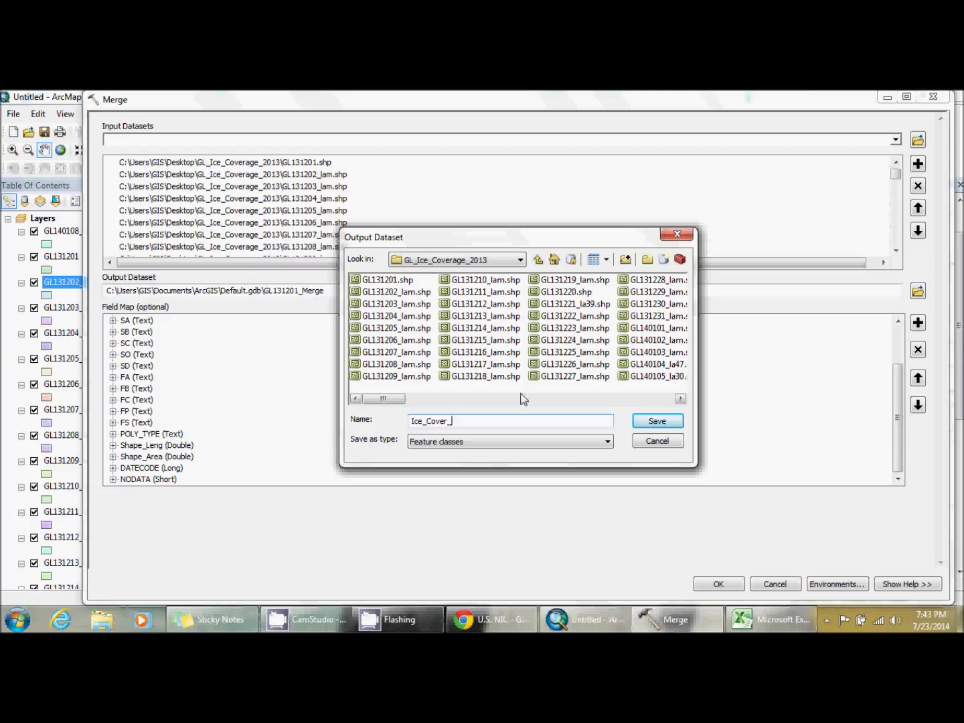
type("GL_Ice_Cover_")
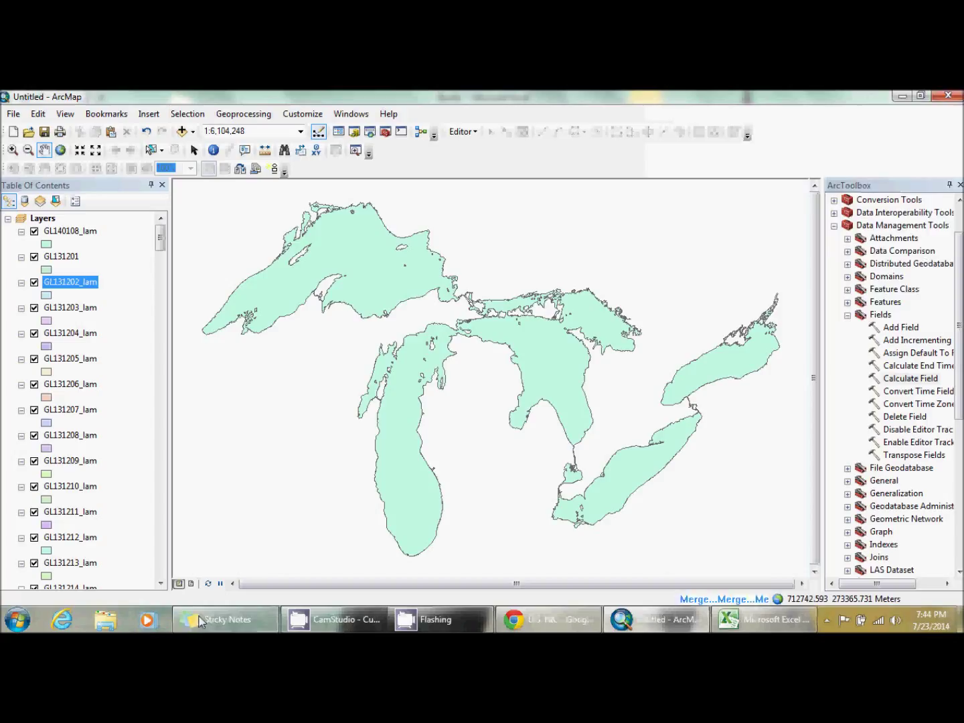
left_click(225, 618)
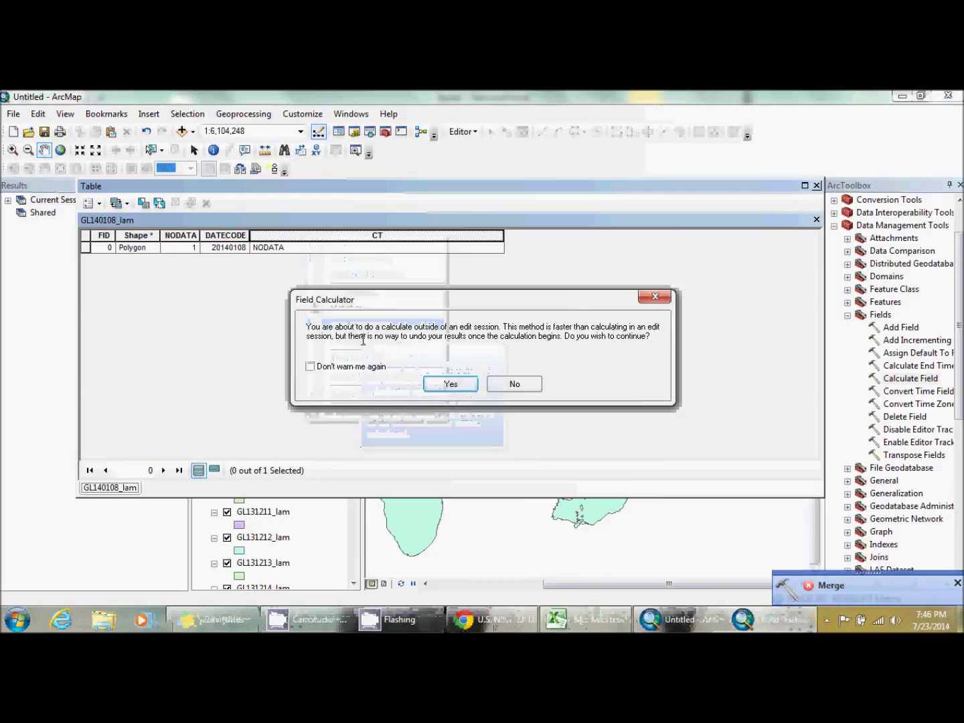
- Allow calculating outside an edit session and apply -9 to the CT field
left_click(449, 383)
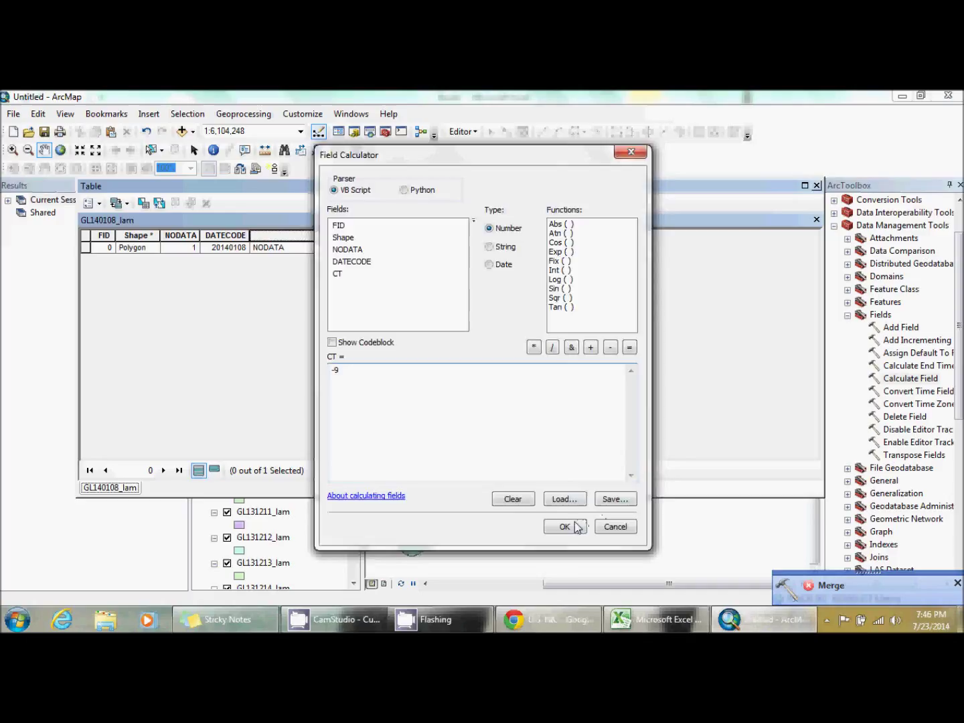
left_click(564, 527)
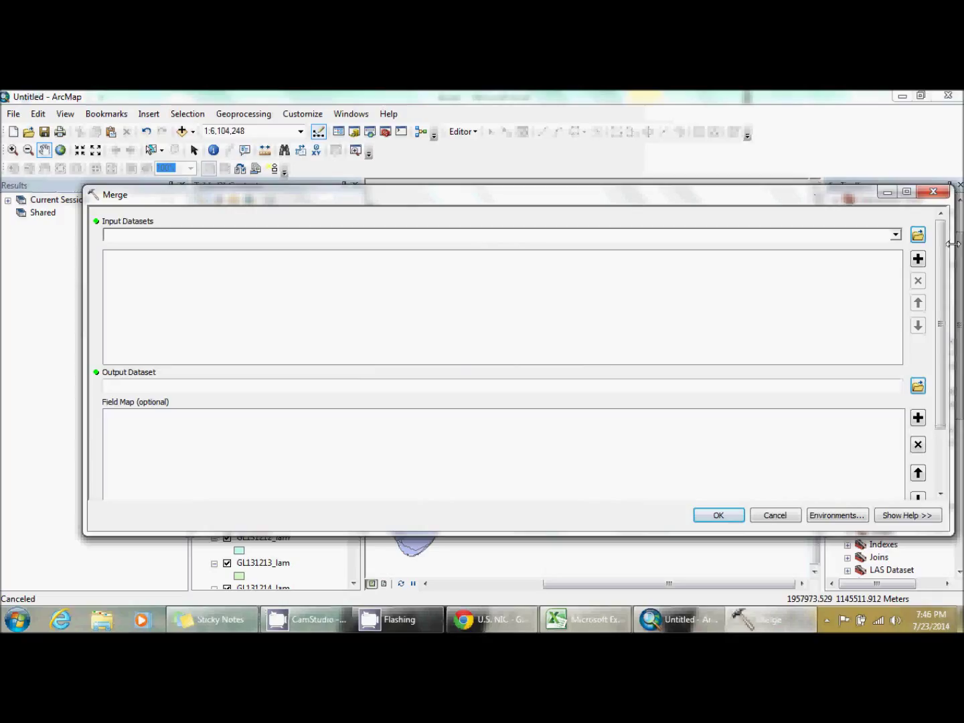
- Add the daily shapefiles, save the output as GL_Ice_Cover_2014_v2, and run Merge
left_click(917, 234)
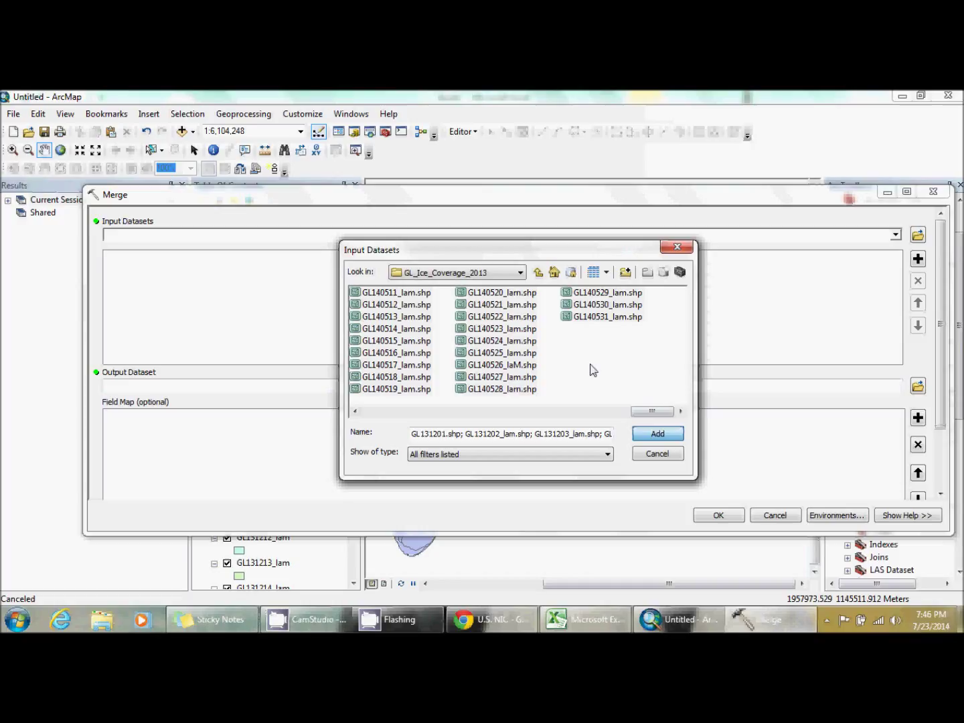
left_click(657, 433)
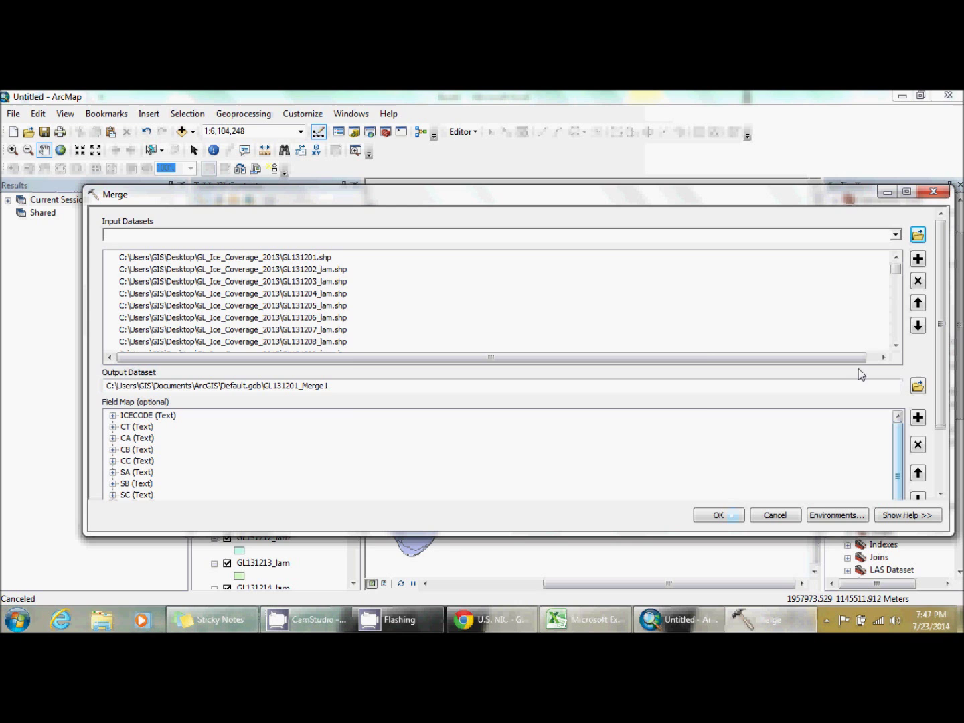
left_click(917, 385)
type("GL_Ice_Cover_2014")
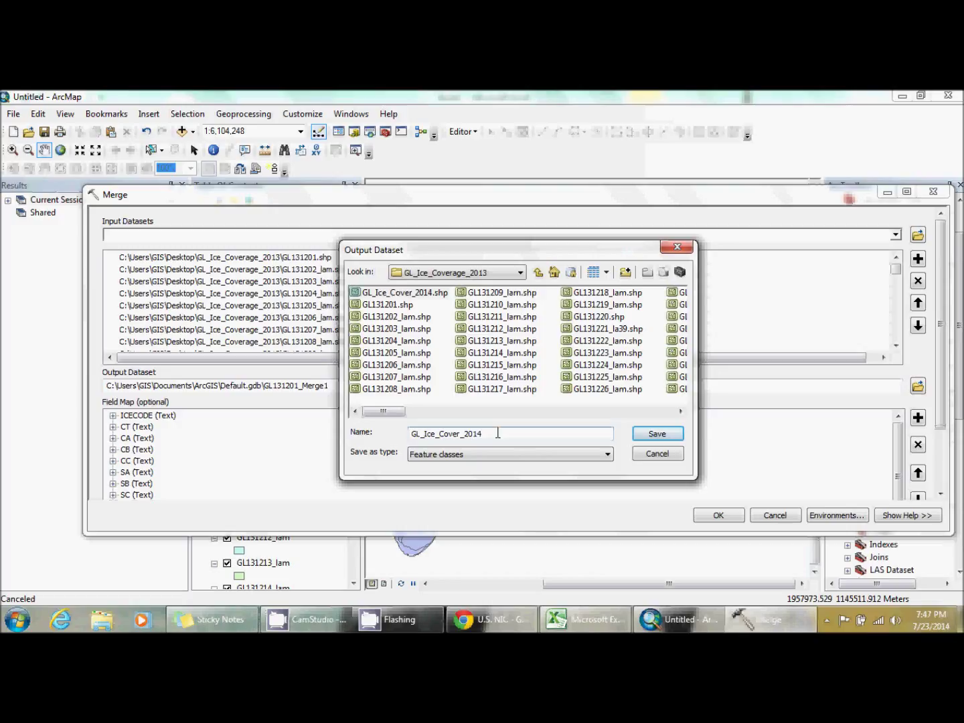
left_click(656, 433)
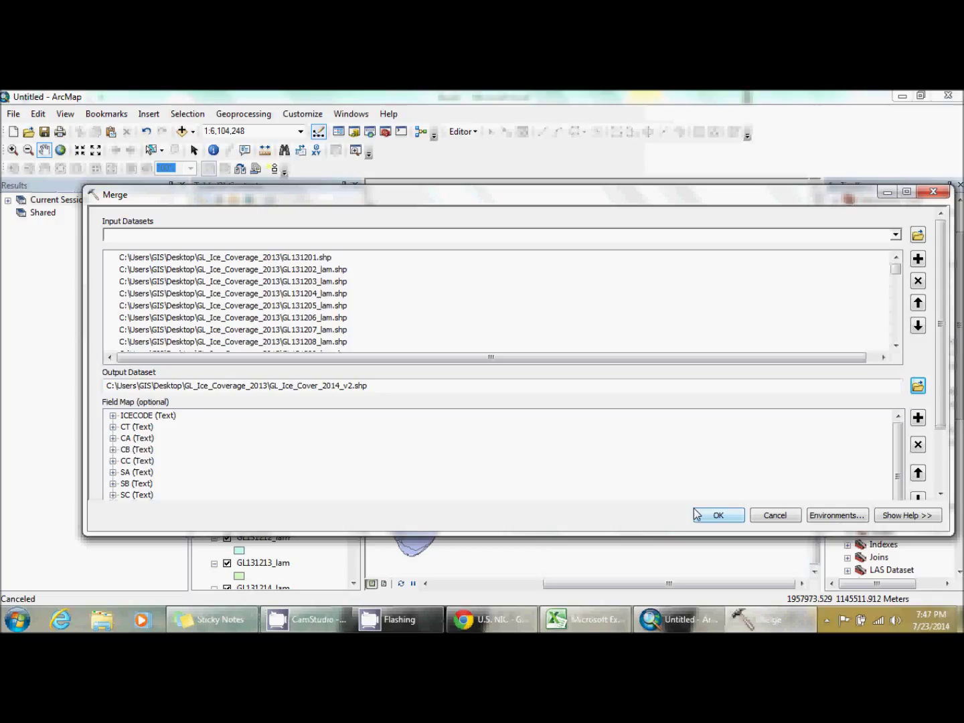
left_click(717, 515)
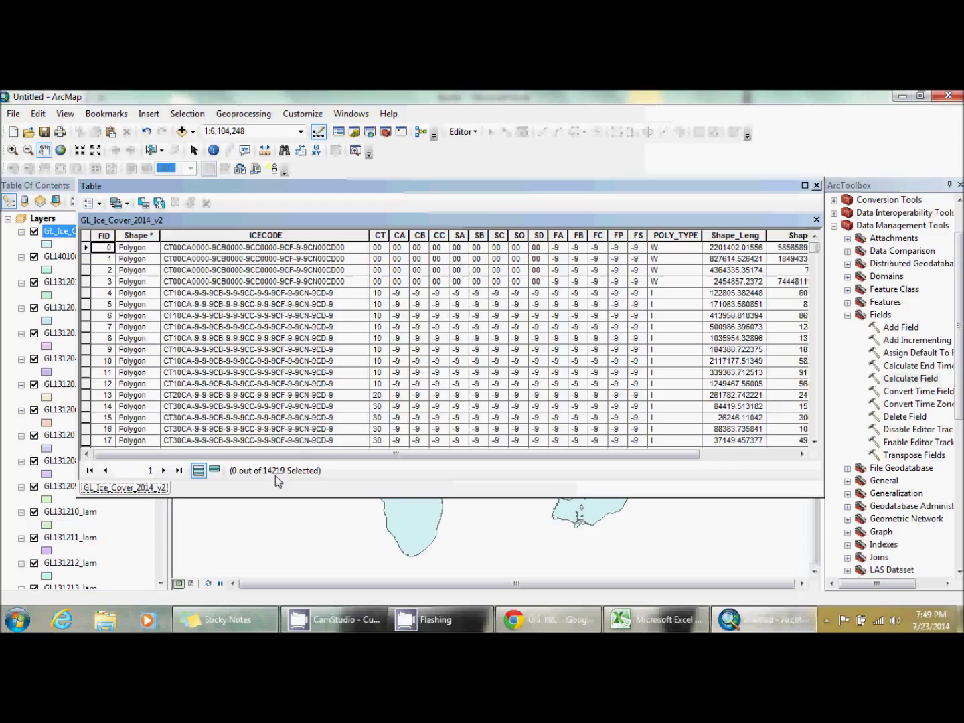
mouse_move(595, 472)
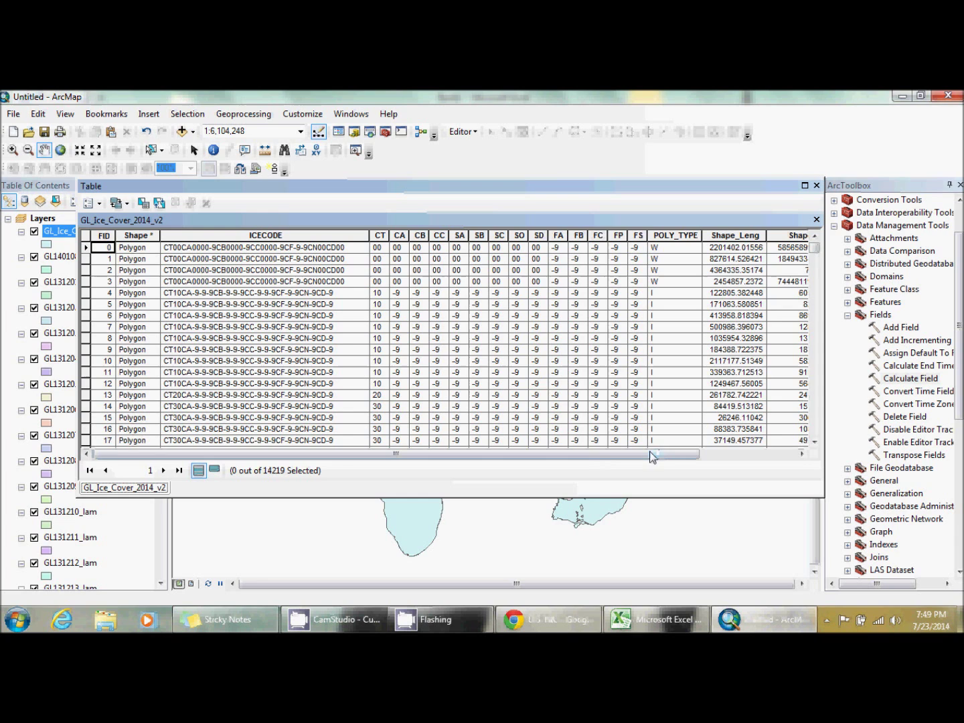
- Close the GL_Ice_Cover_2014_v2 attribute table after reviewing its 14,219 records
left_click(815, 219)
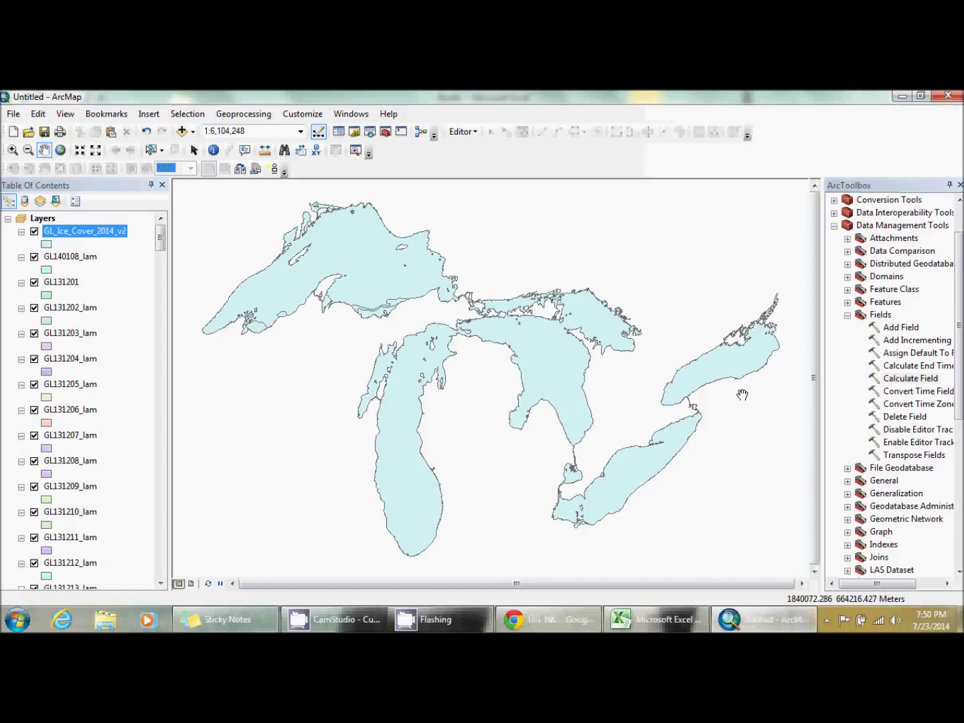
- Scroll the Table of Contents down to the daily GL13xxxx layers to be removed
scroll("down", 3)
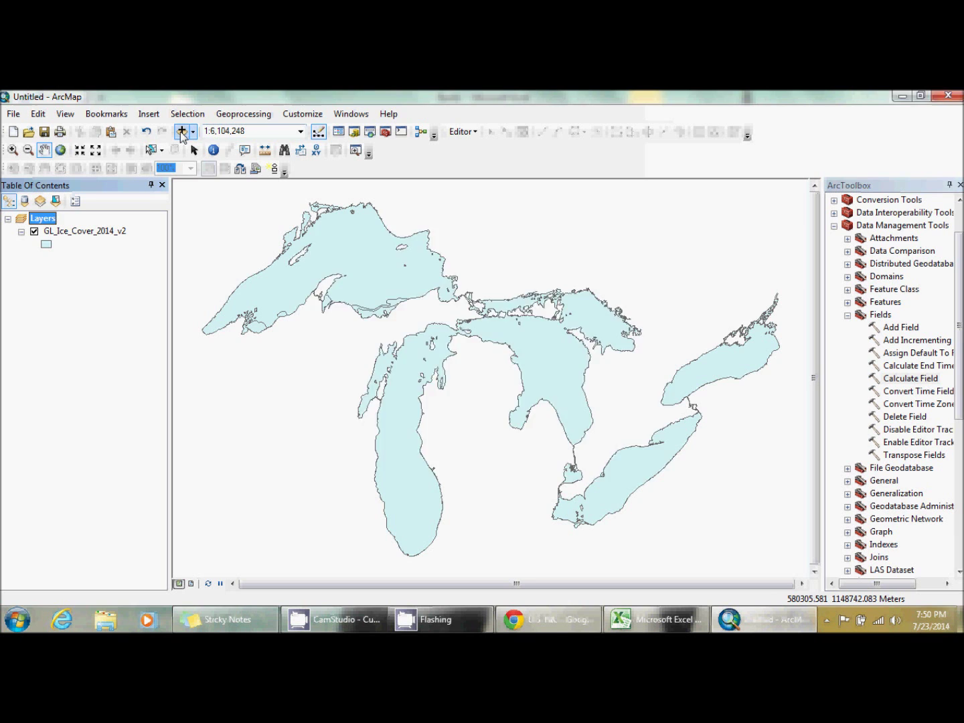
right_click(84, 231)
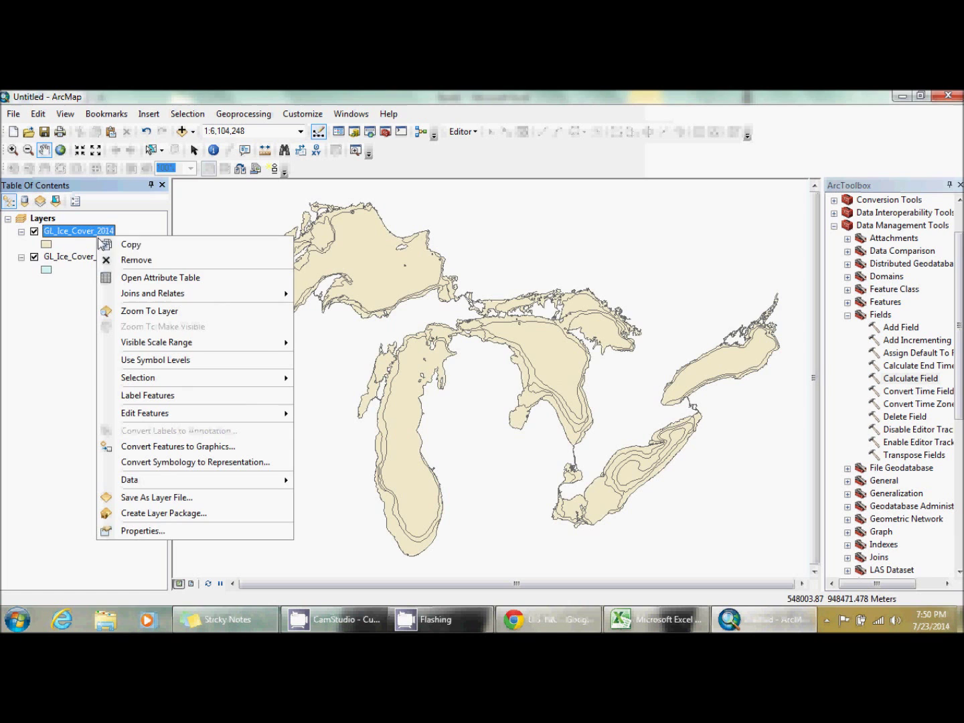
left_click(160, 277)
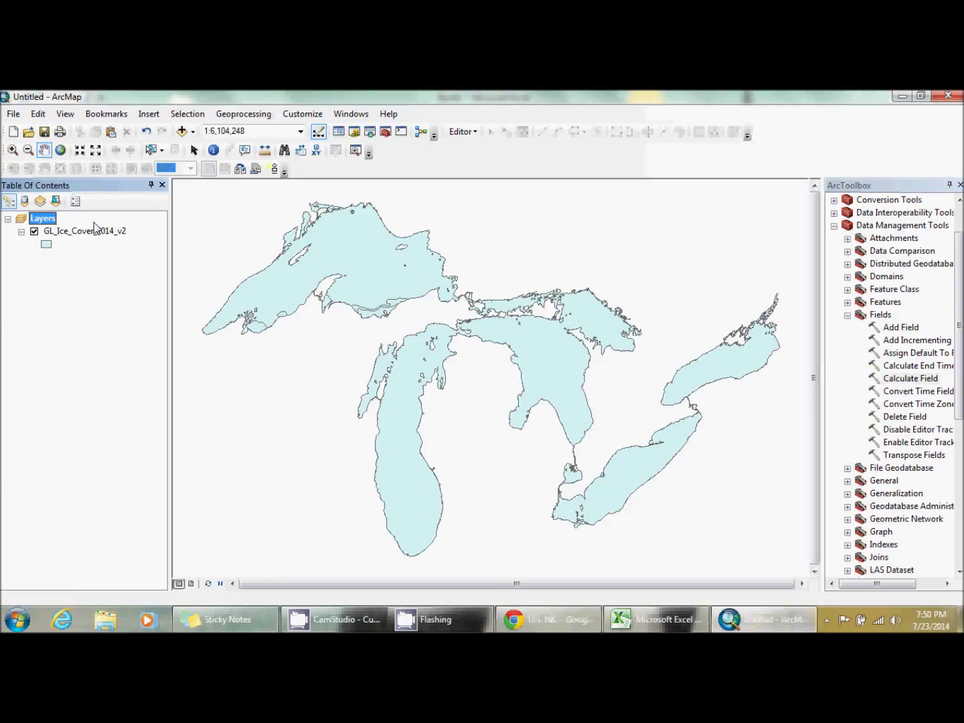
double_click(84, 230)
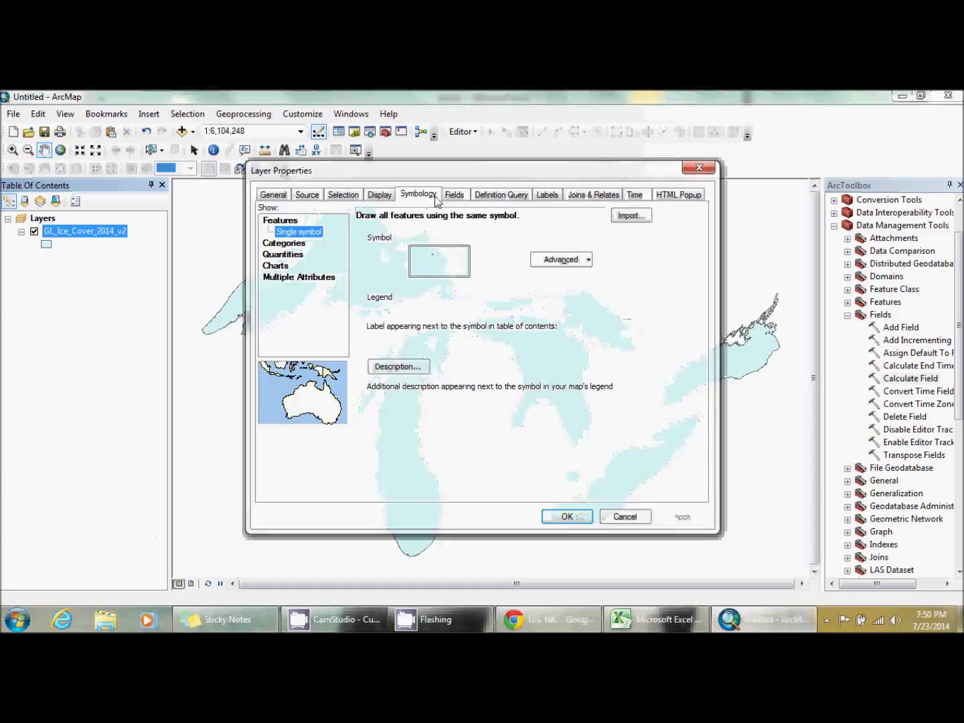
- Show the merged layer by unique CT values, adding all values and relabelling -9 'No Data'
left_click(284, 231)
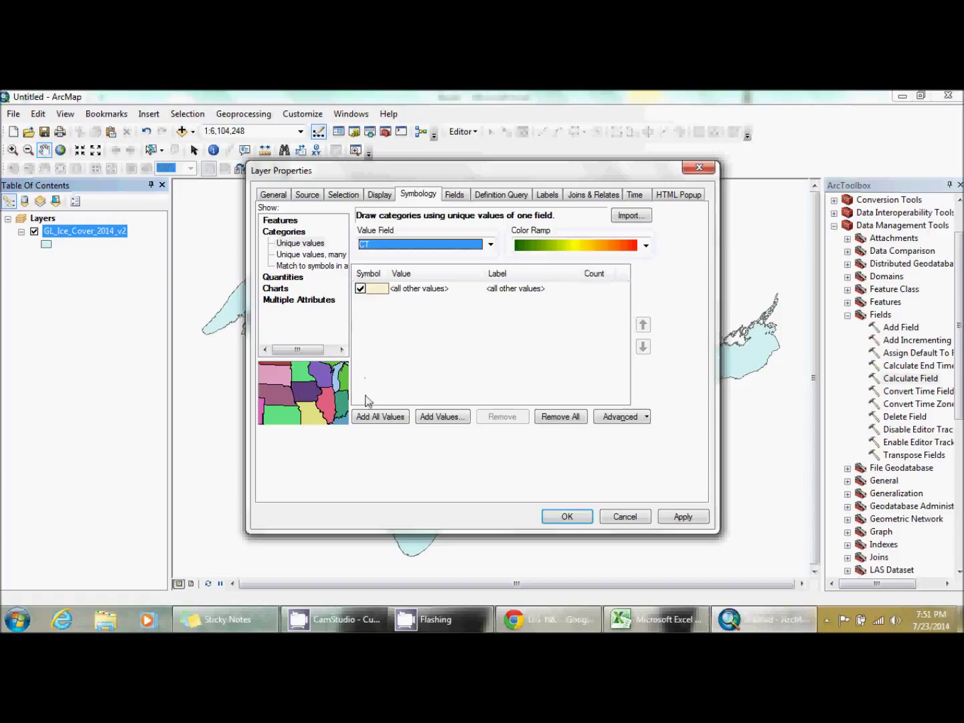
left_click(379, 416)
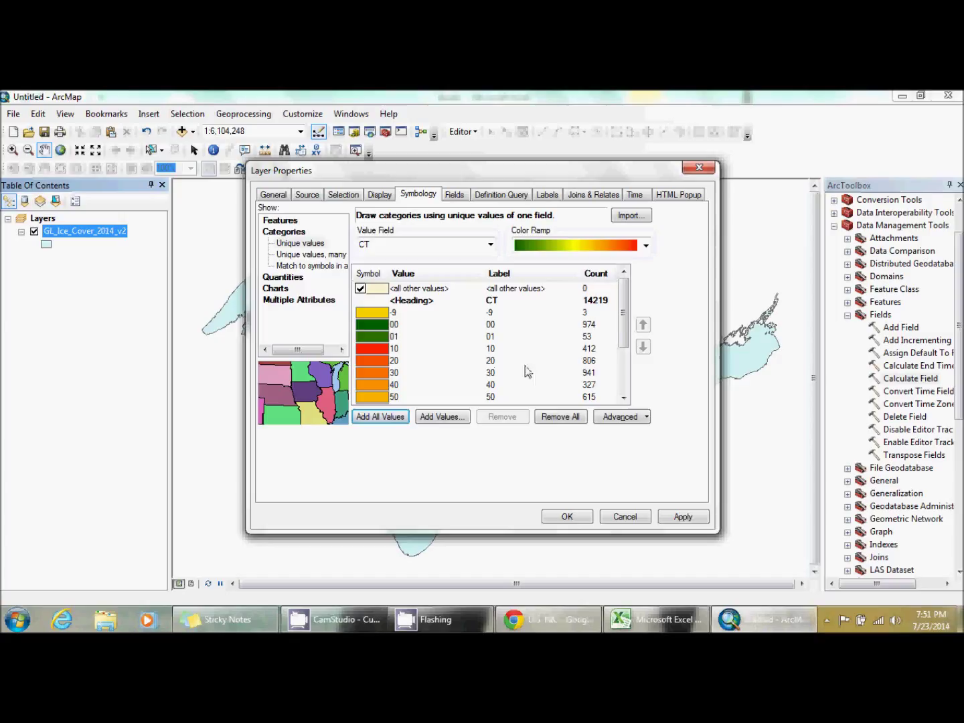
left_click(492, 312)
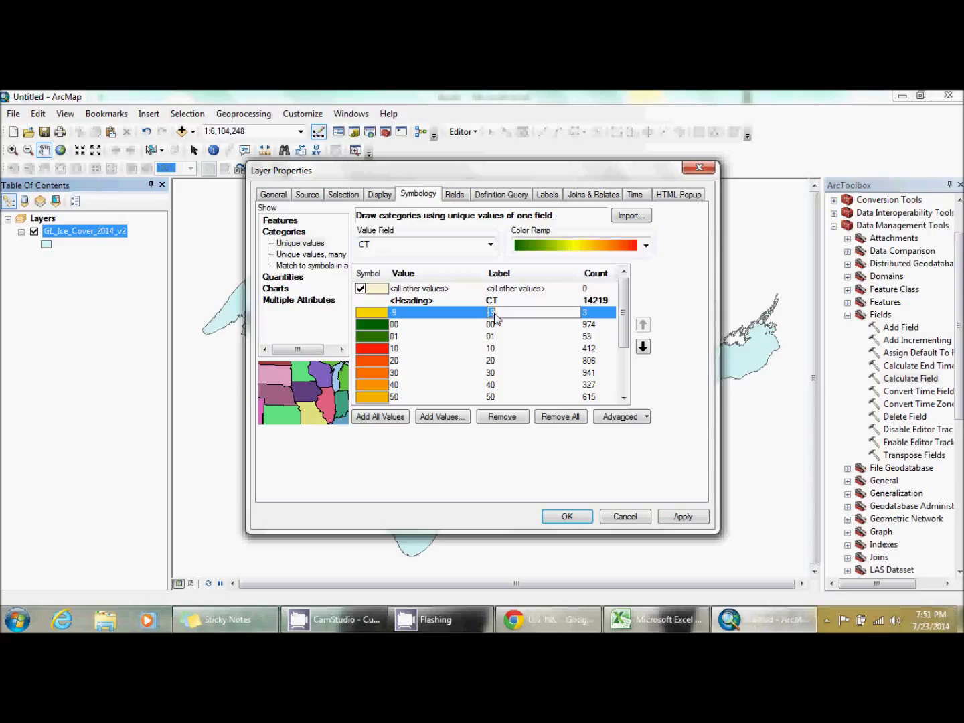
type("No Data")
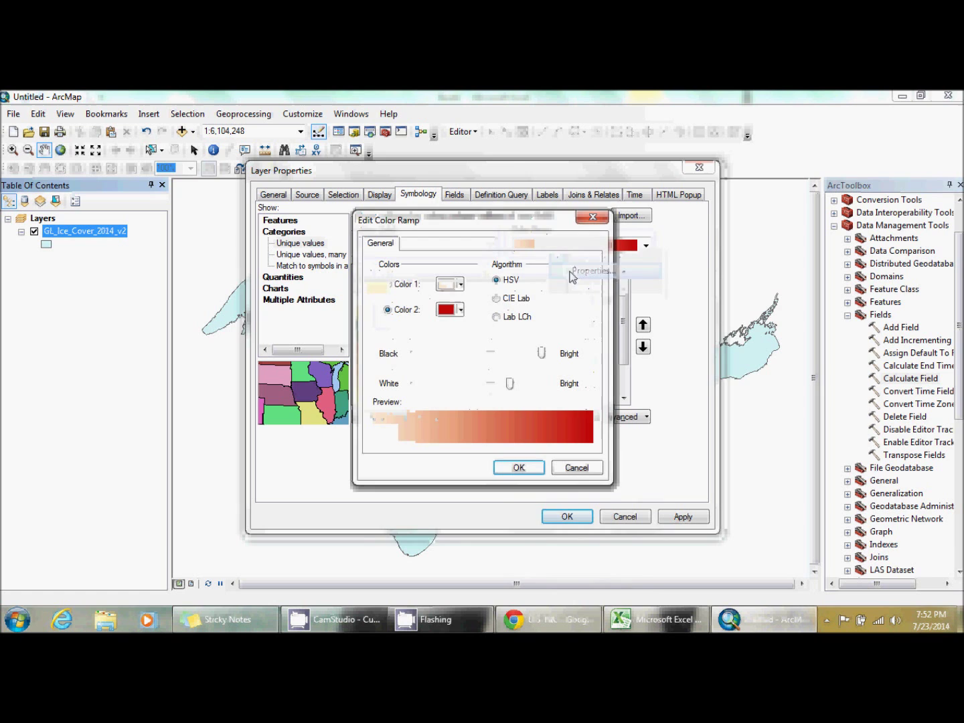
- Apply a blue-to-white colour ramp to the CT categories and confirm the symbology
left_click(519, 467)
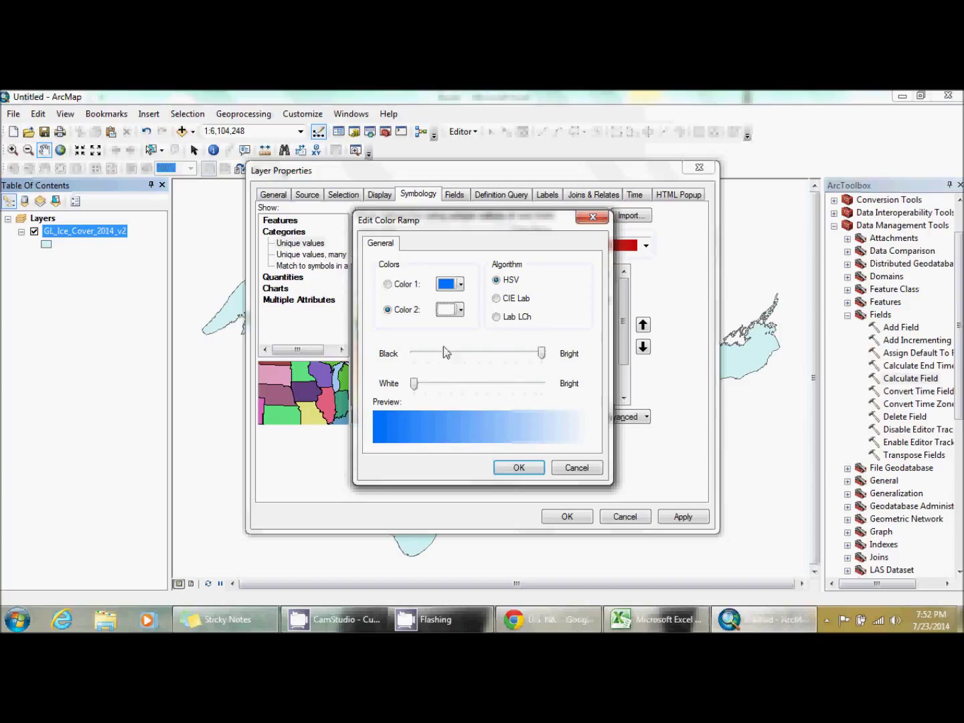
left_click(519, 468)
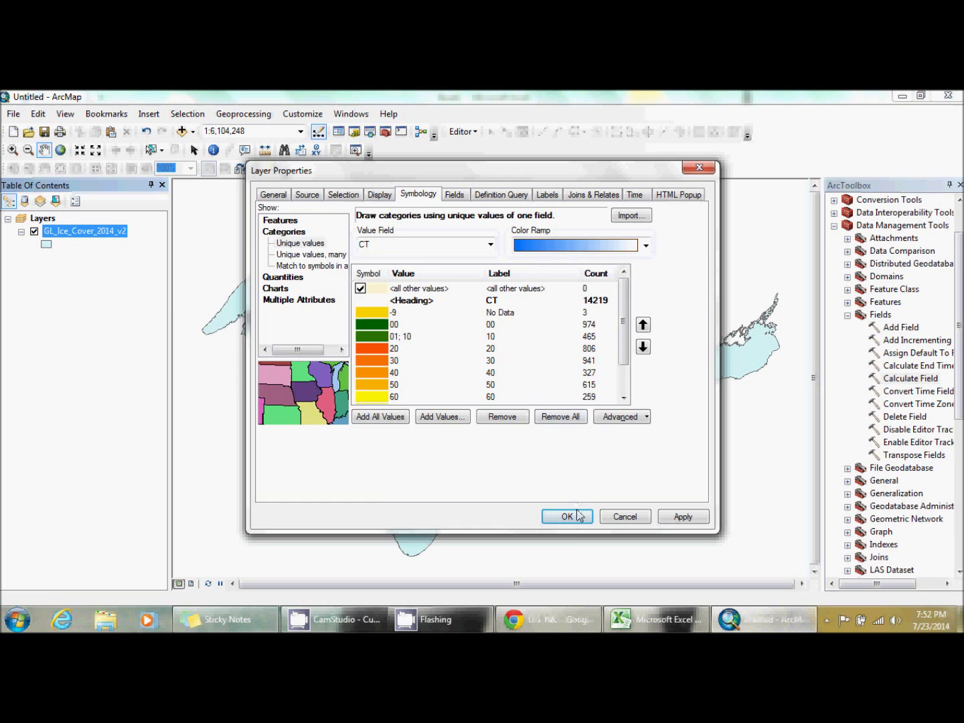
left_click(567, 516)
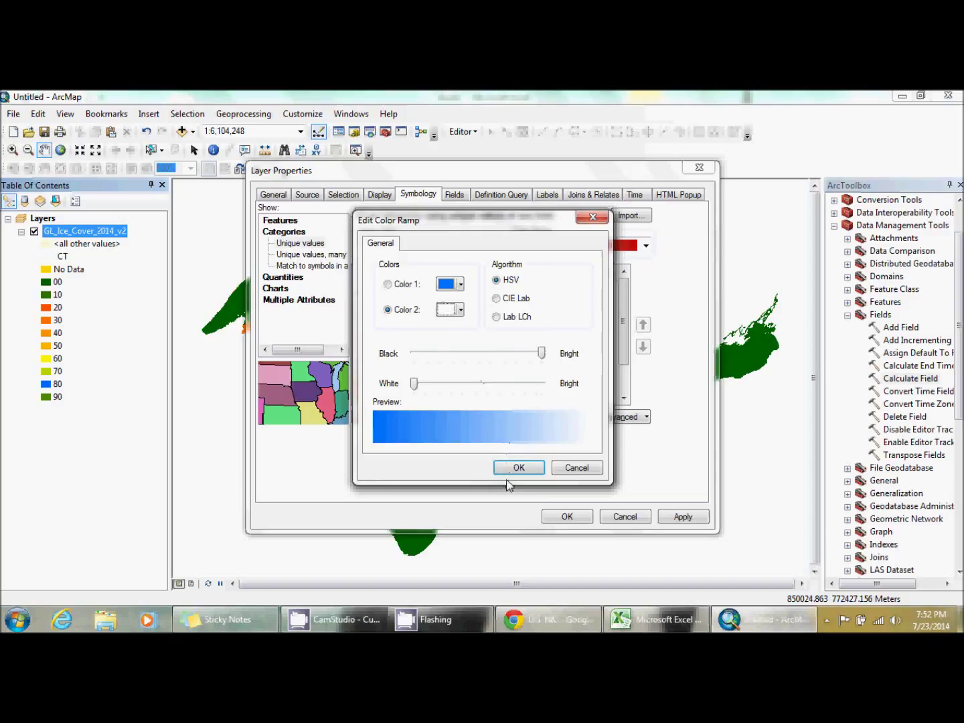
left_click(519, 467)
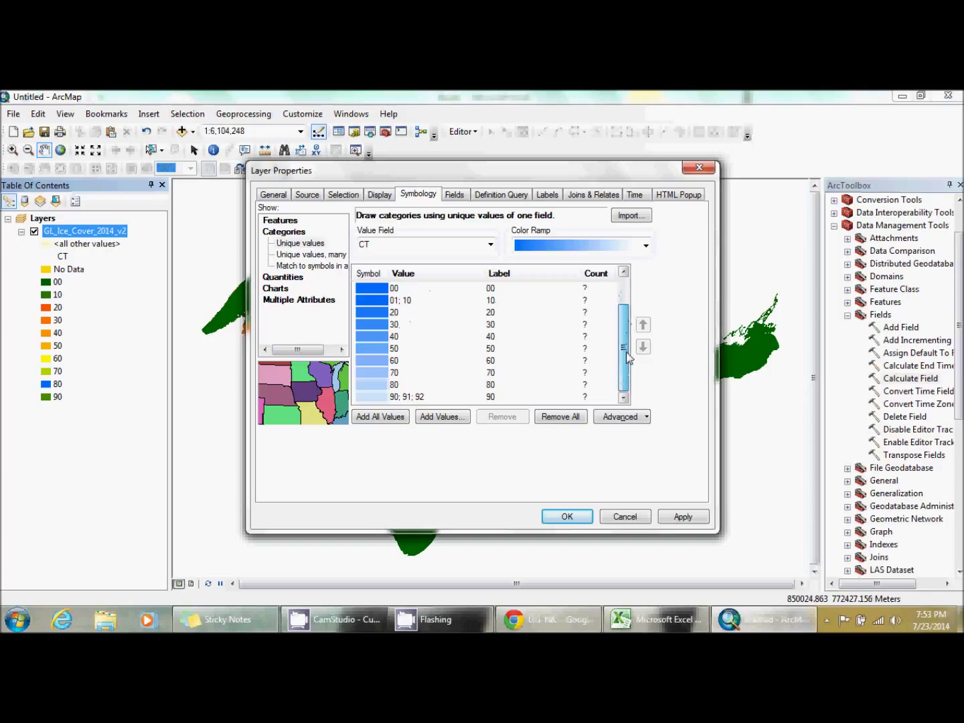
left_click(566, 516)
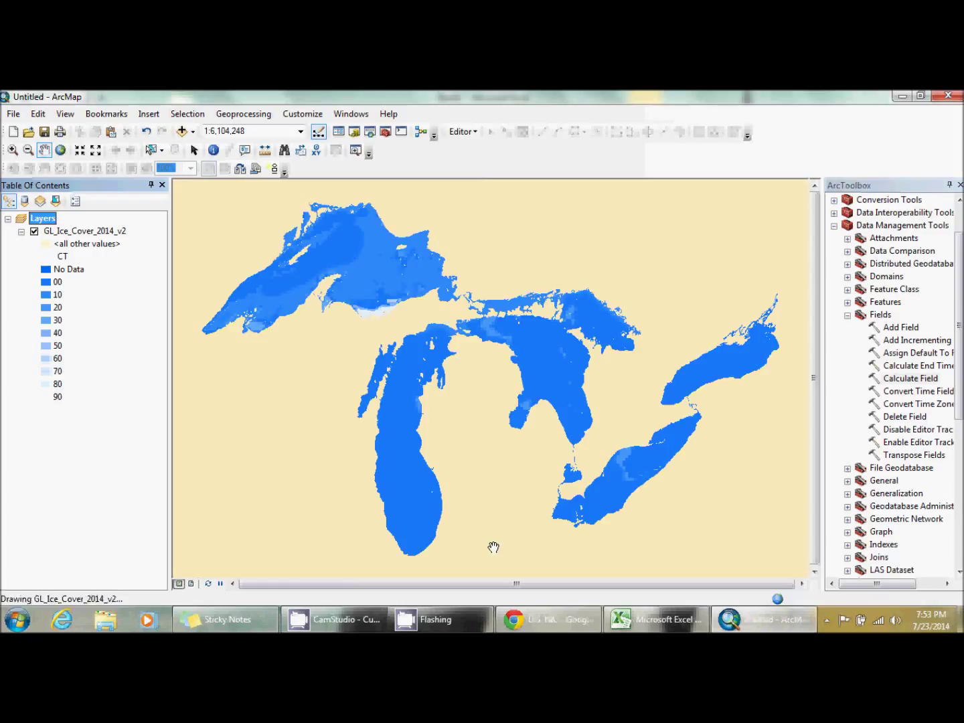
- Set the data frame background to dark grey, then reopen the ice layer's properties
right_click(42, 217)
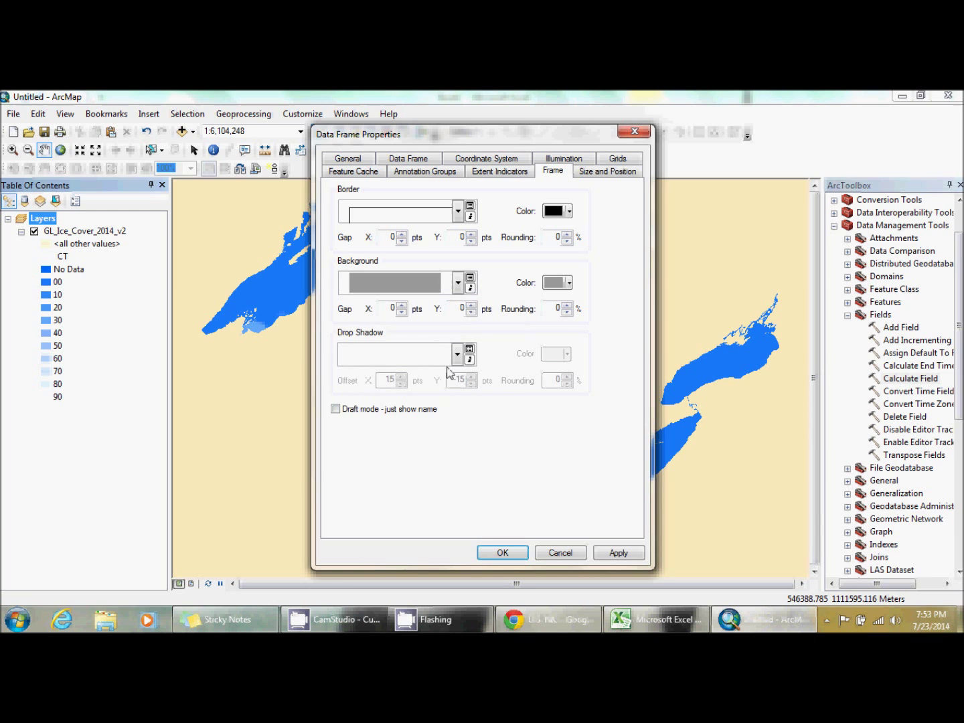
left_click(502, 553)
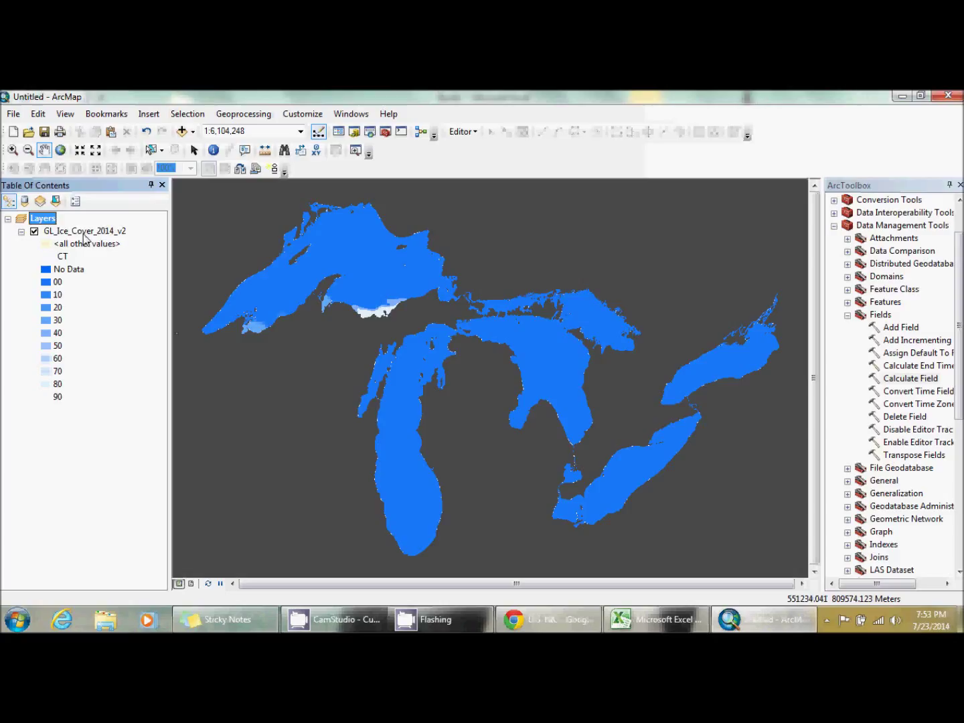
double_click(84, 231)
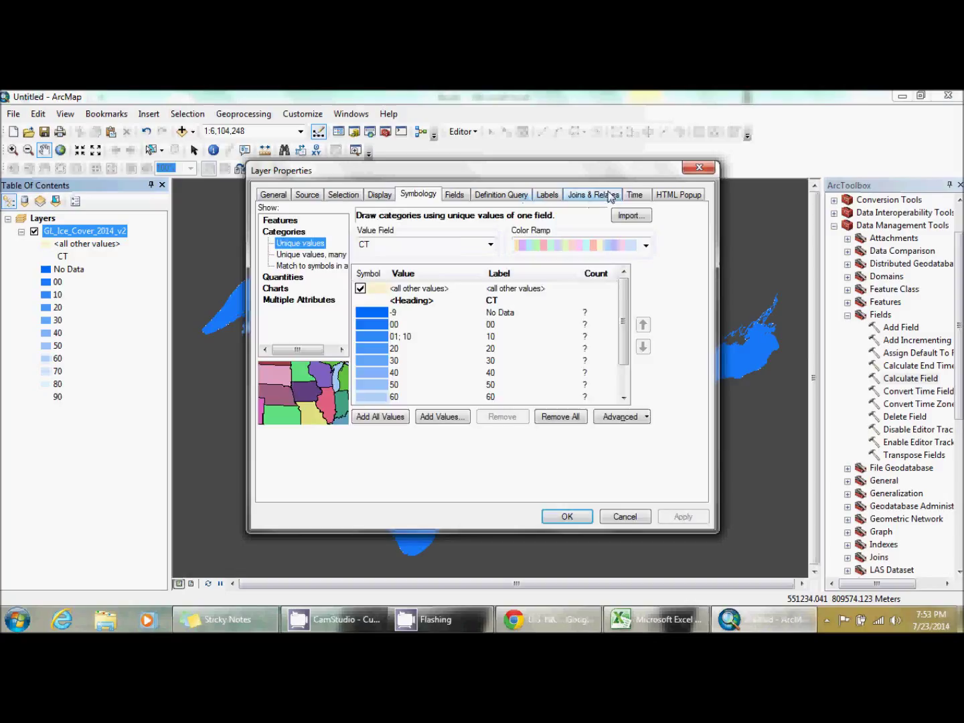
- Enable time on the layer using DATECODE in YYYYMMDD format with one-day intervals
left_click(634, 195)
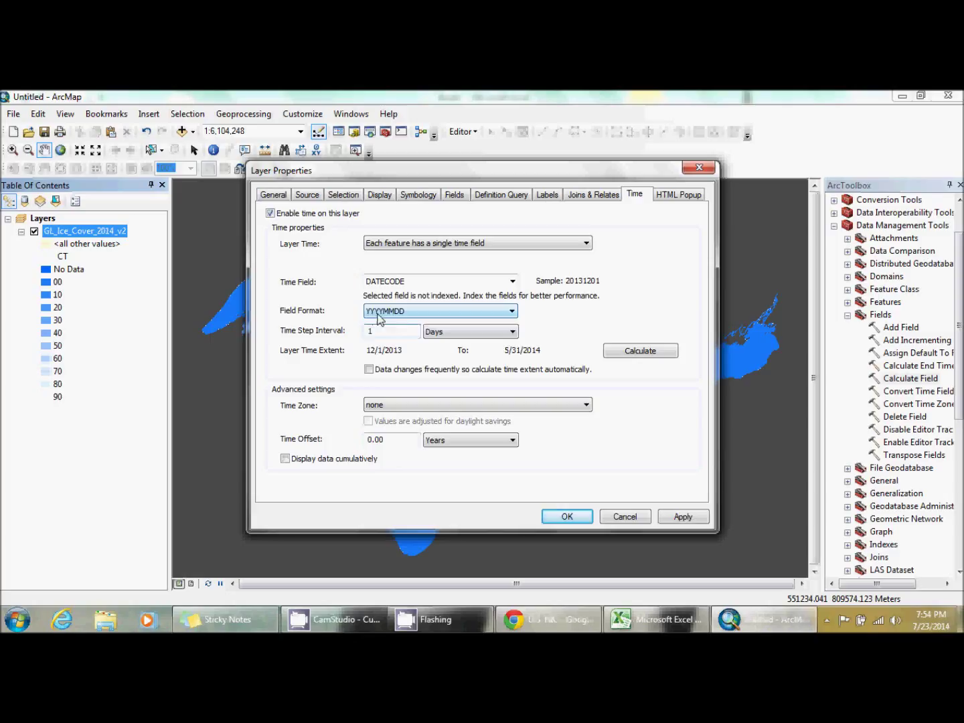
left_click(512, 310)
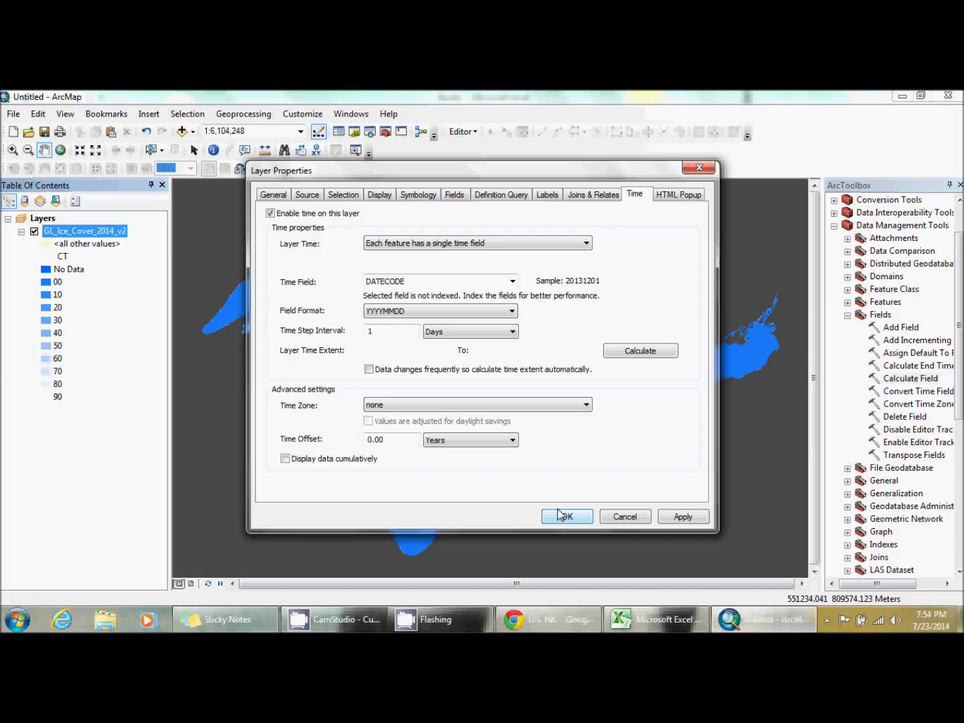
left_click(566, 516)
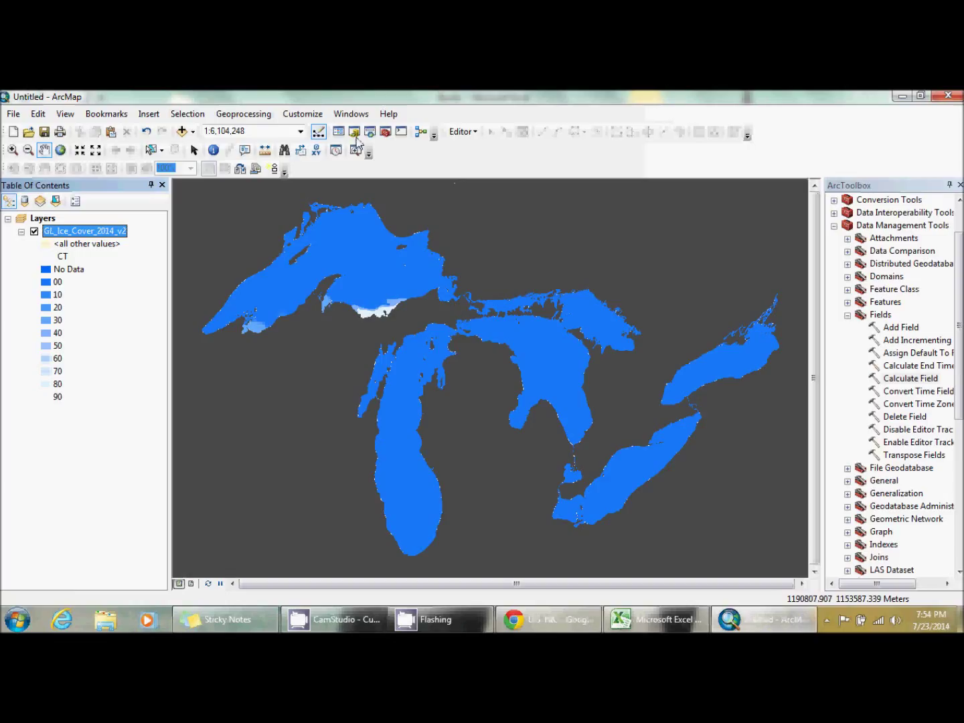
- Open the Time Slider and drag its playback speed toward slower in the options
left_click(336, 150)
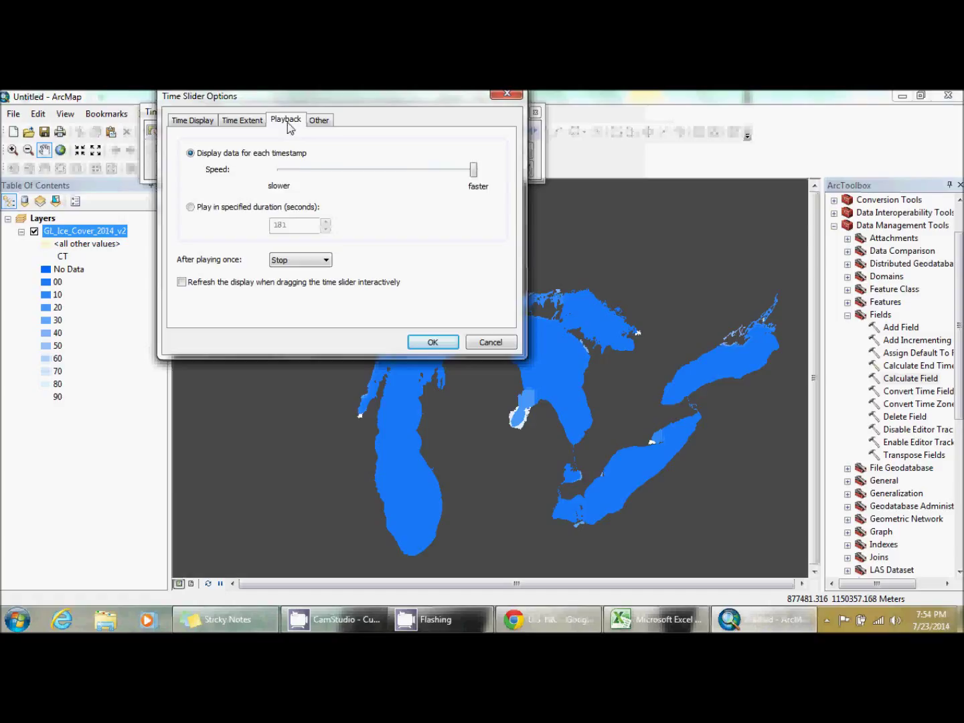
left_click_drag(472, 170, 322, 170)
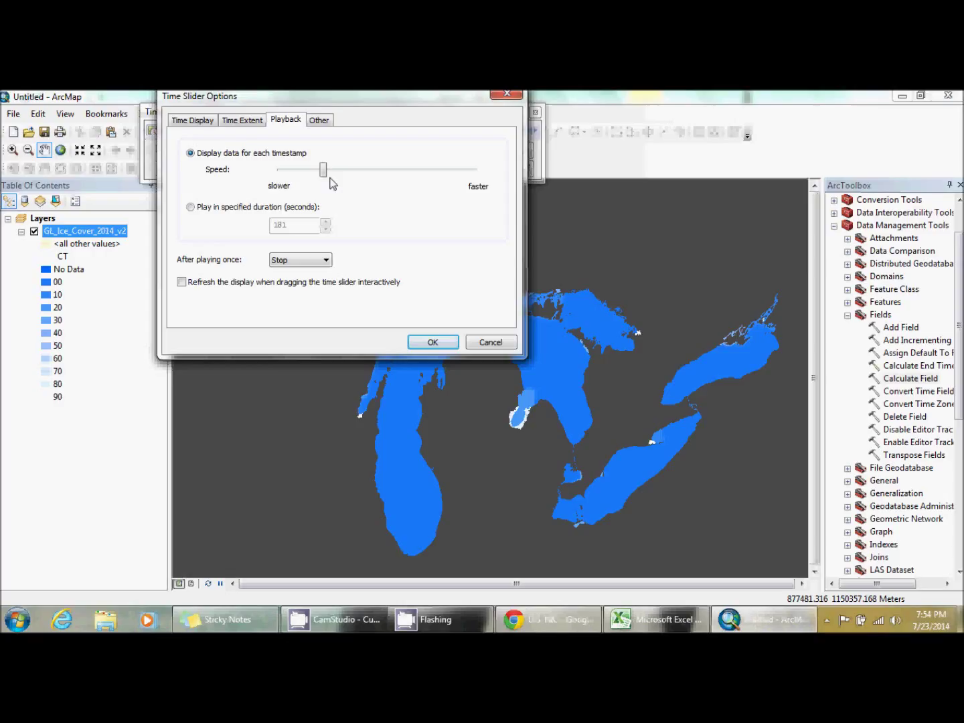
left_click(192, 119)
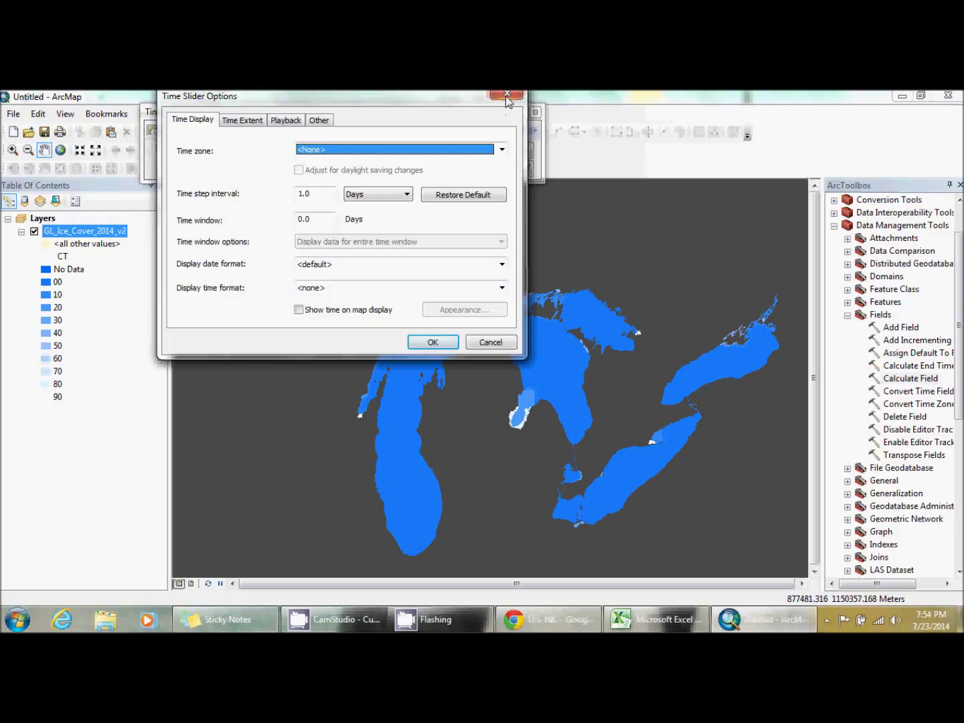
left_click(507, 95)
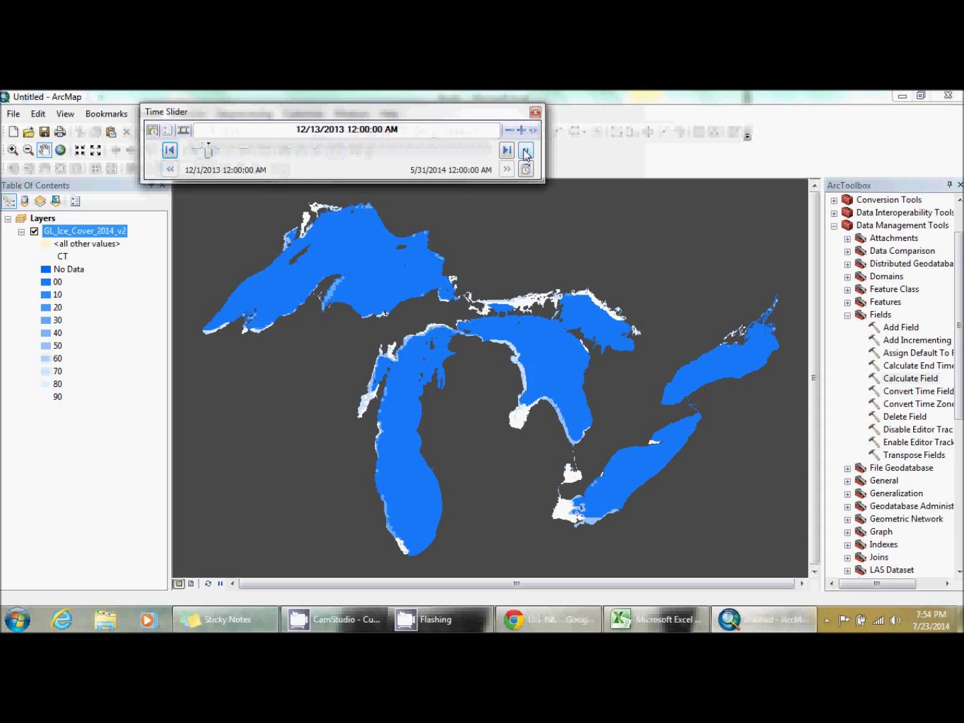
- Play the ice cover animation through to 5/31/2014, then open the No Data symbol
left_click(526, 149)
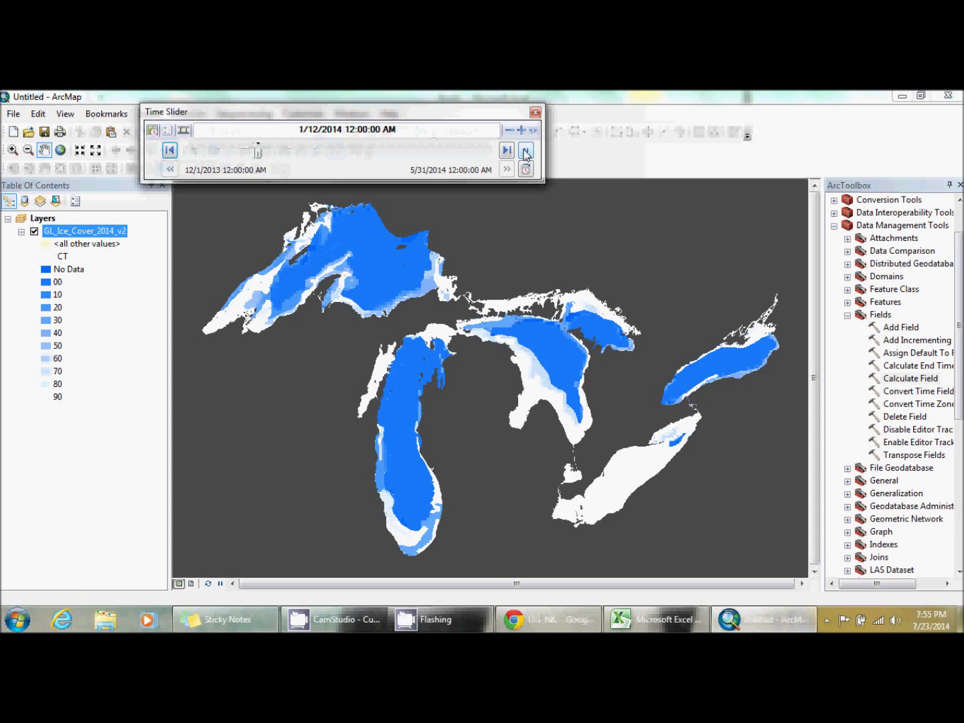
left_click(526, 149)
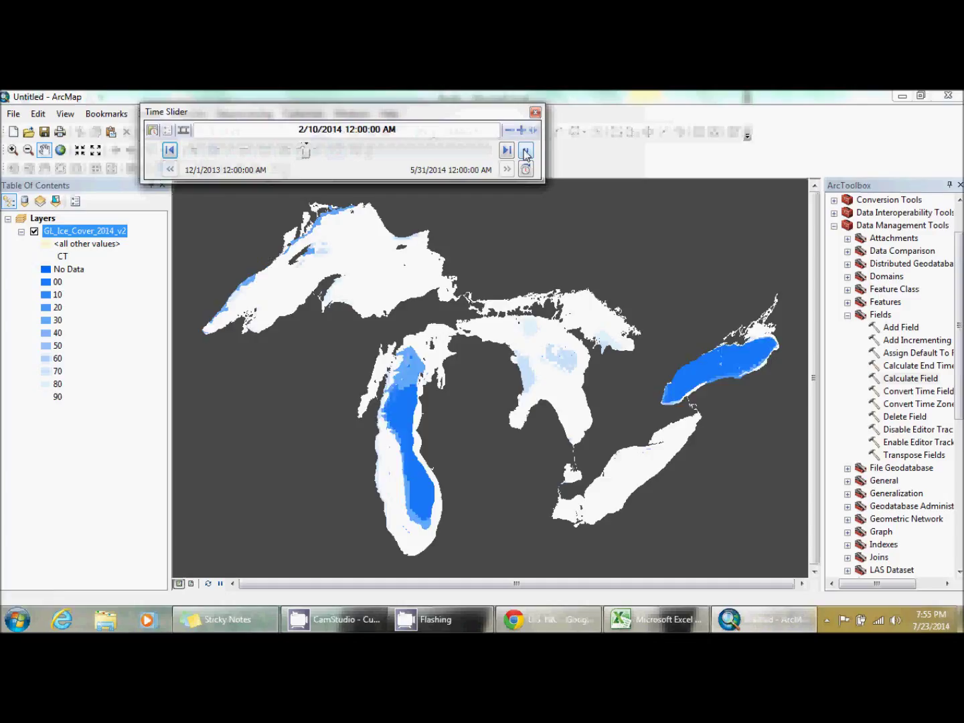
left_click(525, 150)
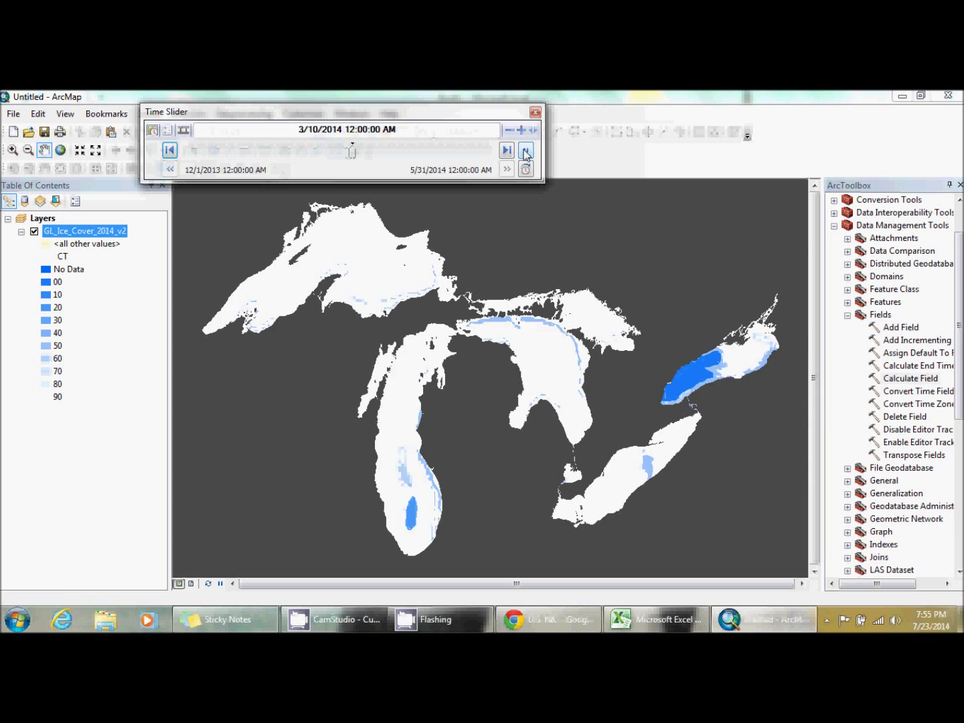
left_click(526, 149)
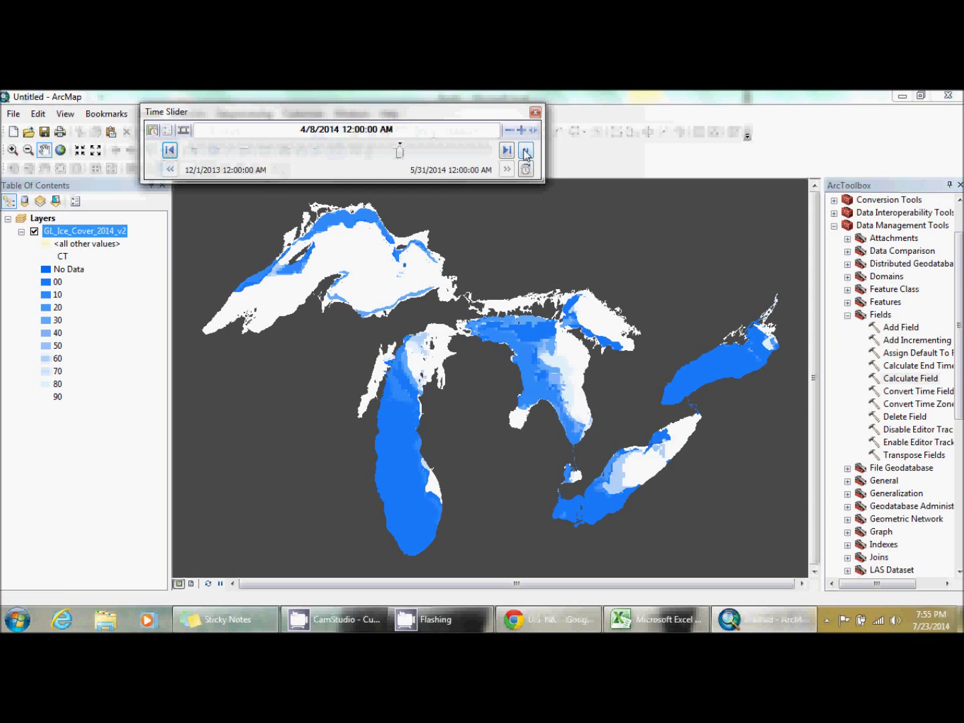
left_click(527, 149)
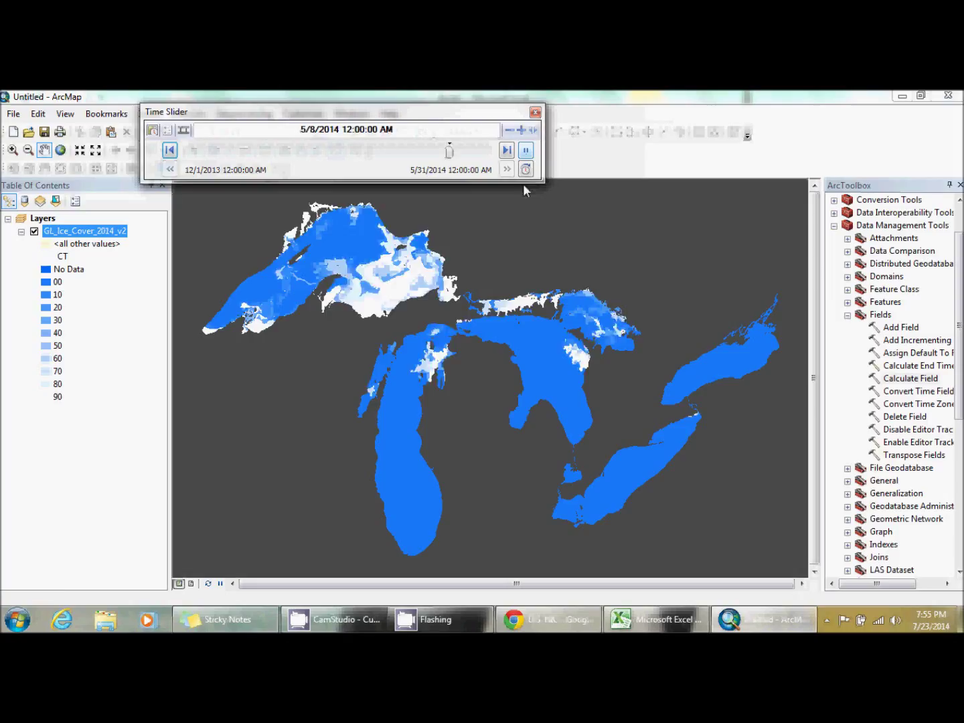
left_click(507, 150)
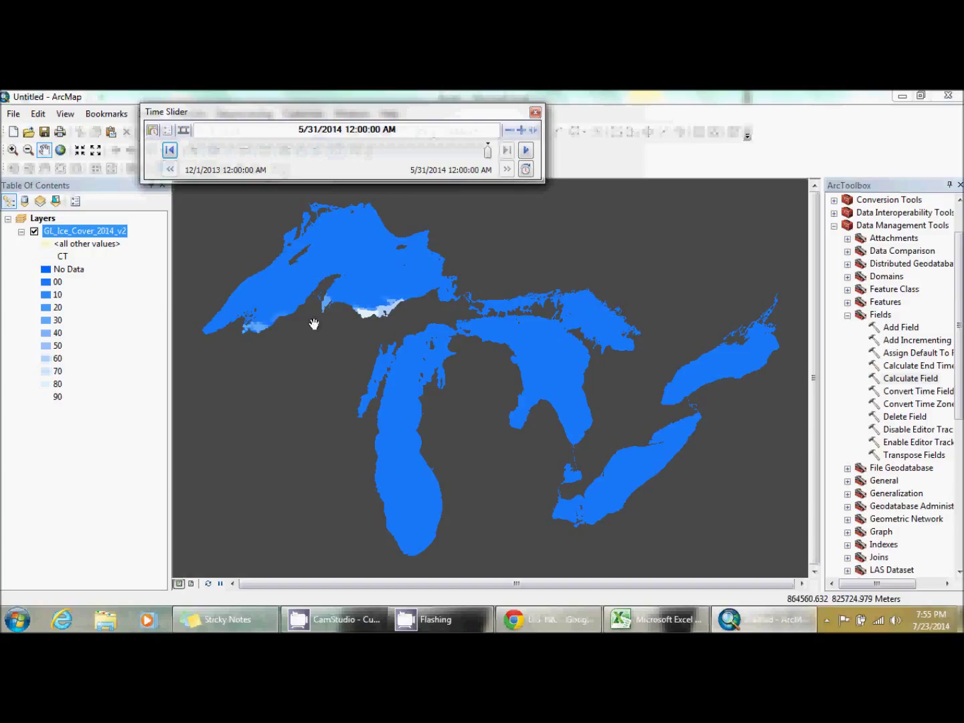
double_click(45, 268)
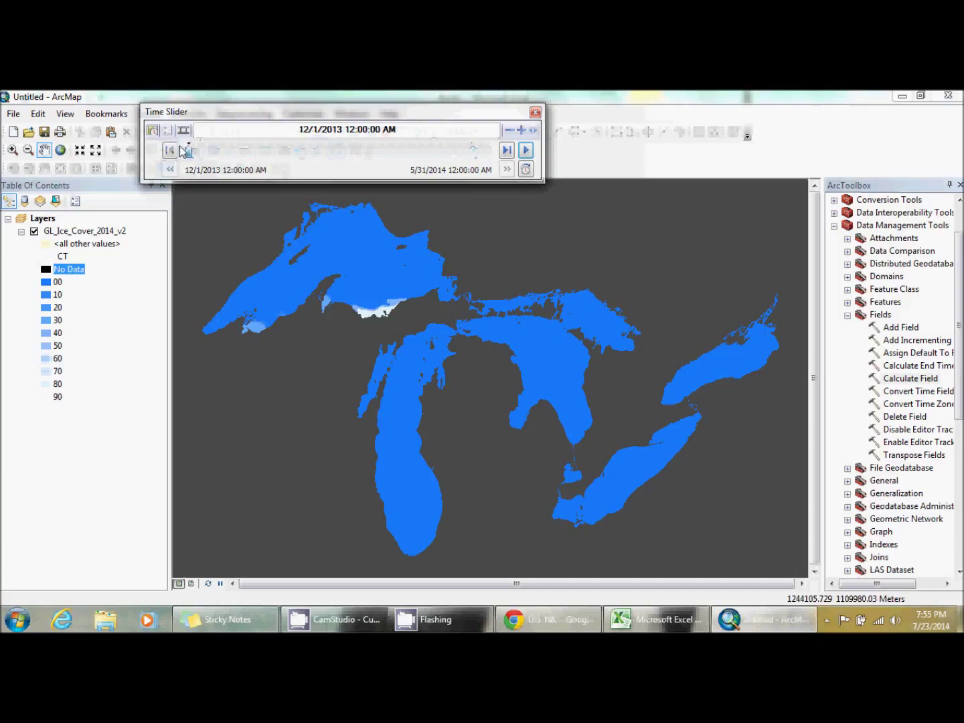
- Rewind the animation to 12/1/2013 and replay it, dragging the slider forward into spring 2014
left_click(525, 149)
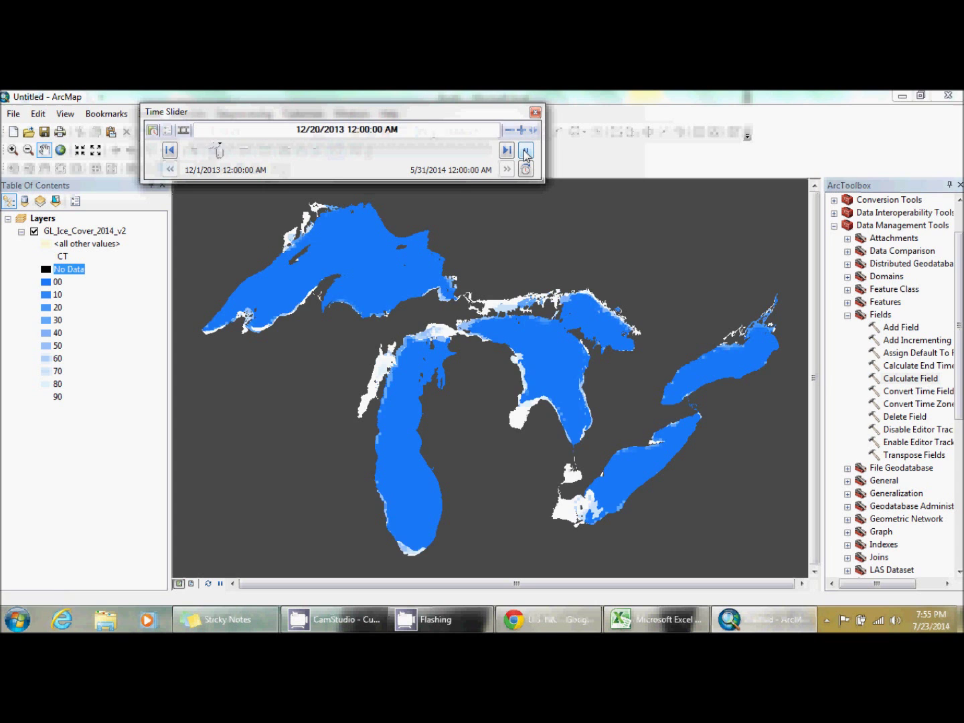
left_click(526, 150)
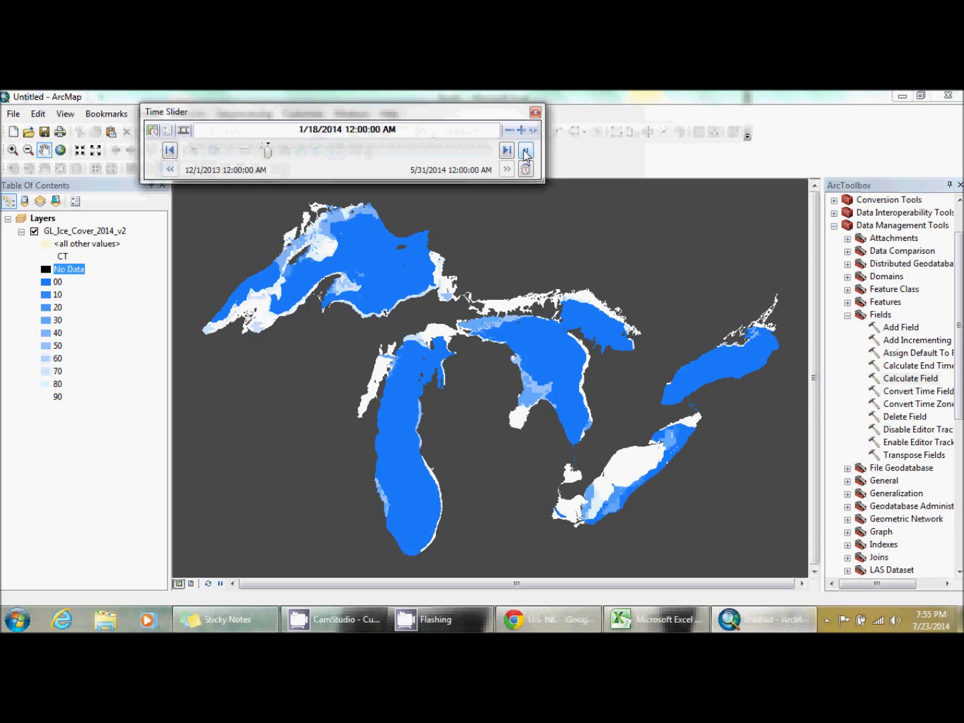
left_click(526, 149)
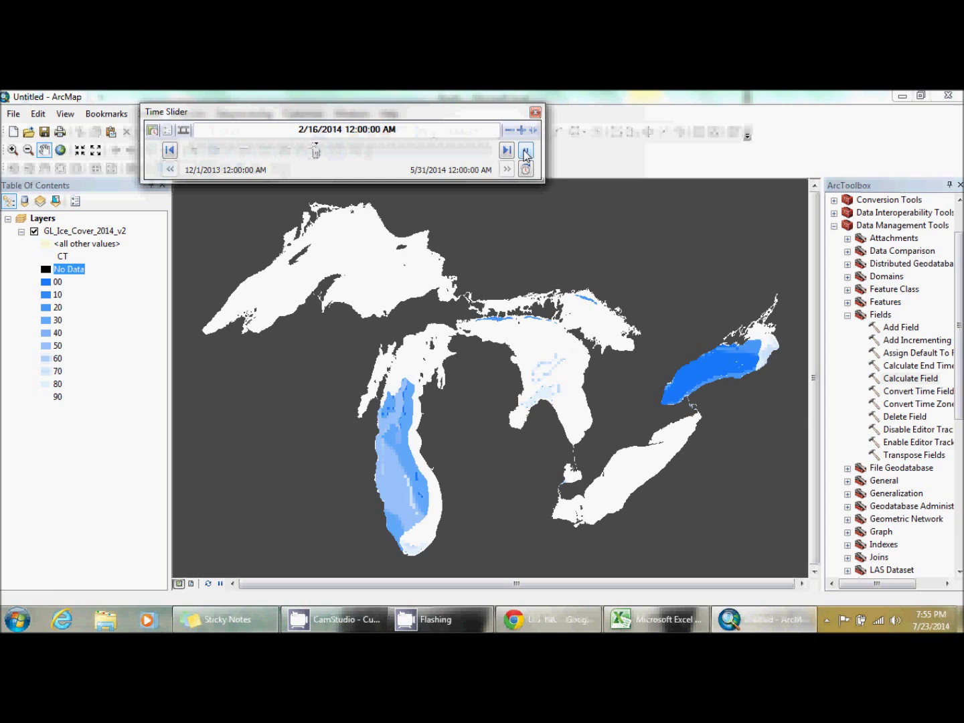
left_click(526, 149)
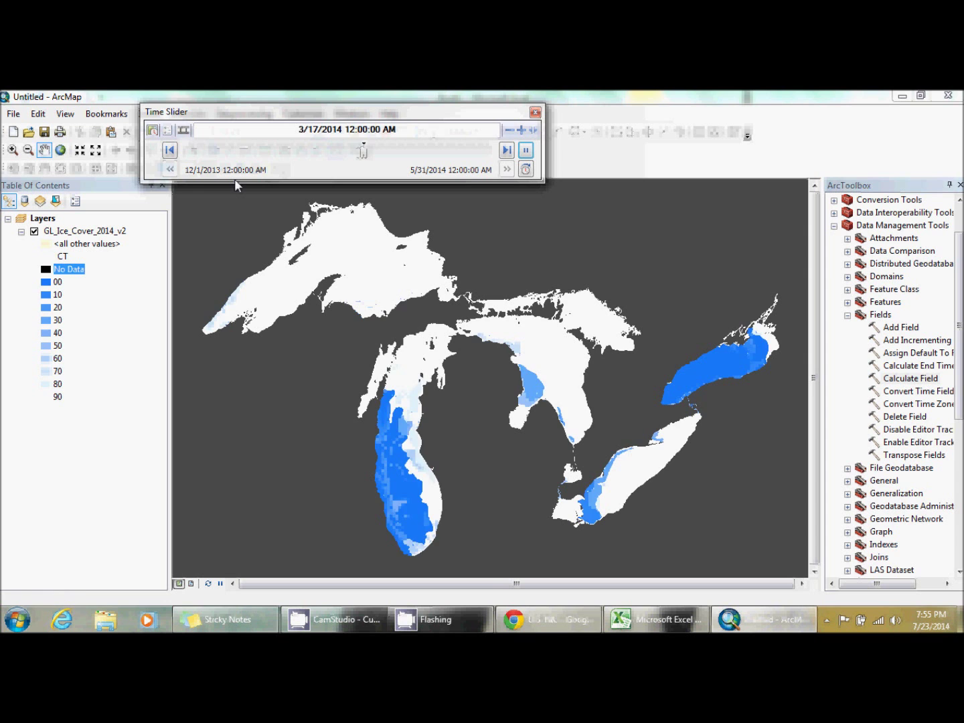
left_click_drag(361, 150, 409, 150)
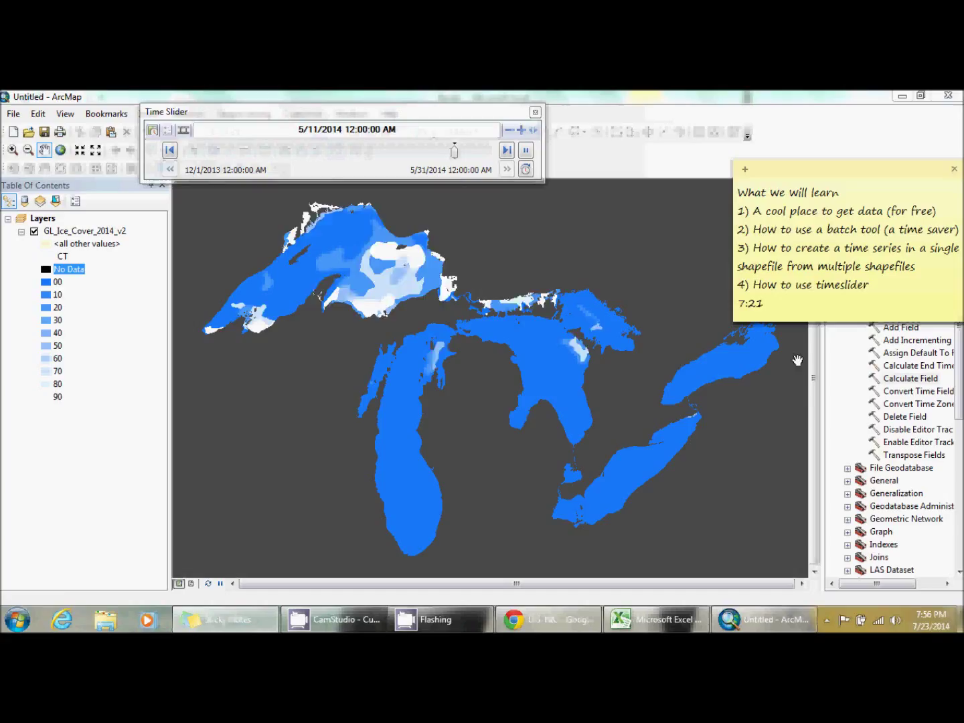
- Let the animation reach 5/31/2014, then bring up the Excel workbook of shapefile paths
left_click(507, 149)
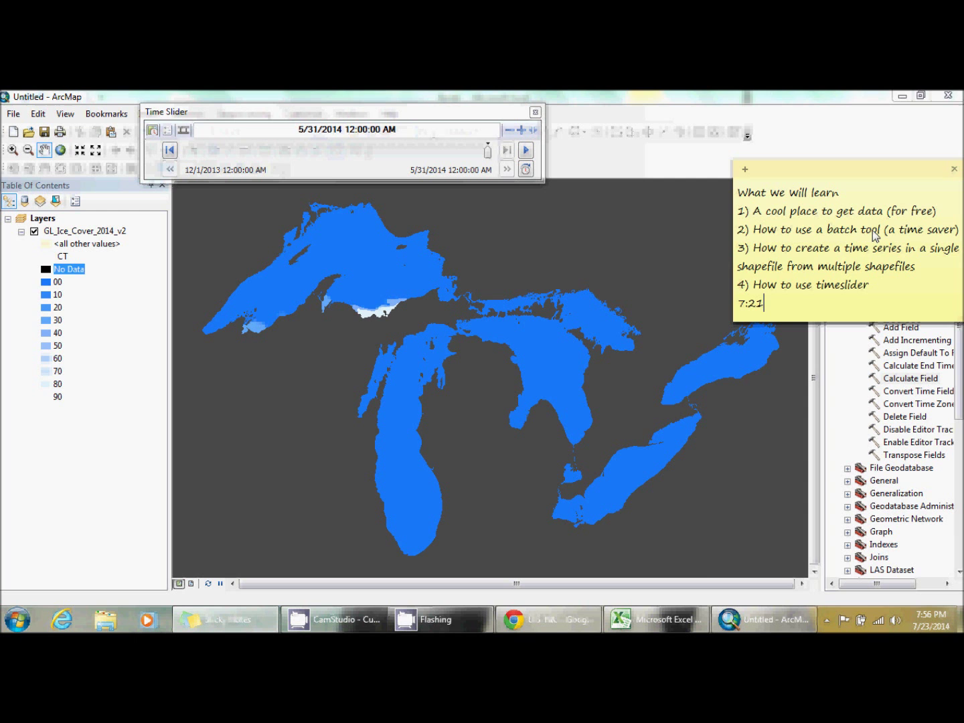
left_click(656, 619)
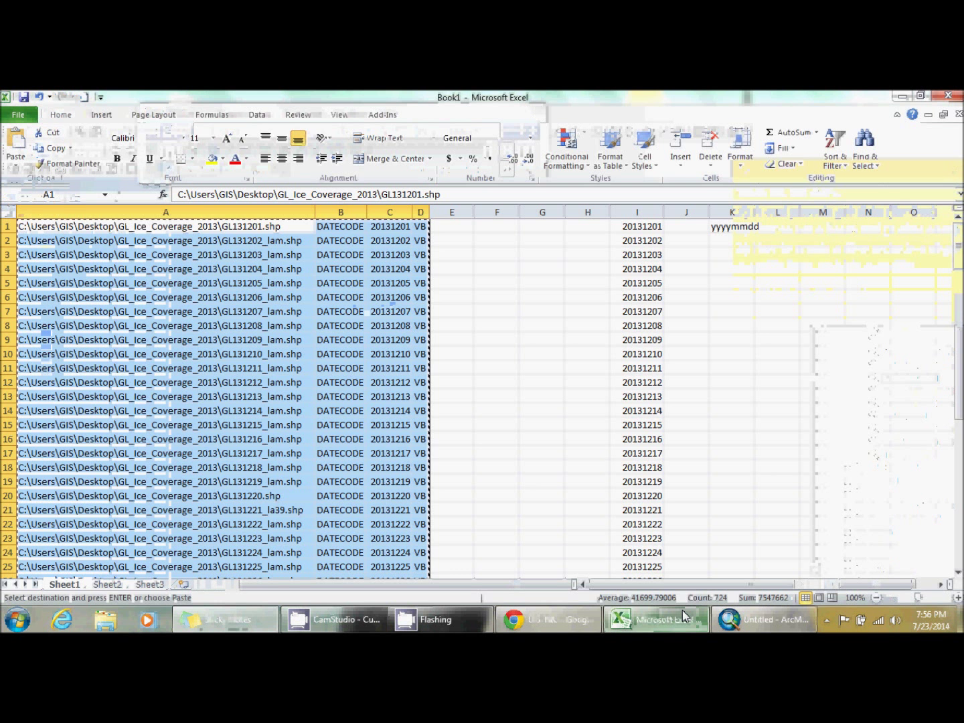